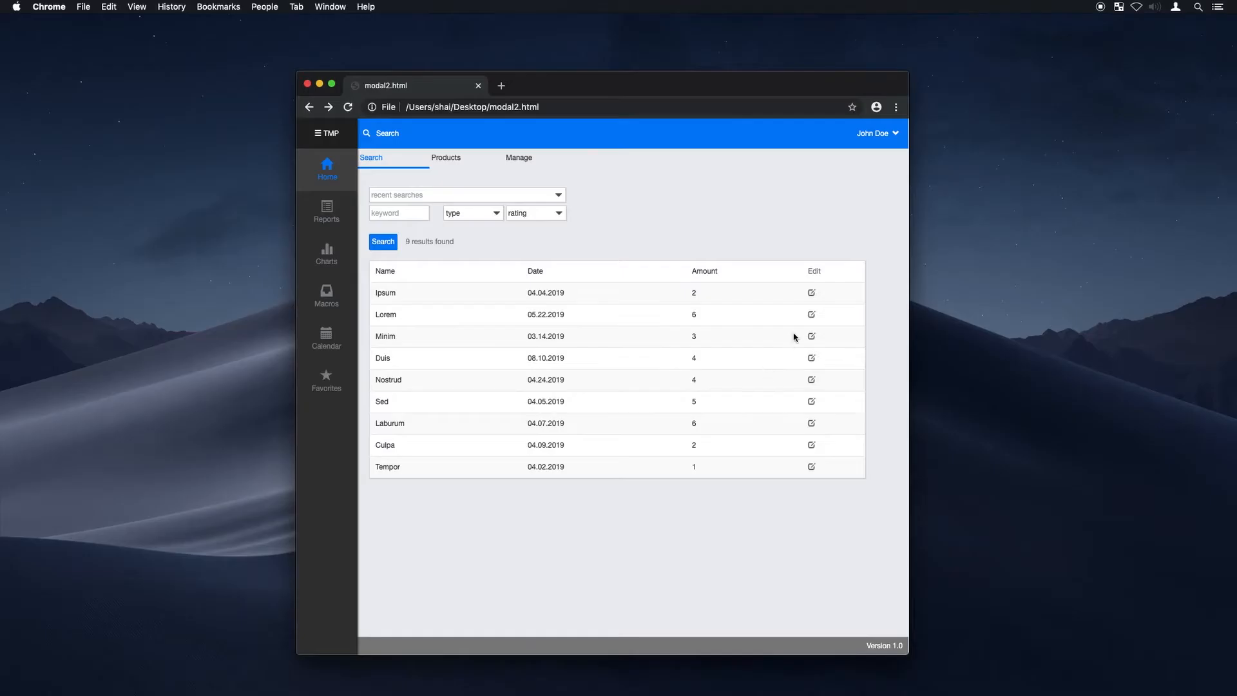
Step: Preview the finished table's edit form, dismiss it, and start the page with test text
{"action": "left_click", "coordinate": [811, 336]}
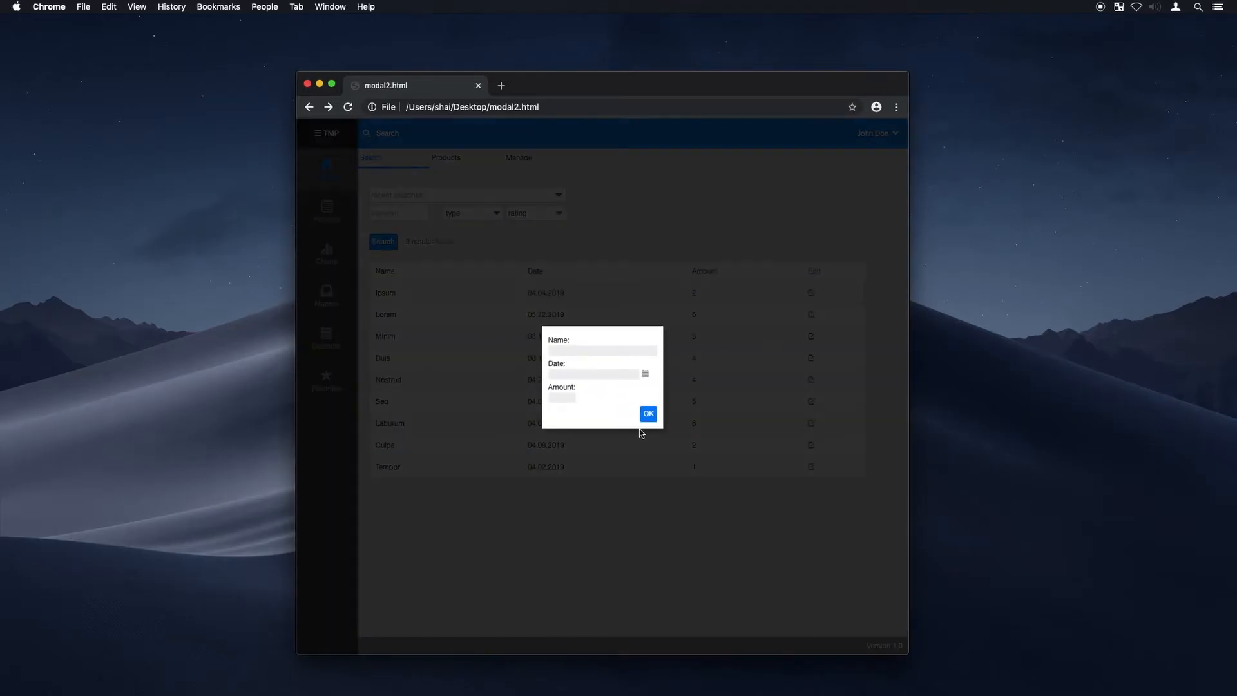
{"action": "left_click", "coordinate": [647, 414]}
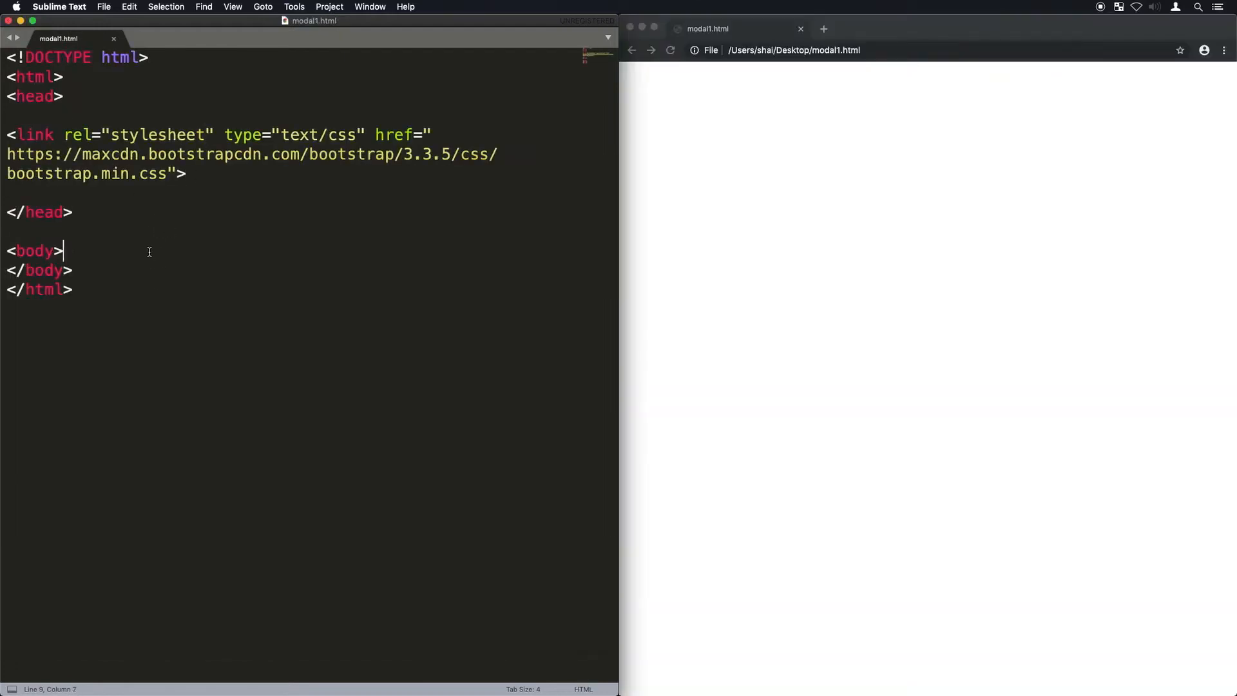
{"action": "type", "text": "test"}
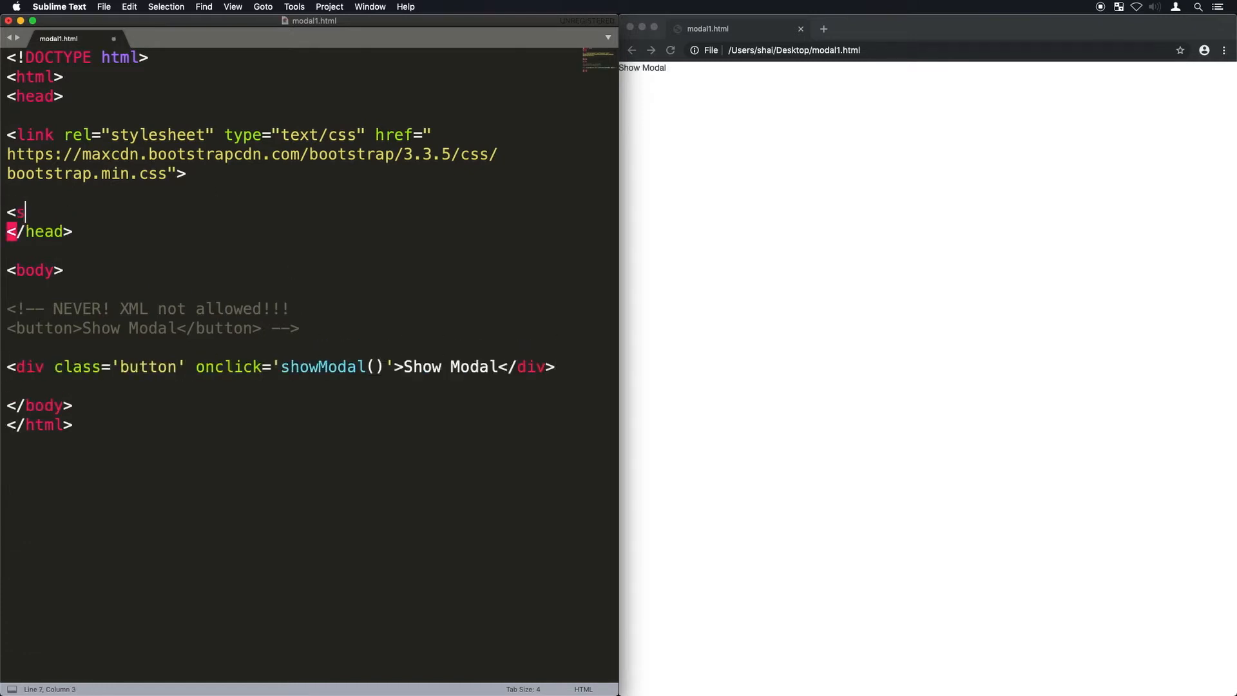
Step: Add a .button style block with inline-block display and 2px rounded corners
{"action": "type", "text": "<style>"}
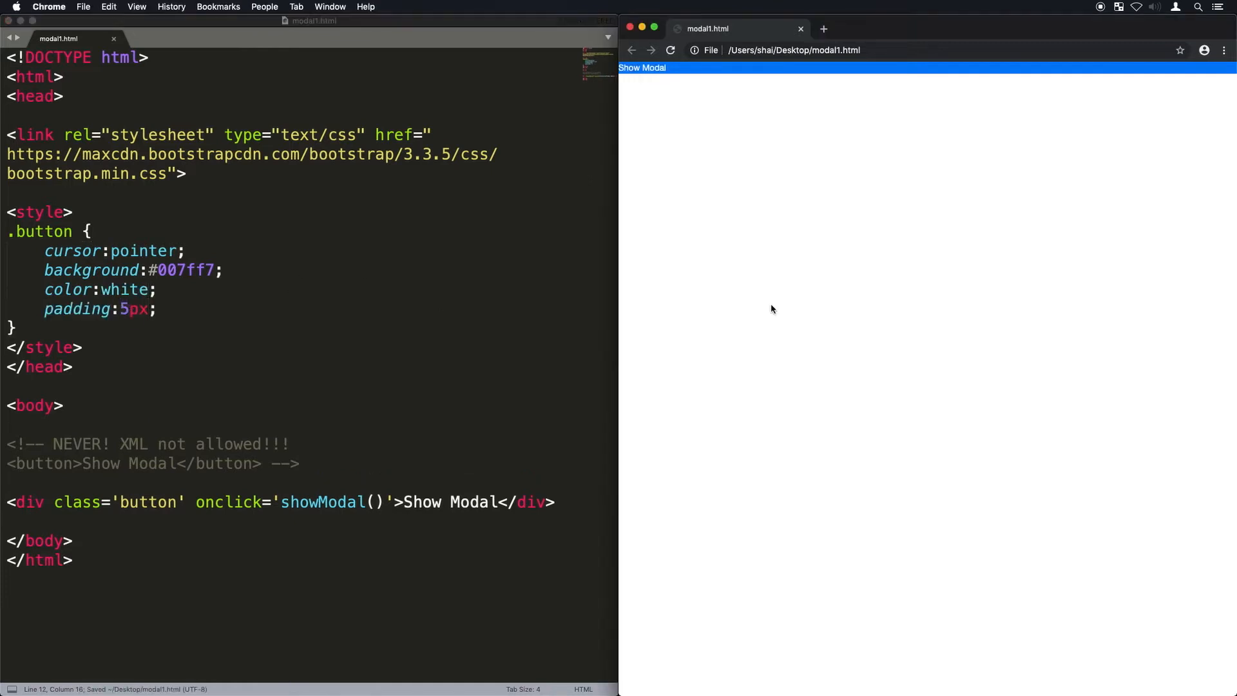
{"action": "type", "text": "display:inline-block;"}
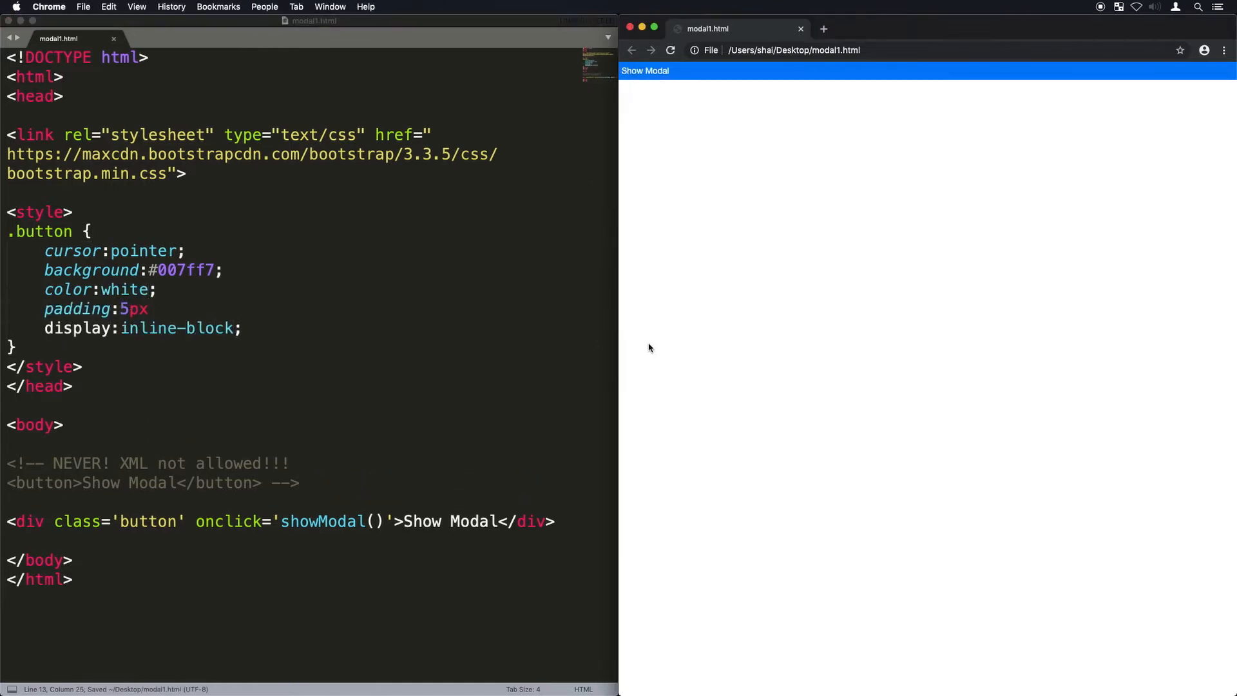
{"action": "type", "text": "border-radius:2px;"}
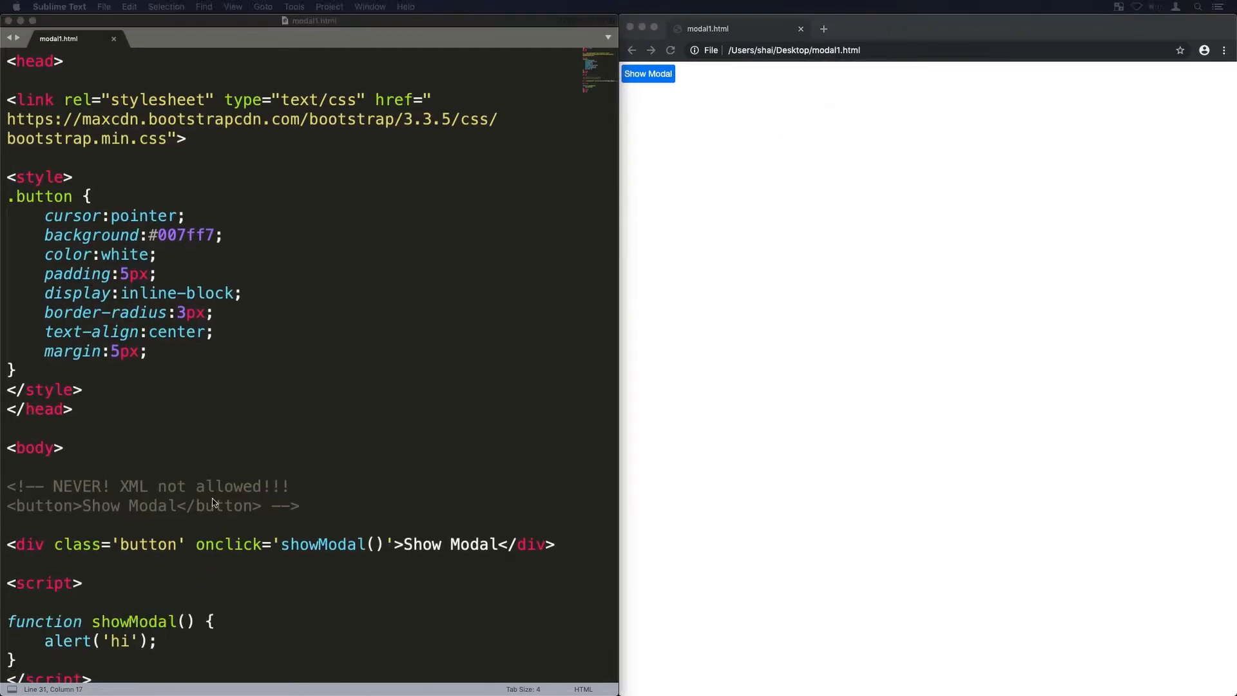
Step: Type a modalWindow_container div with a nested modalWindow div and closing tags
{"action": "type", "text": "<div c"}
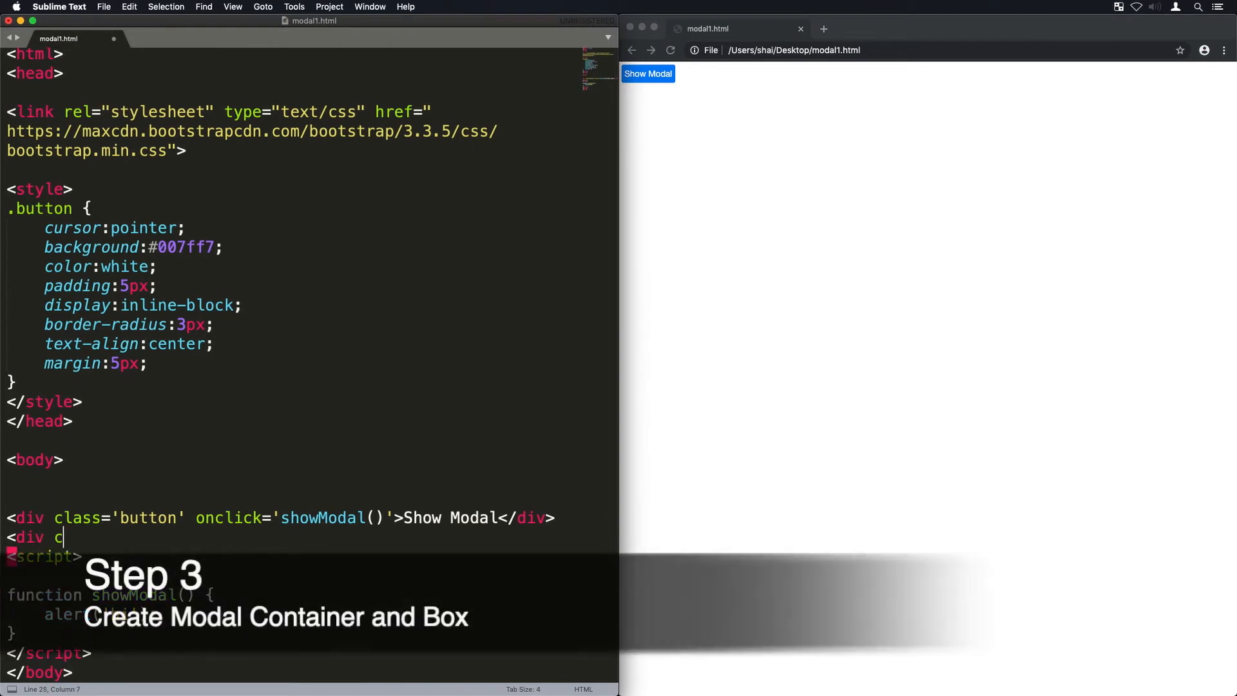
{"action": "type", "text": "class='modalWindow_"}
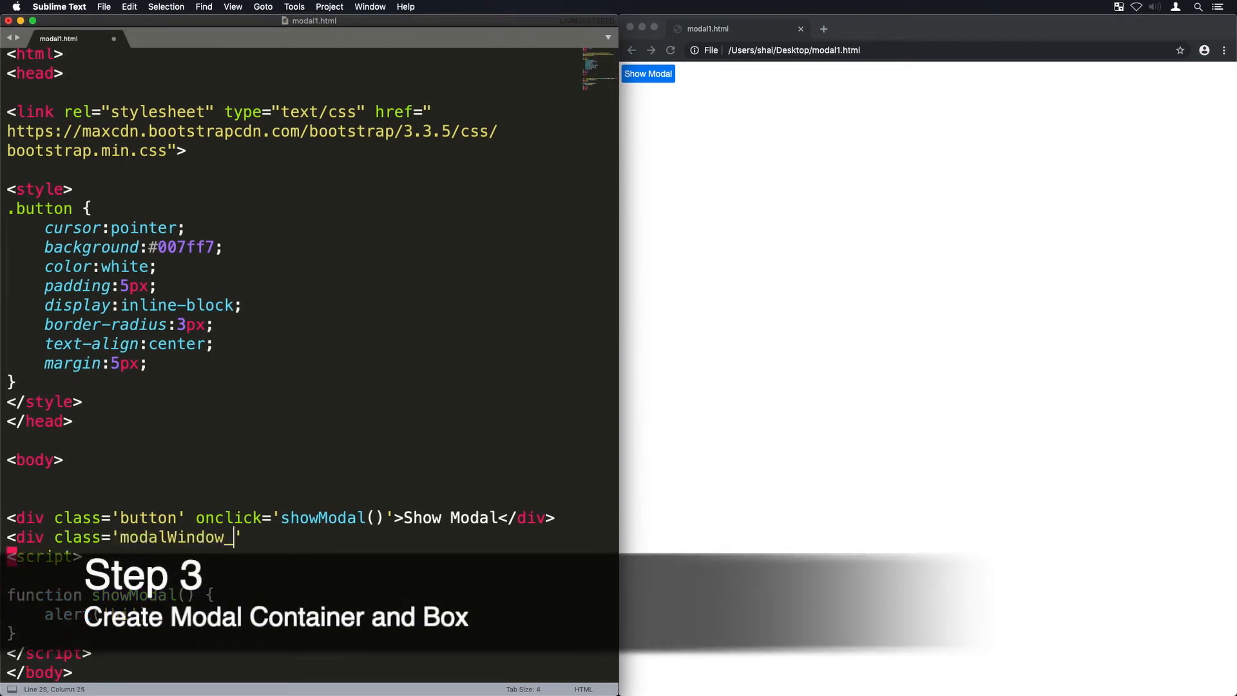
{"action": "type", "text": "container'>"}
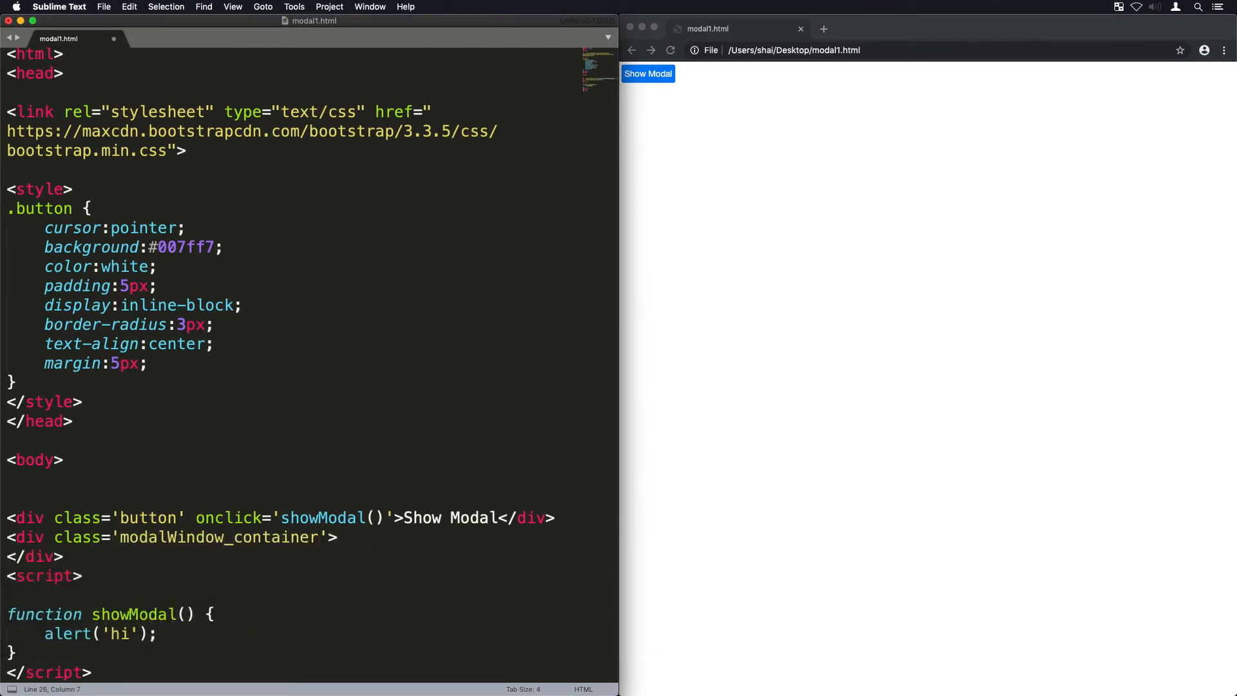
{"action": "type", "text": "<div class='modal'"}
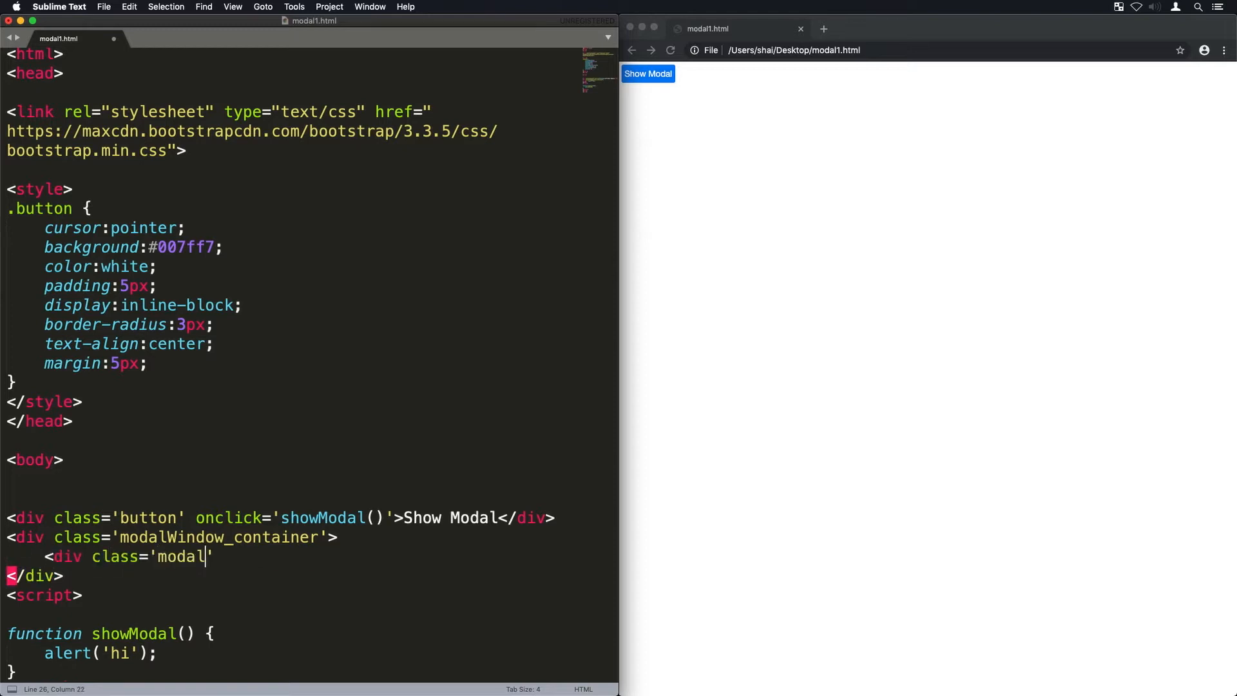
{"action": "type", "text": "Window'>"}
{"action": "type", "text": "</div>"}
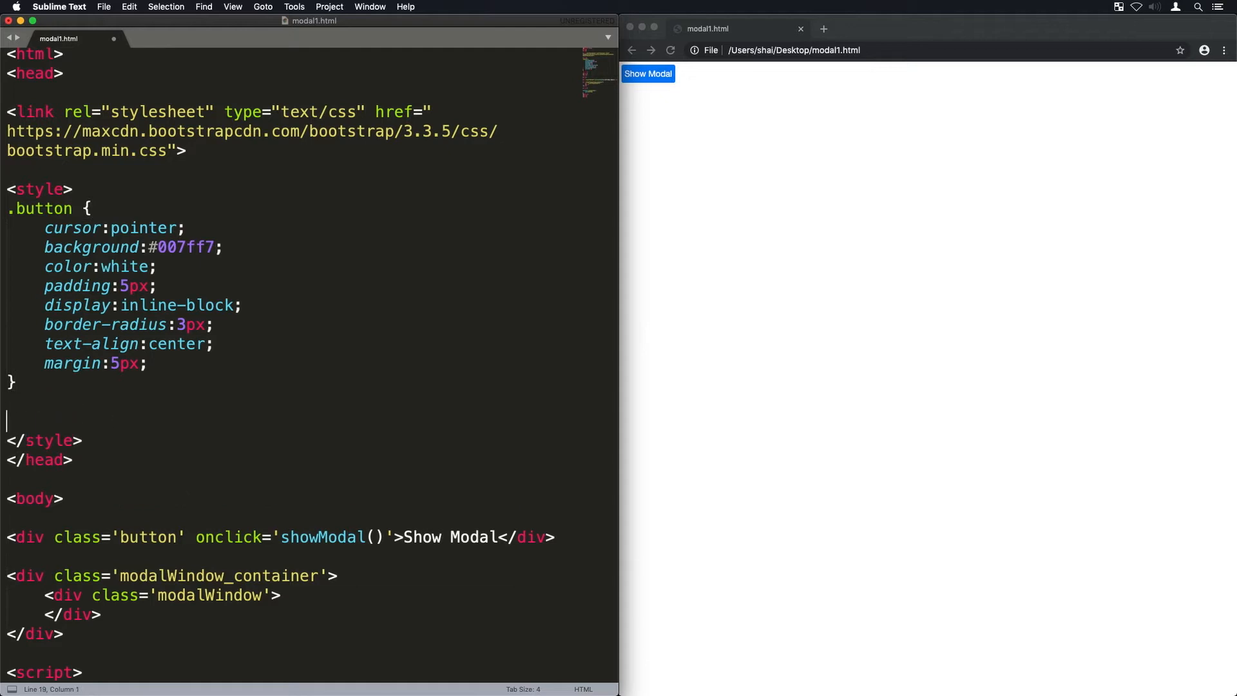
Step: Style .modalWindow_container: 100% size, rgba(0,0,0,0.8), top 0, z-index 9999, opacity 0.4s transition
{"action": "type", "text": ".modalWindow_container {"}
{"action": "type", "text": "position:fixed;"}
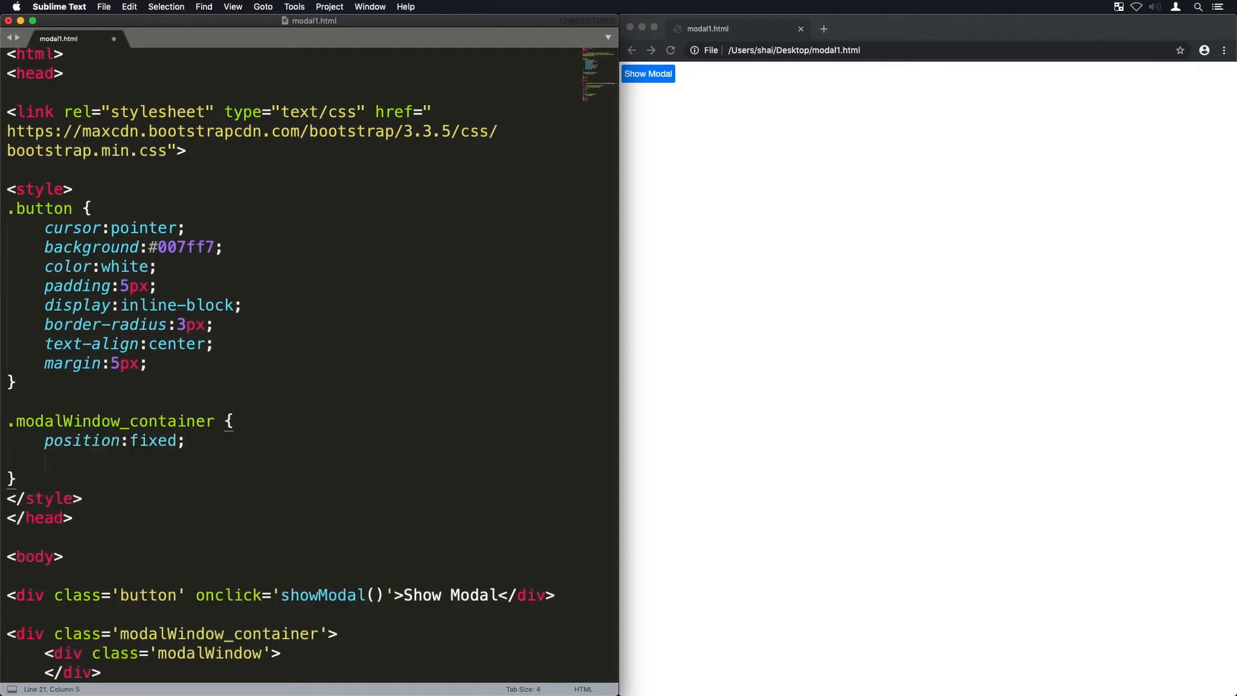
{"action": "type", "text": "width:100%;"}
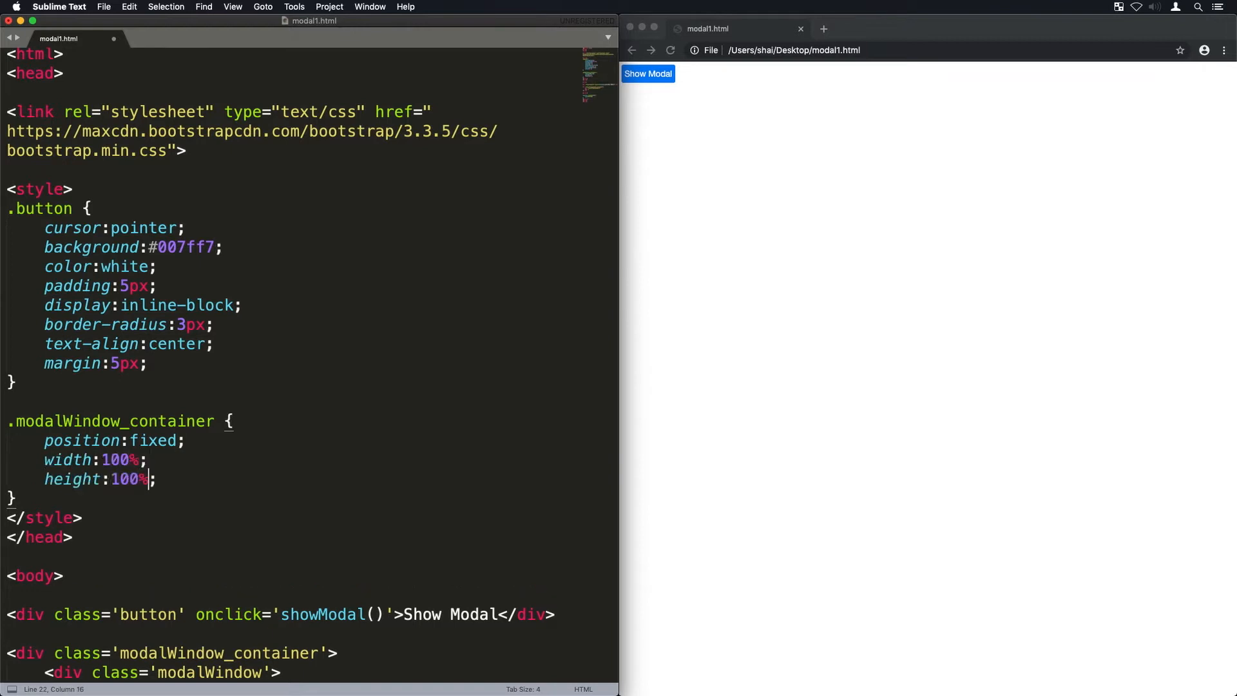
{"action": "type", "text": "background: r"}
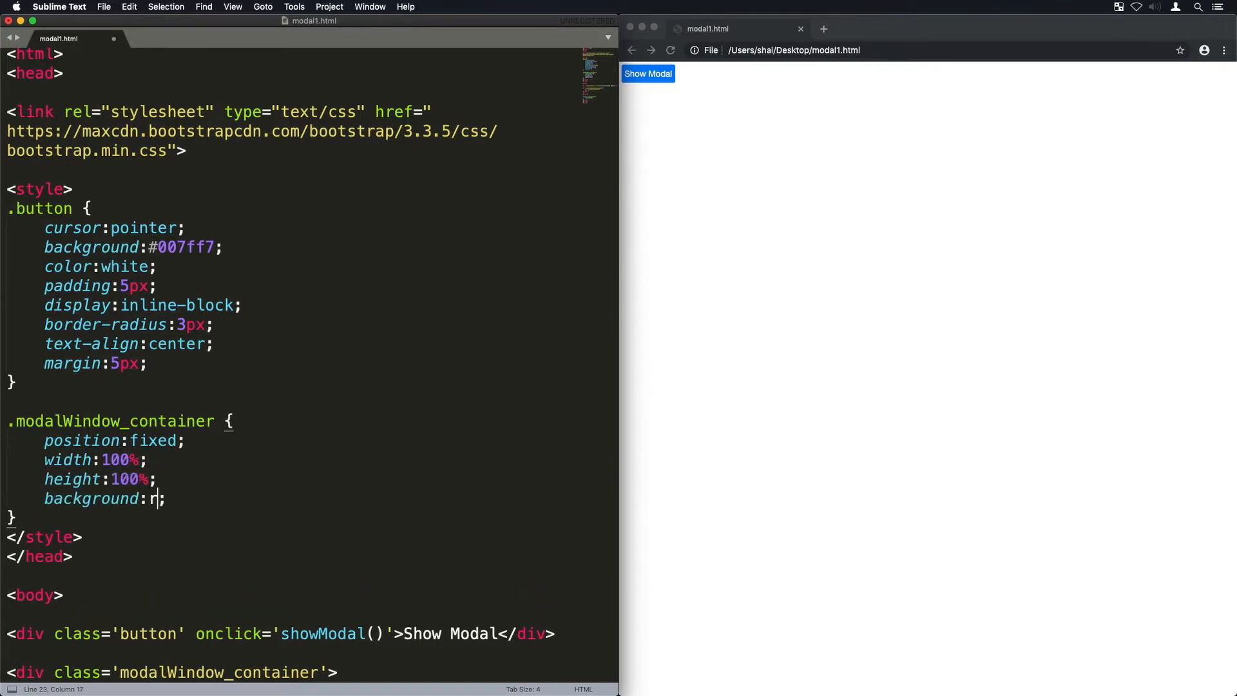
{"action": "type", "text": "ed"}
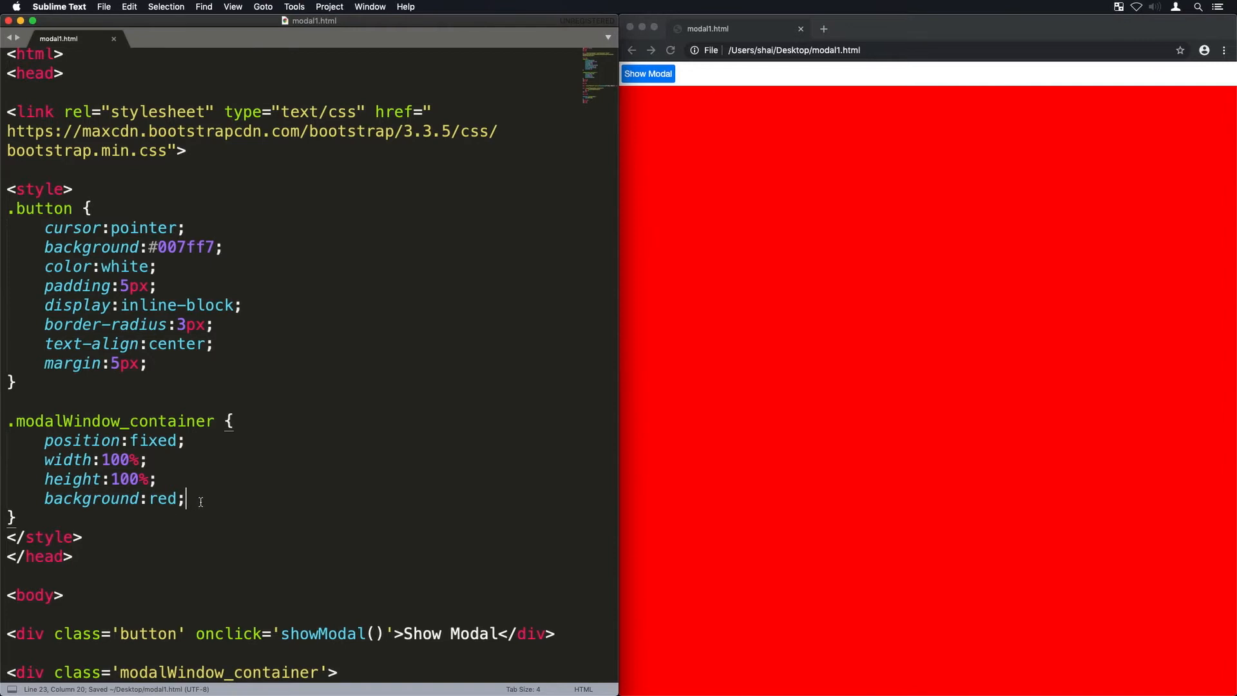
{"action": "type", "text": "top:0px;"}
{"action": "type", "text": "left:0px;"}
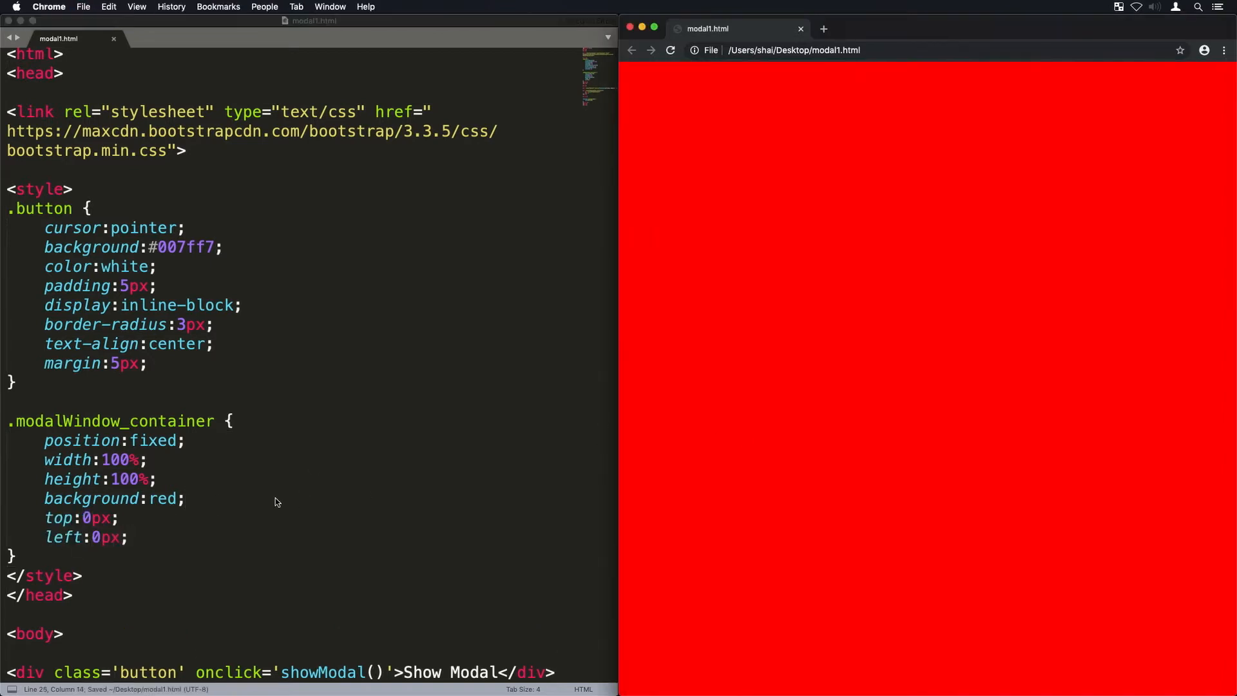
{"action": "type", "text": "z-index:9999;"}
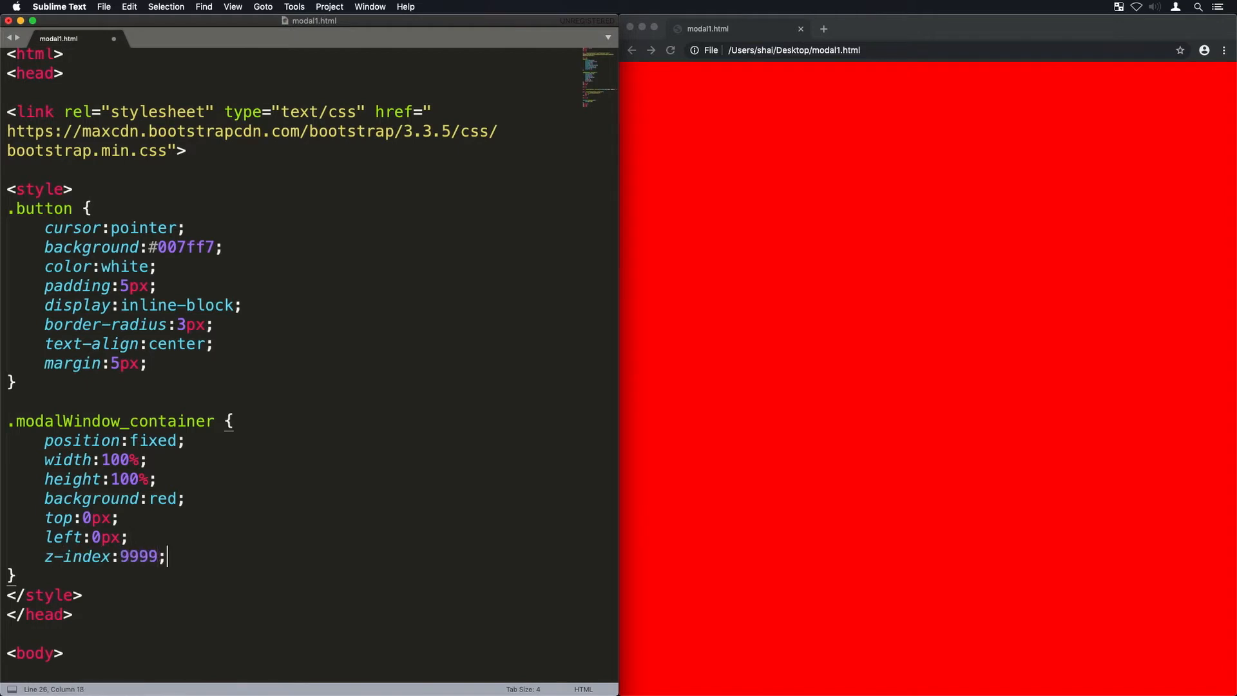
{"action": "type", "text": "rgba(0)"}
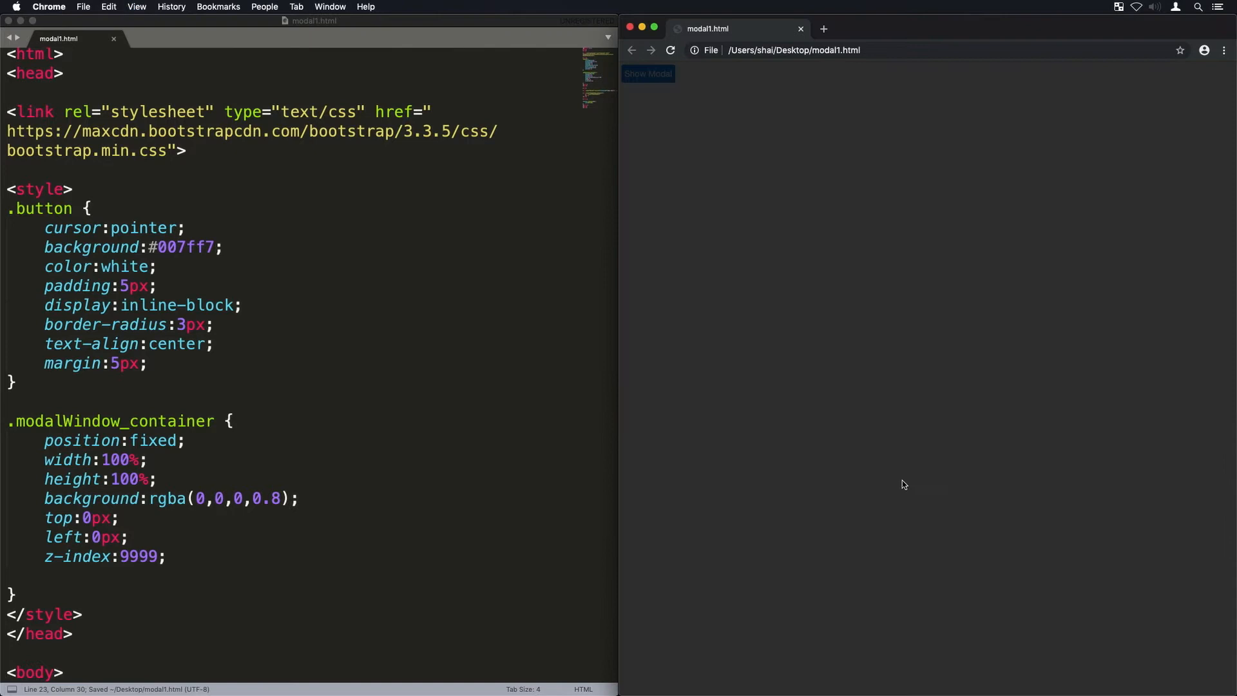
{"action": "type", "text": "transition:;"}
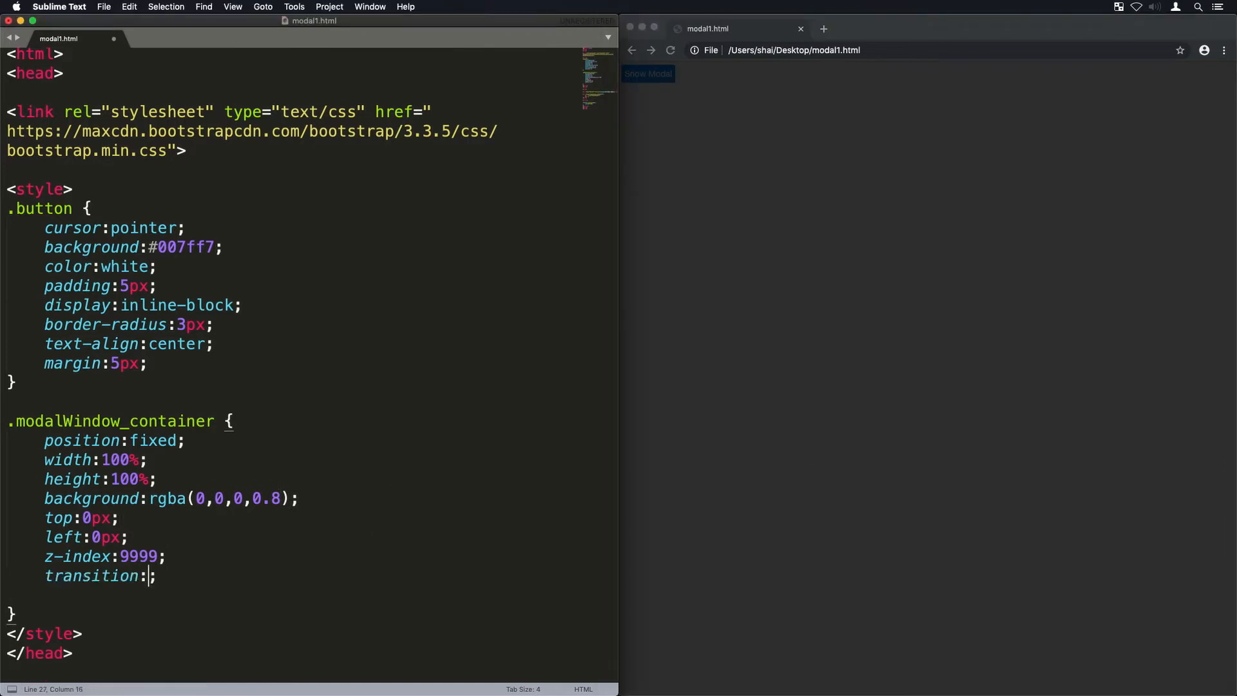
{"action": "type", "text": "opacity 0.4s"}
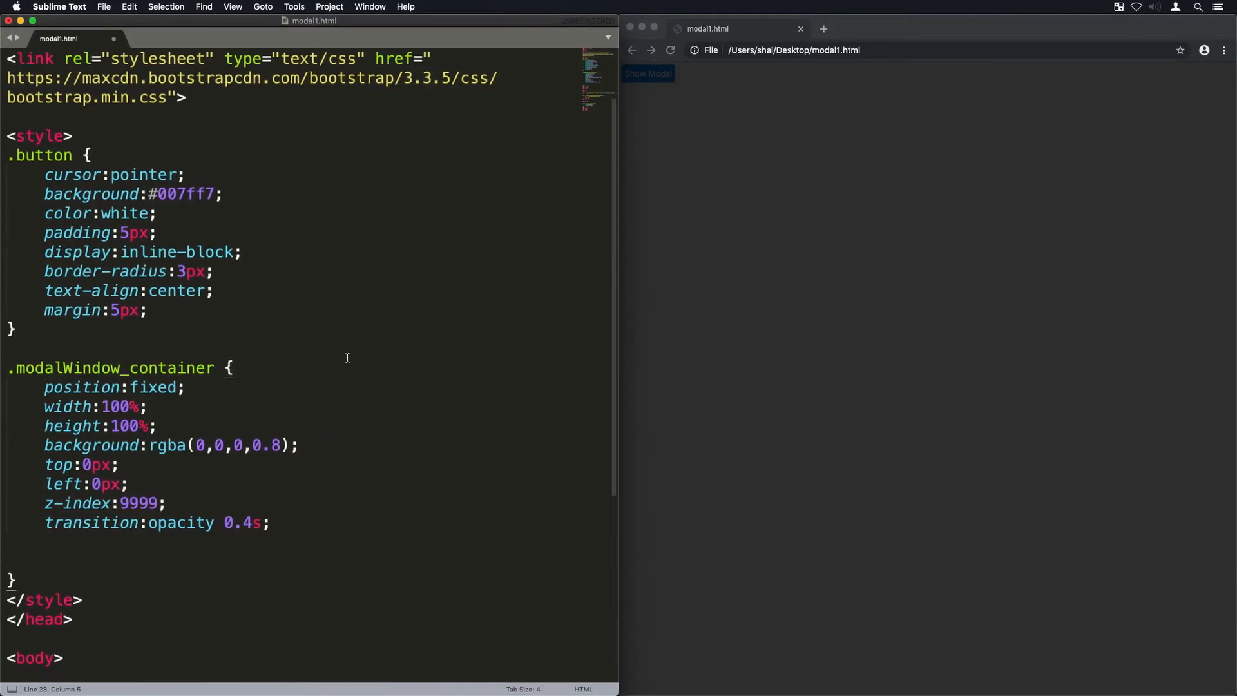
{"action": "type", "text": "pointer-events:none;"}
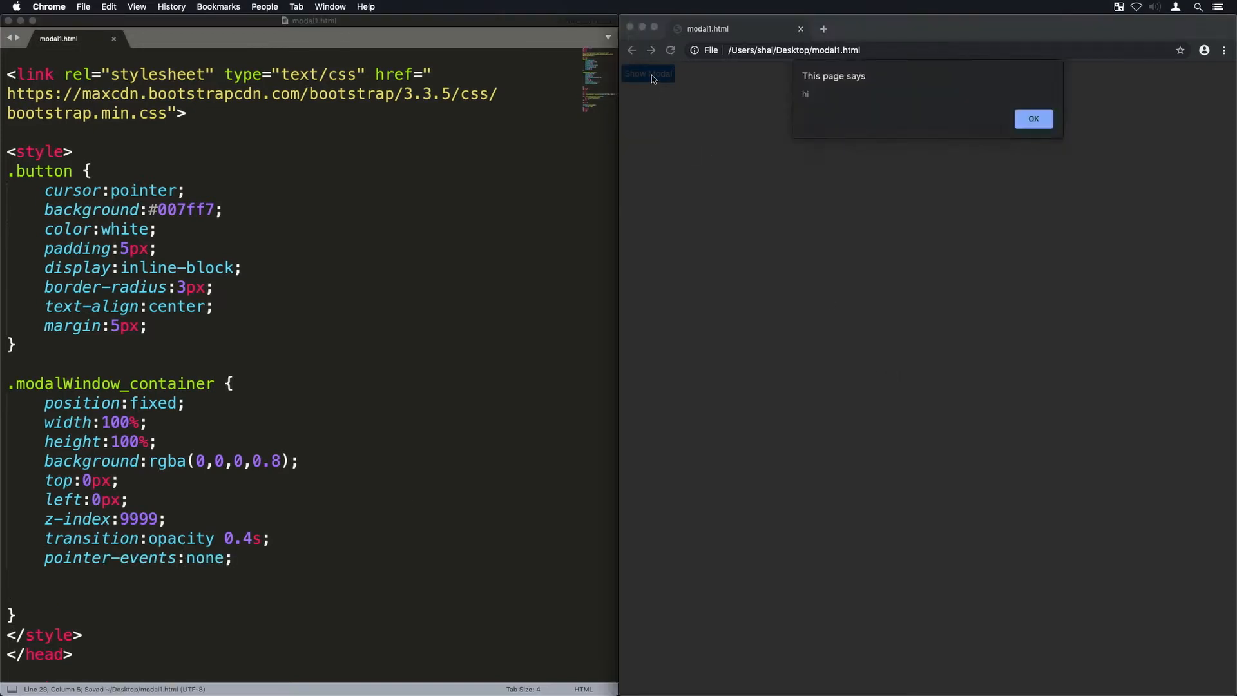
Step: Save and reload, then confirm Show Modal still alerts hi through the invisible overlay
{"action": "left_click", "coordinate": [1033, 118]}
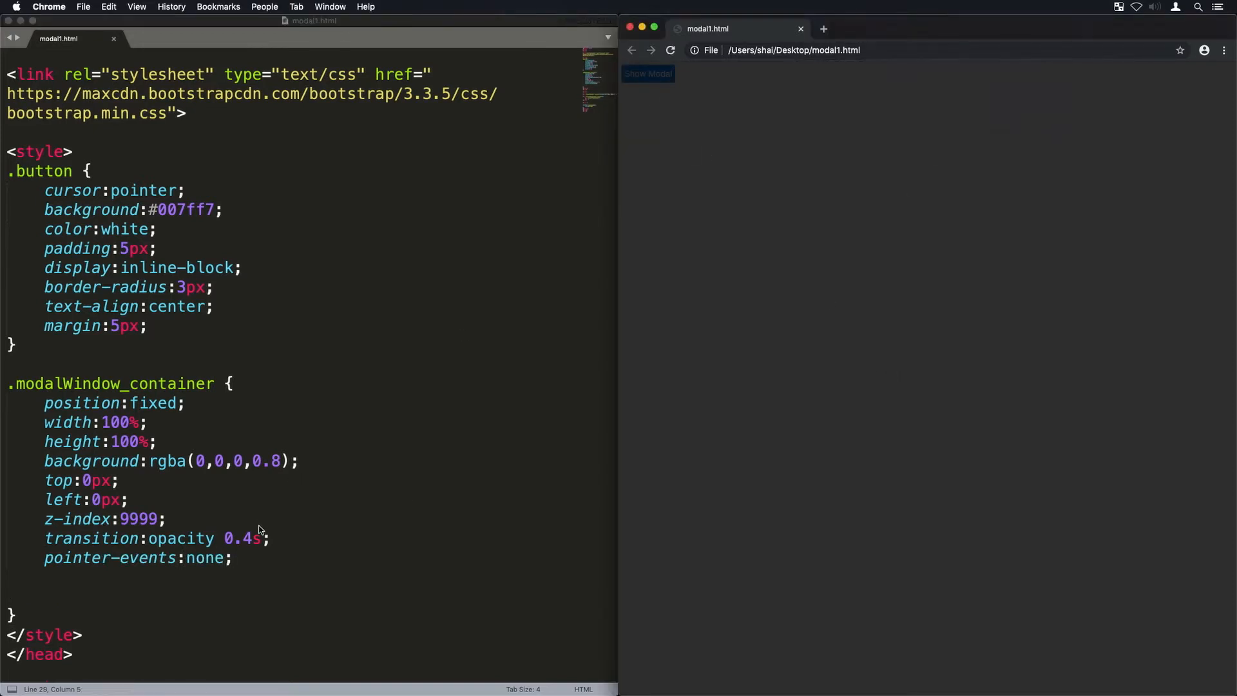
{"action": "key", "text": "cmd+s"}
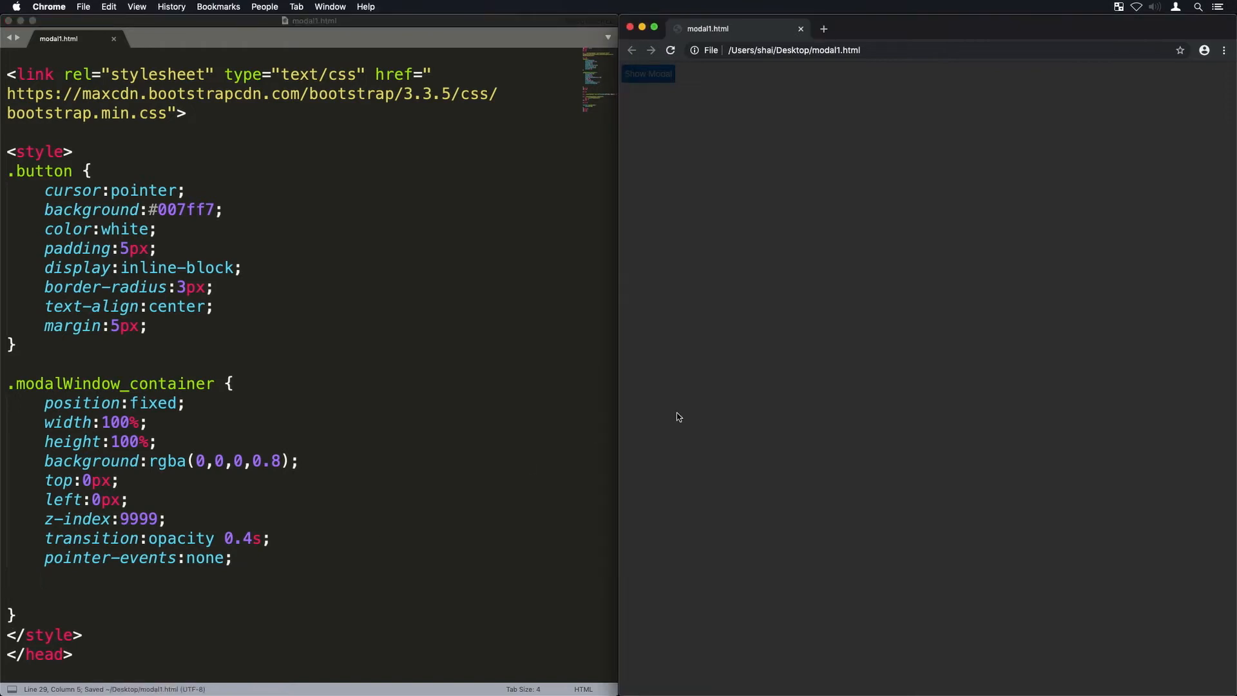
{"action": "mouse_move", "coordinate": [431, 387]}
{"action": "type", "text": "opacity:0;"}
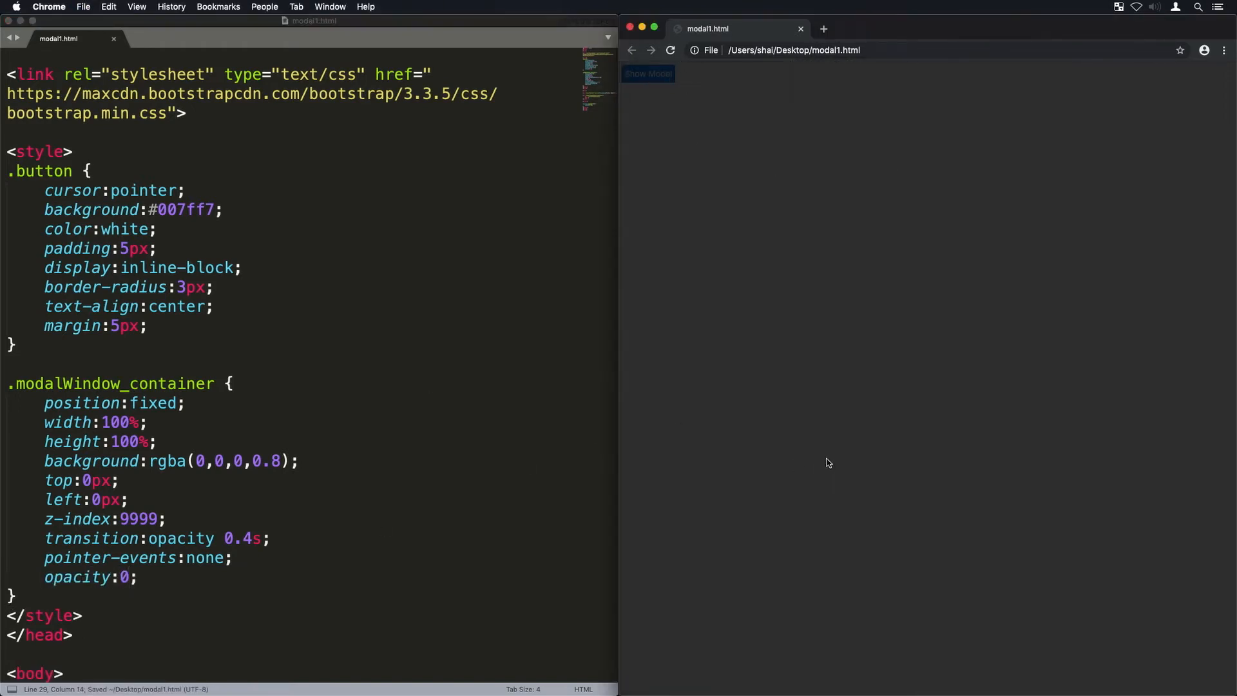
{"action": "left_click", "coordinate": [647, 74]}
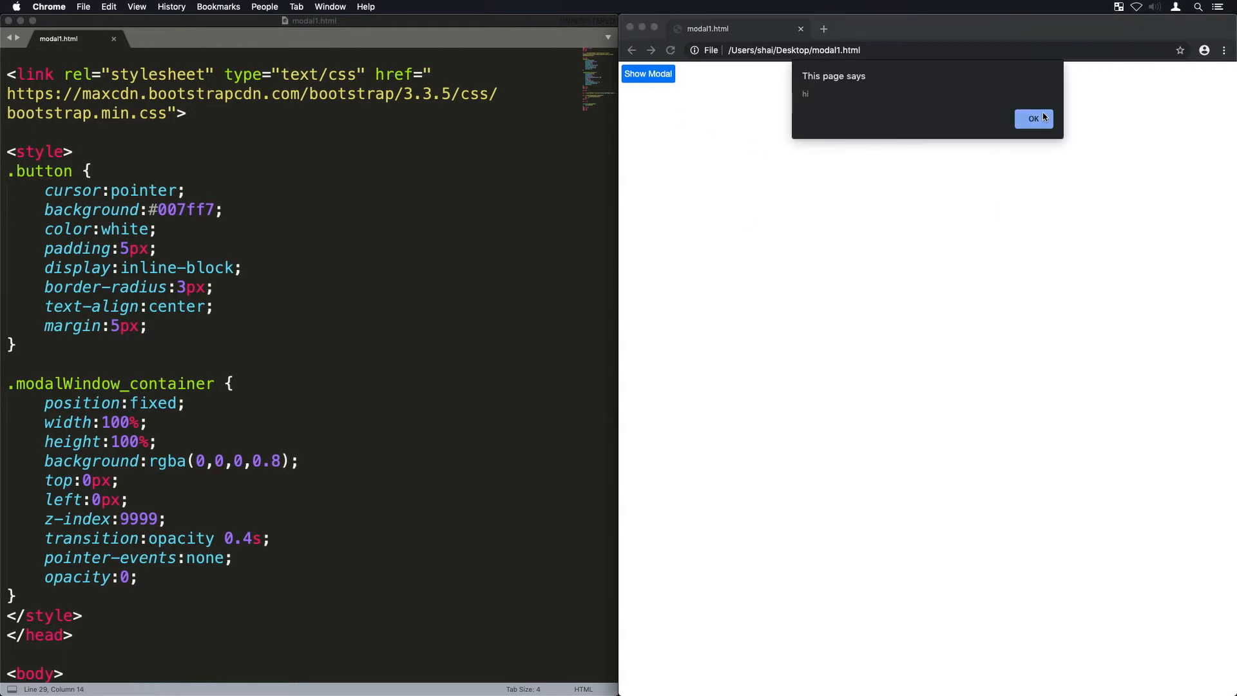
{"action": "left_click", "coordinate": [1033, 119]}
{"action": "type", "text": "*/"}
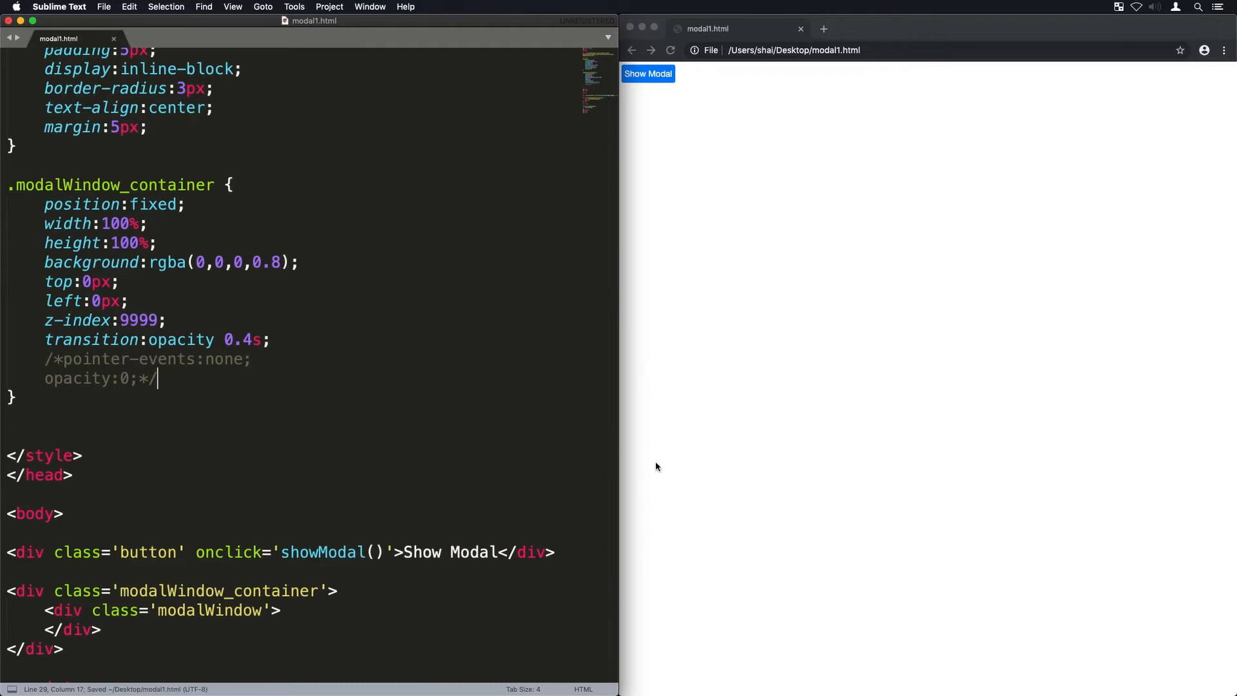
Step: Start the .modalWindow rule with 200px size and a soft rgba drop shadow
{"action": "type", "text": ".modalWindow {"}
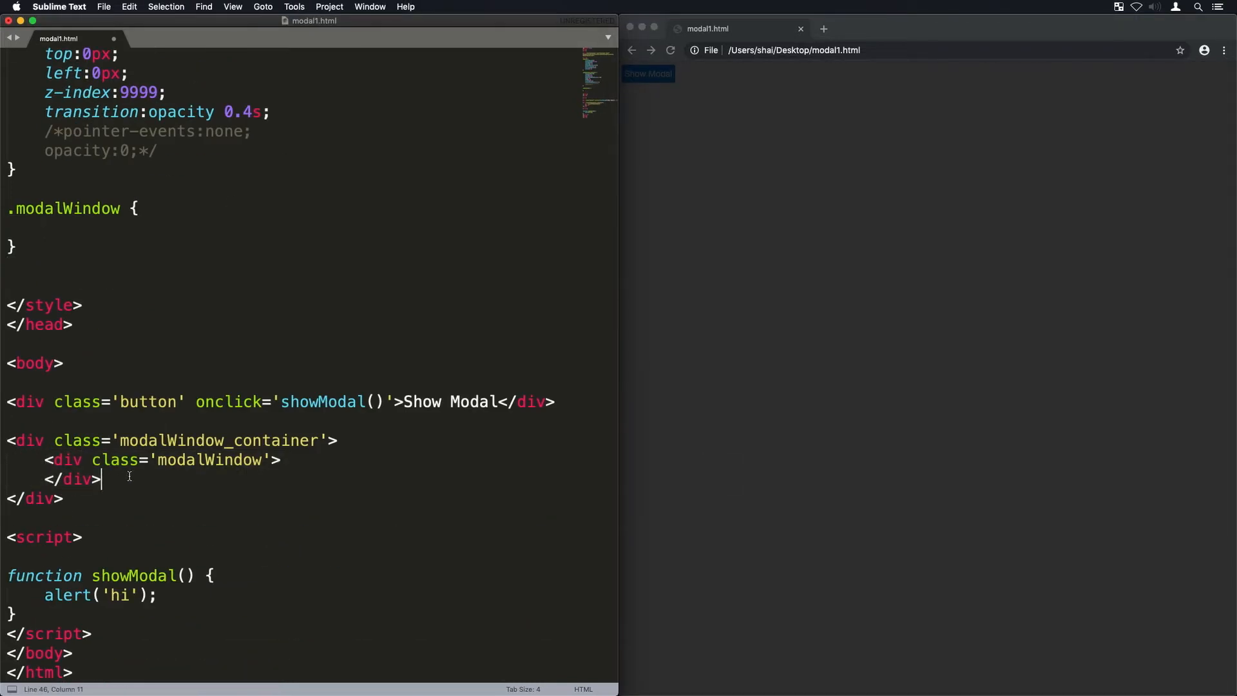
{"action": "type", "text": "width:2;"}
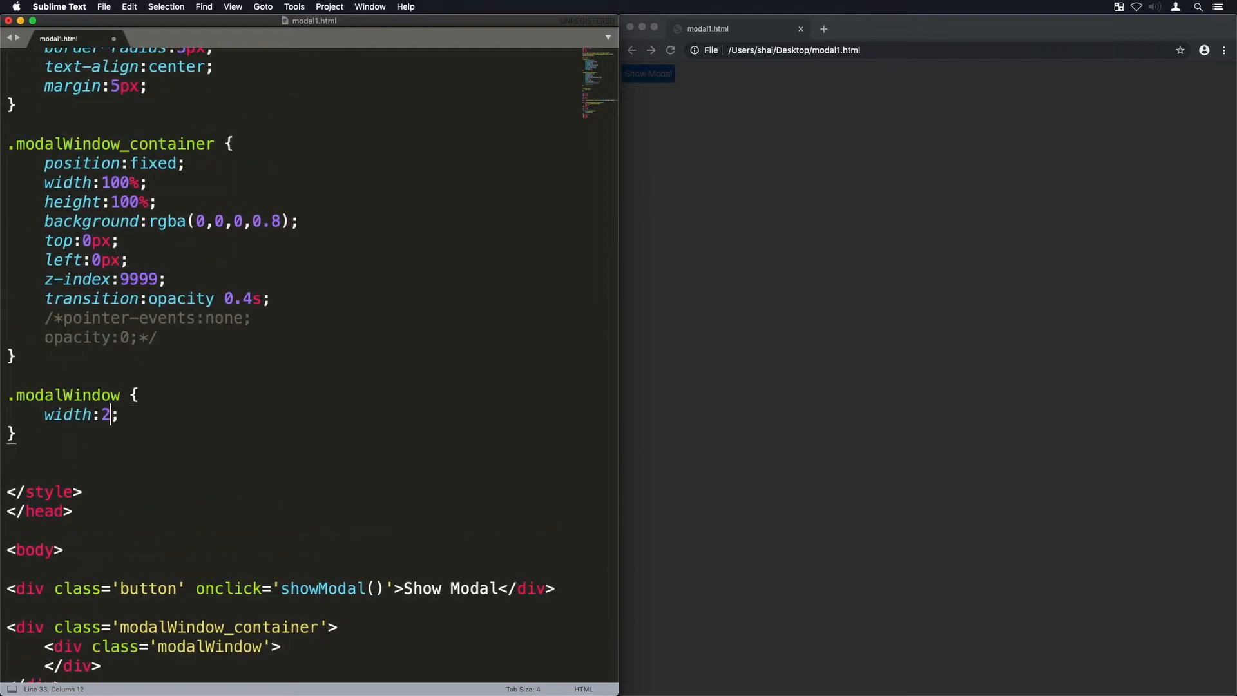
{"action": "type", "text": "00px;"}
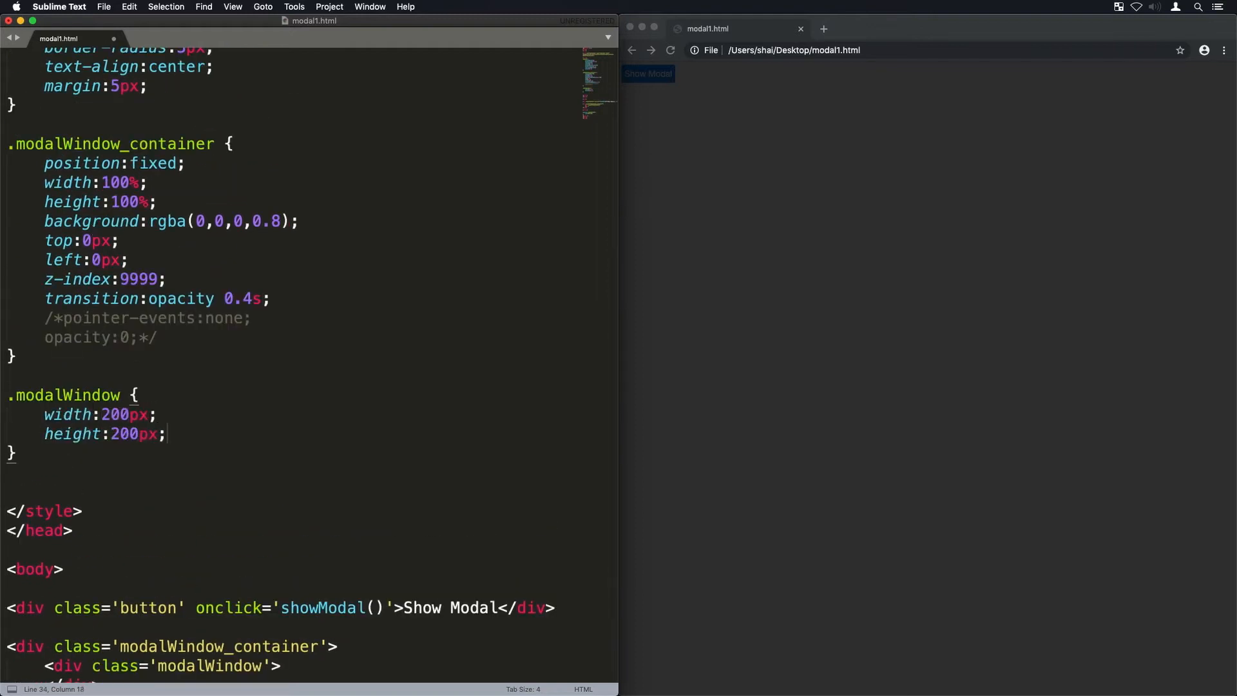
{"action": "type", "text": "box-shadow:5px 5px 5;"}
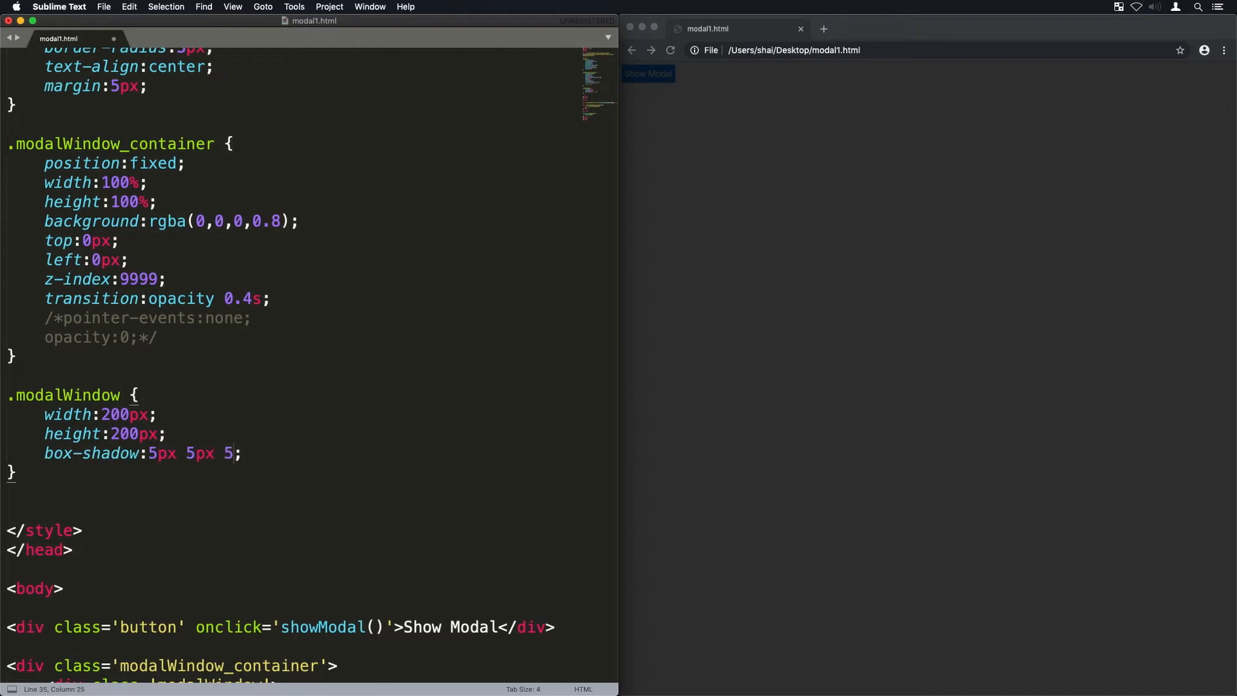
{"action": "type", "text": "rgba(0,0,0,)"}
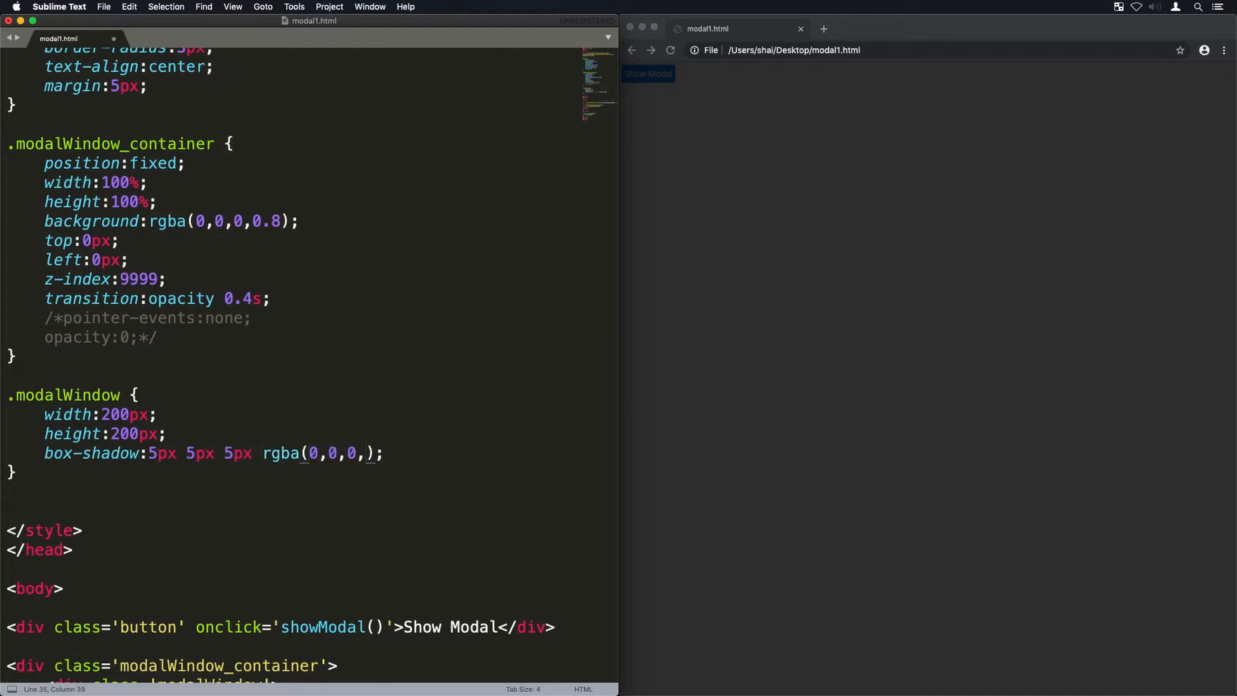
Step: Centre the box absolutely with calc(50% - 100px) offsets, 10px padding and white background
{"action": "type", "text": "position:absolute;"}
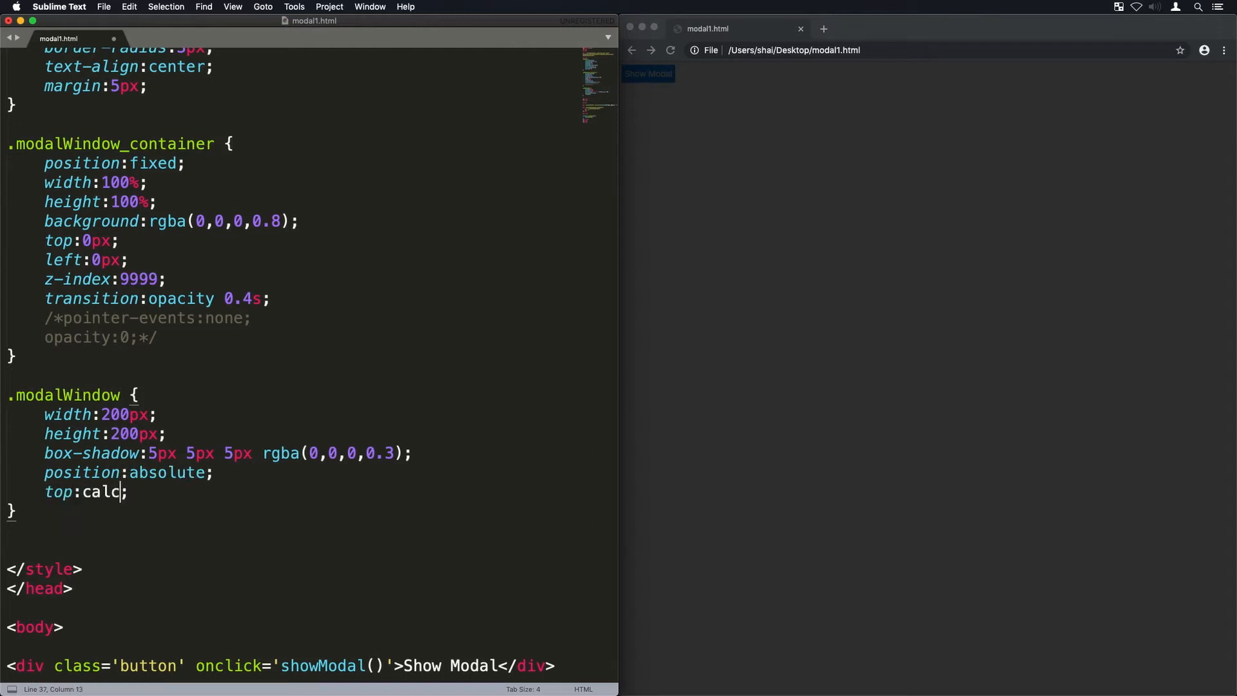
{"action": "type", "text": "(50% - 100px);"}
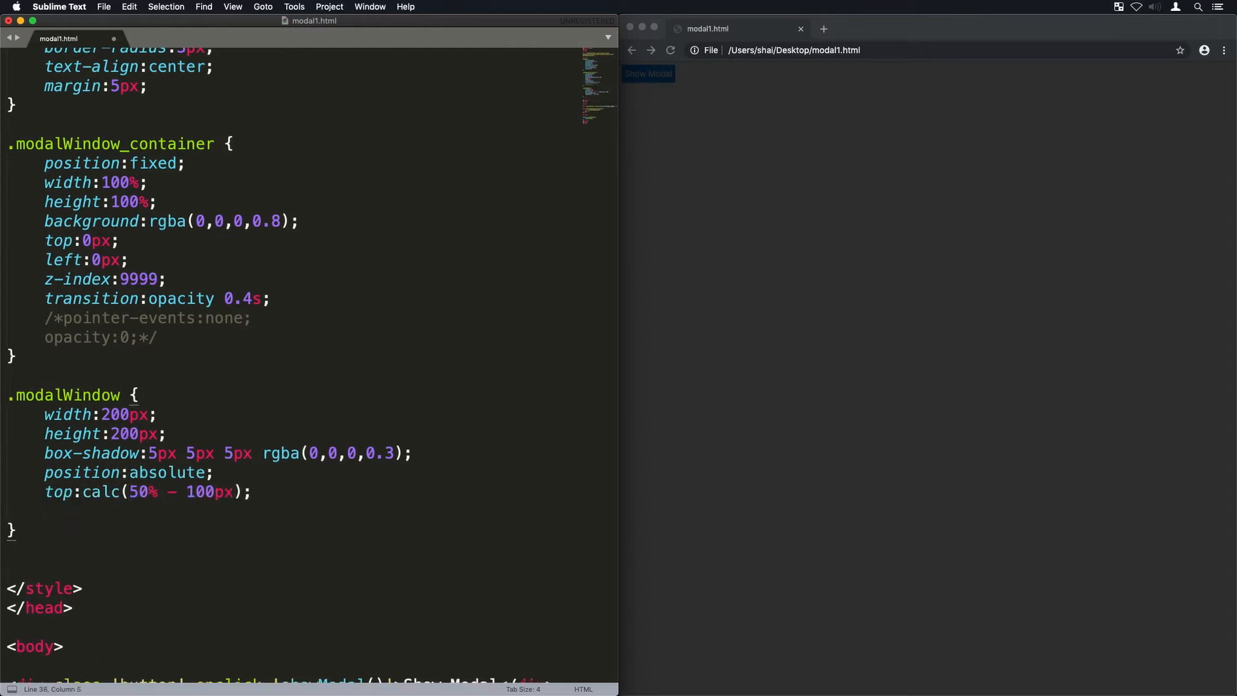
{"action": "type", "text": "left:calc(50% - 100px);"}
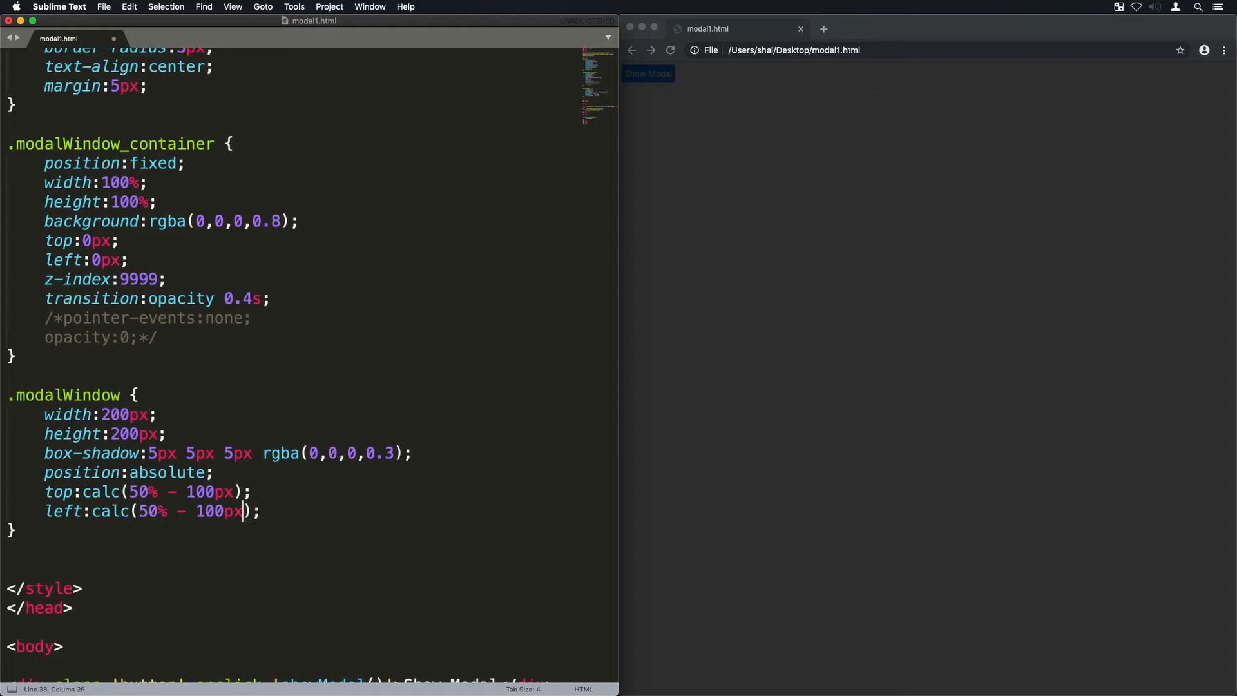
{"action": "type", "text": "margin:auto;"}
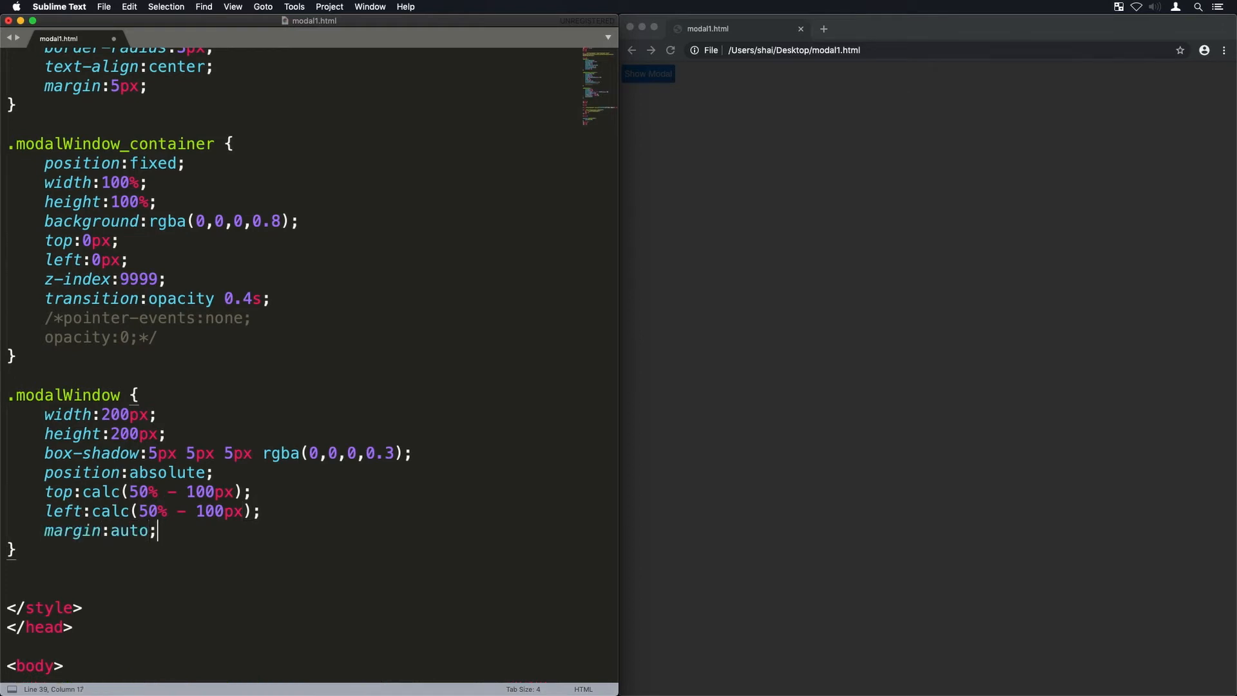
{"action": "type", "text": "padding:10px;"}
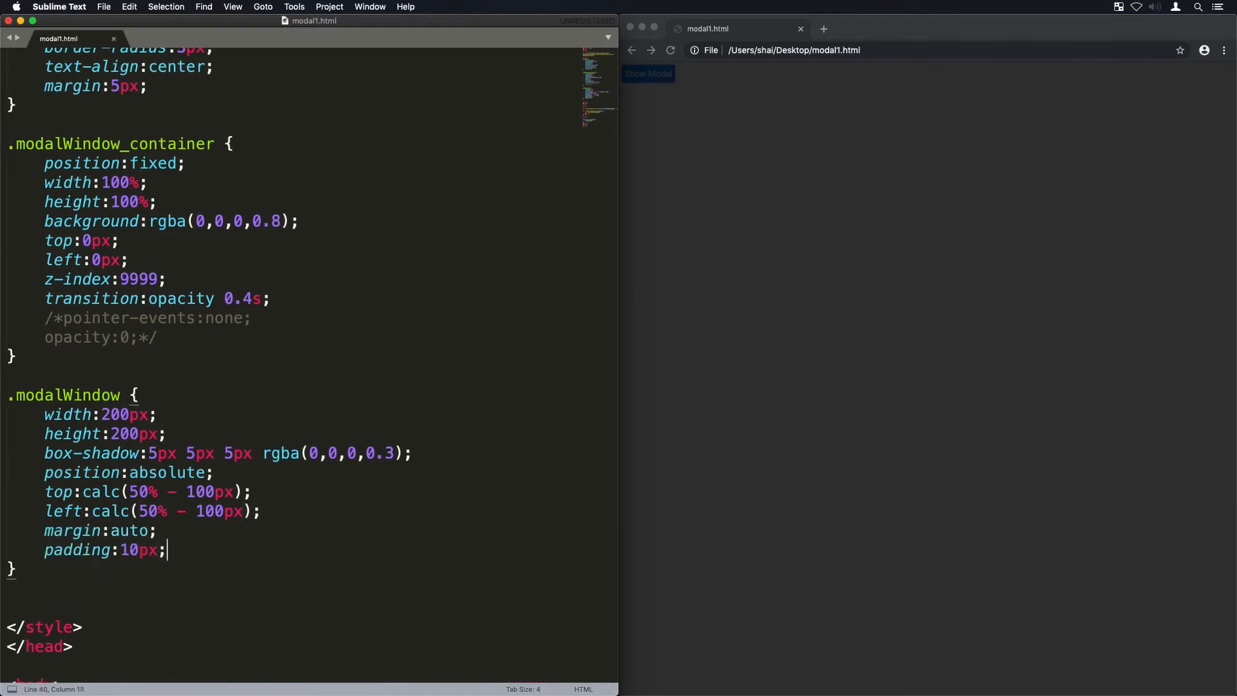
{"action": "type", "text": "background:#fff;"}
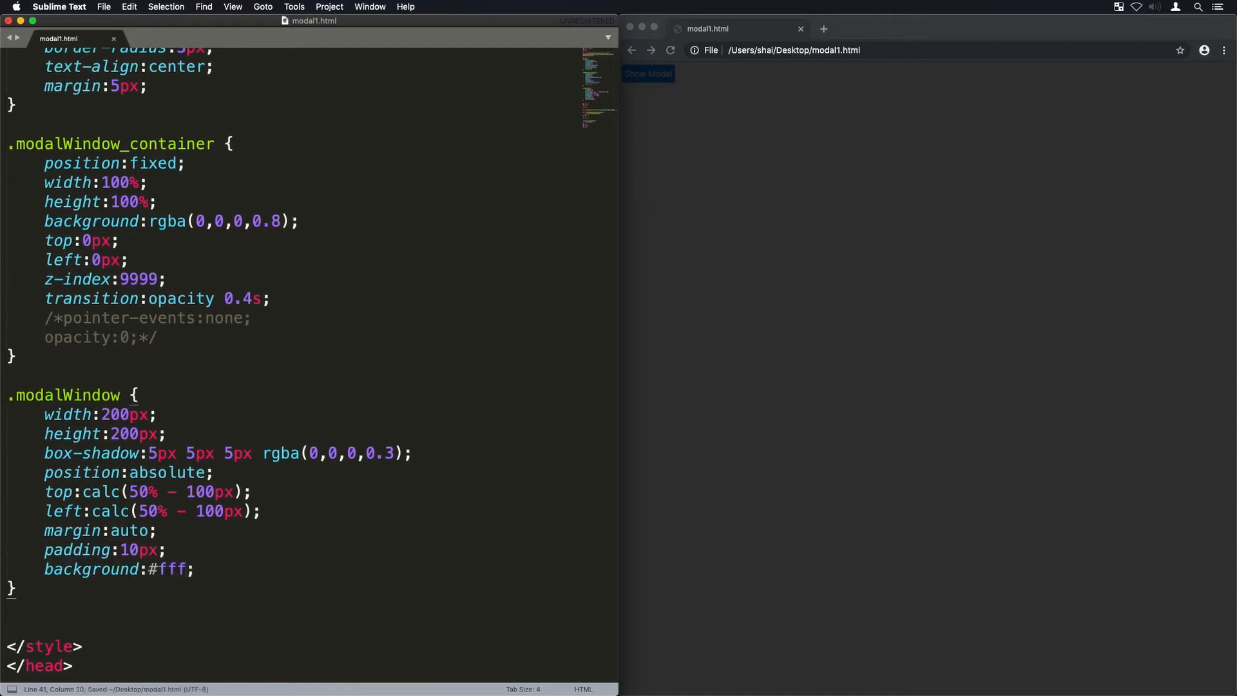
{"action": "left_click", "coordinate": [647, 73]}
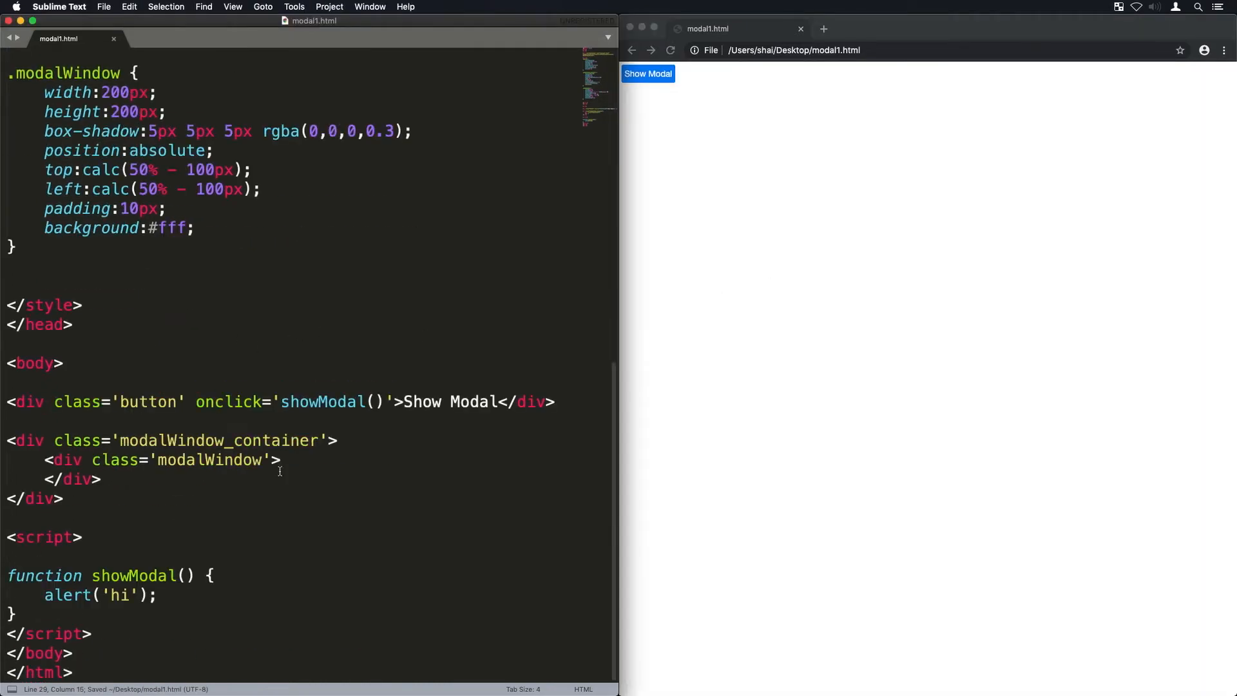
Step: Add id='modal1' and have showModal('modal1') set pointerEvents 'auto' and opacity 1
{"action": "type", "text": "id='modal1'"}
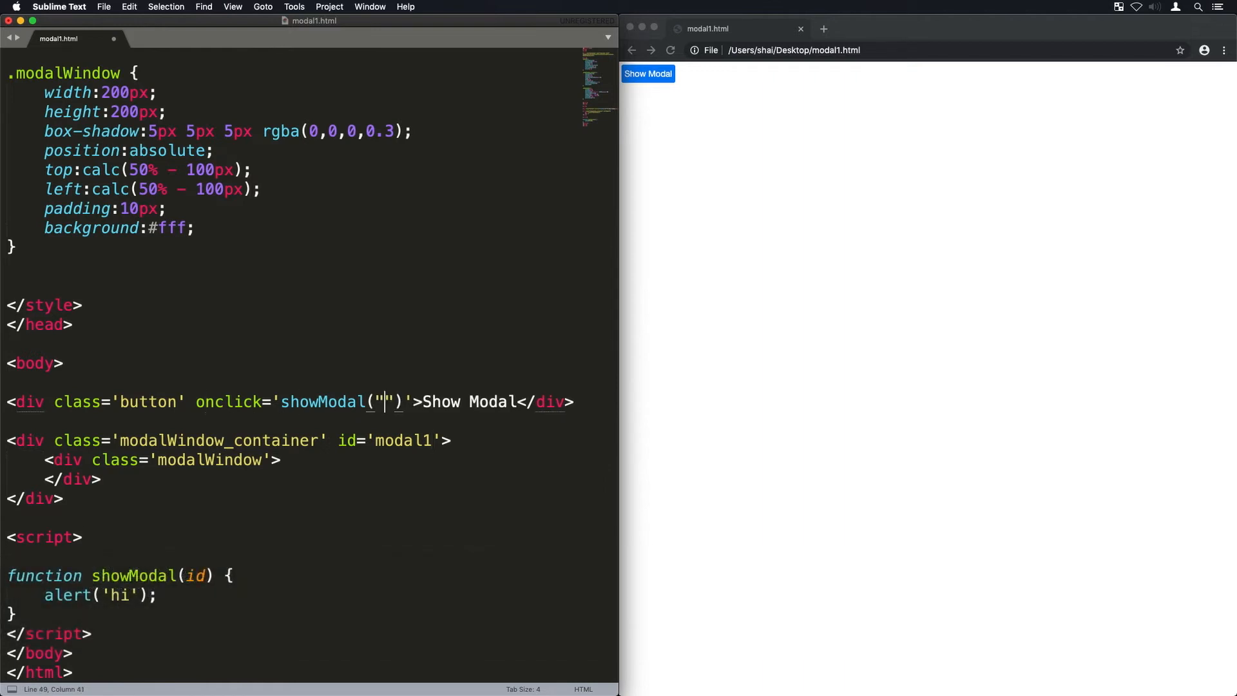
{"action": "type", "text": "modal1"}
{"action": "left_click", "coordinate": [313, 594]}
{"action": "type", "text": "var container ="}
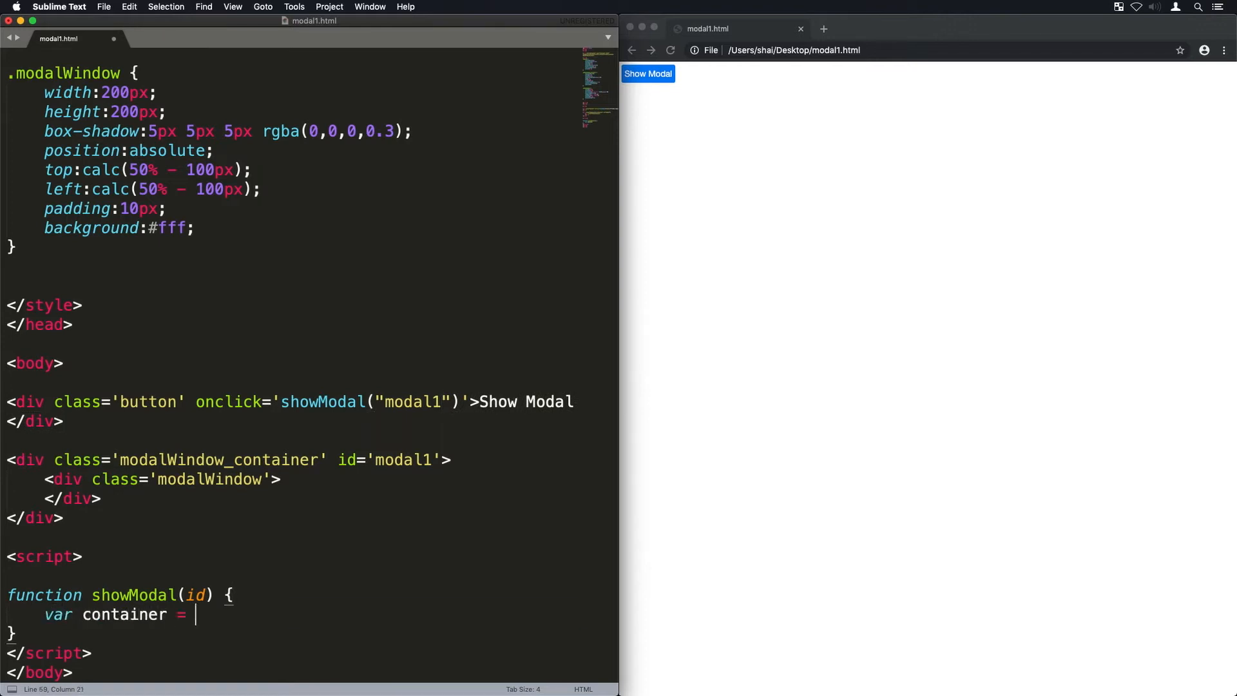
{"action": "type", "text": "document.getElementById()"}
{"action": "type", "text": "var"}
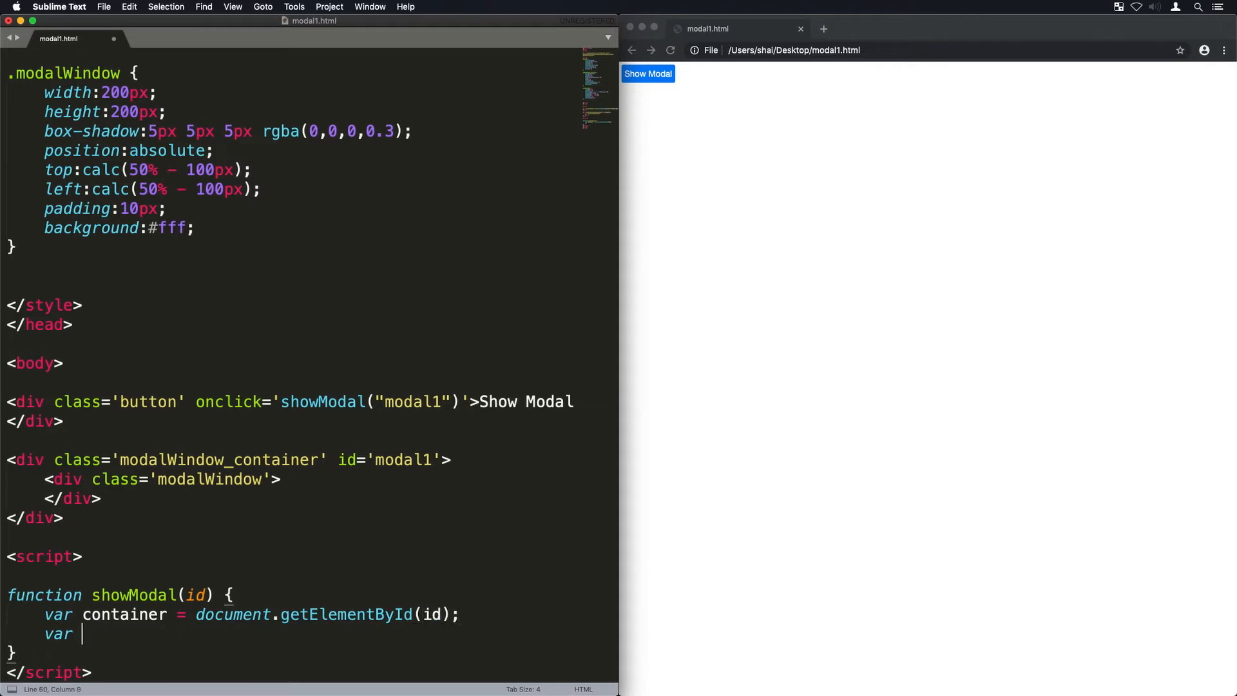
{"action": "type", "text": "box = container.querySelector("}
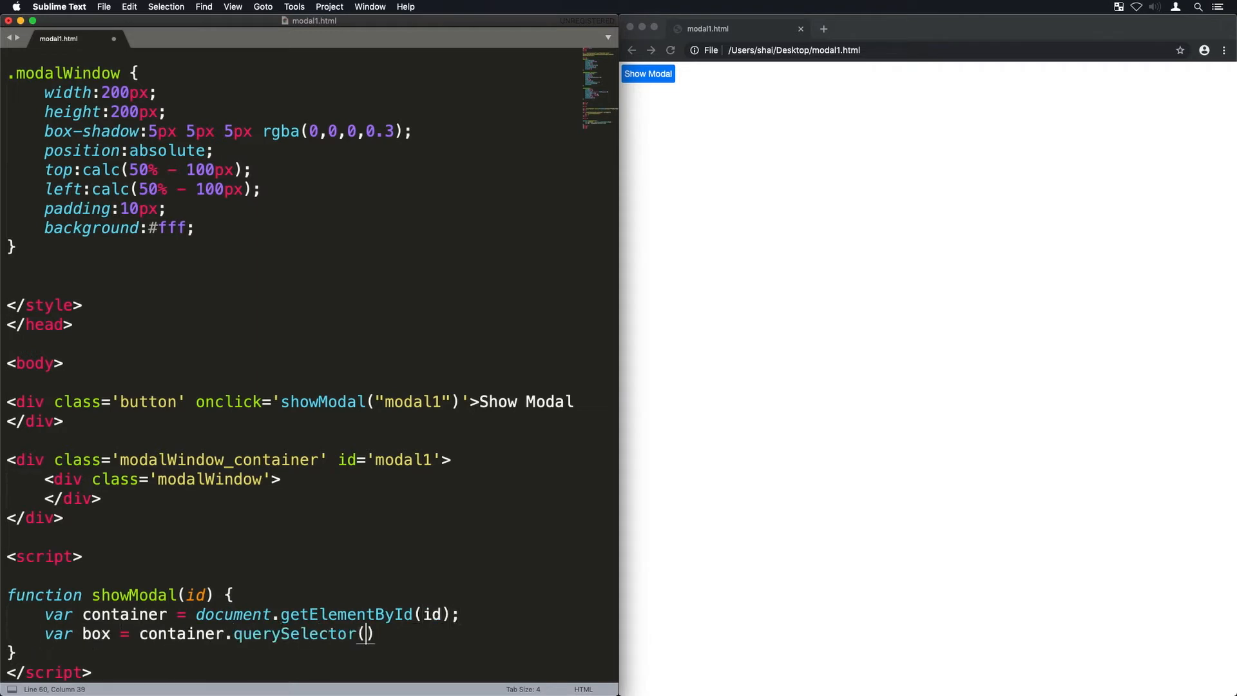
{"action": "type", "text": "'.modalWindow'"}
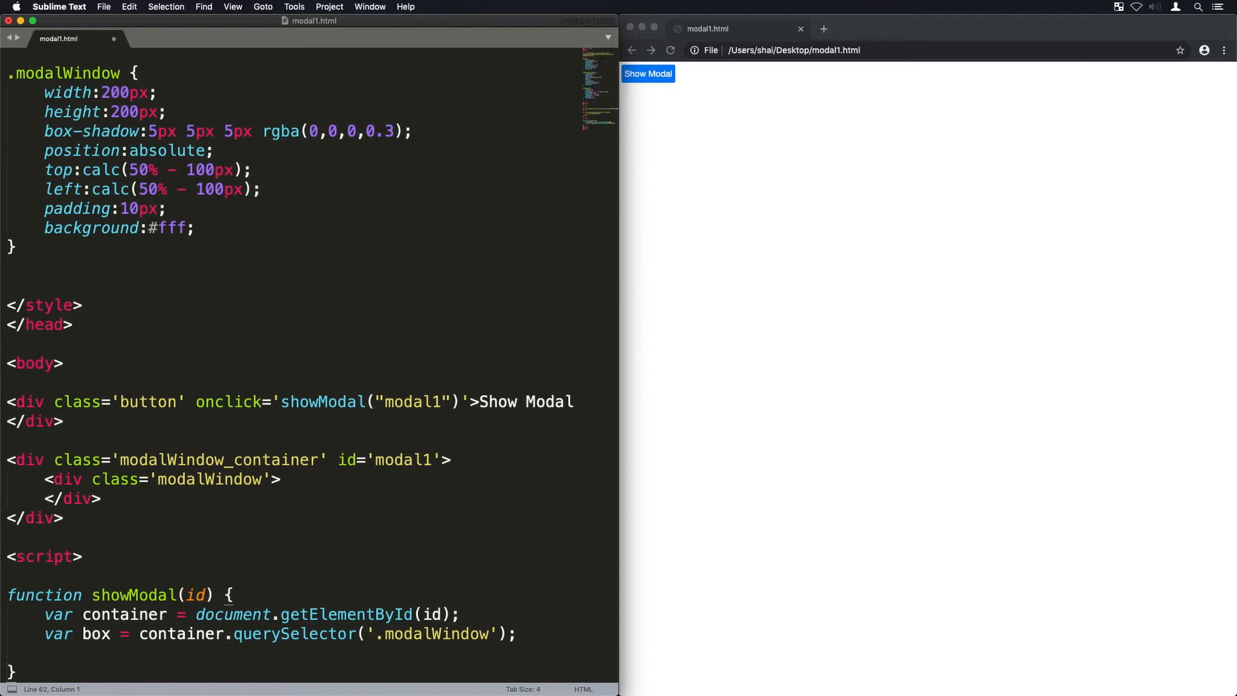
{"action": "type", "text": "container.style.pointerEvent"}
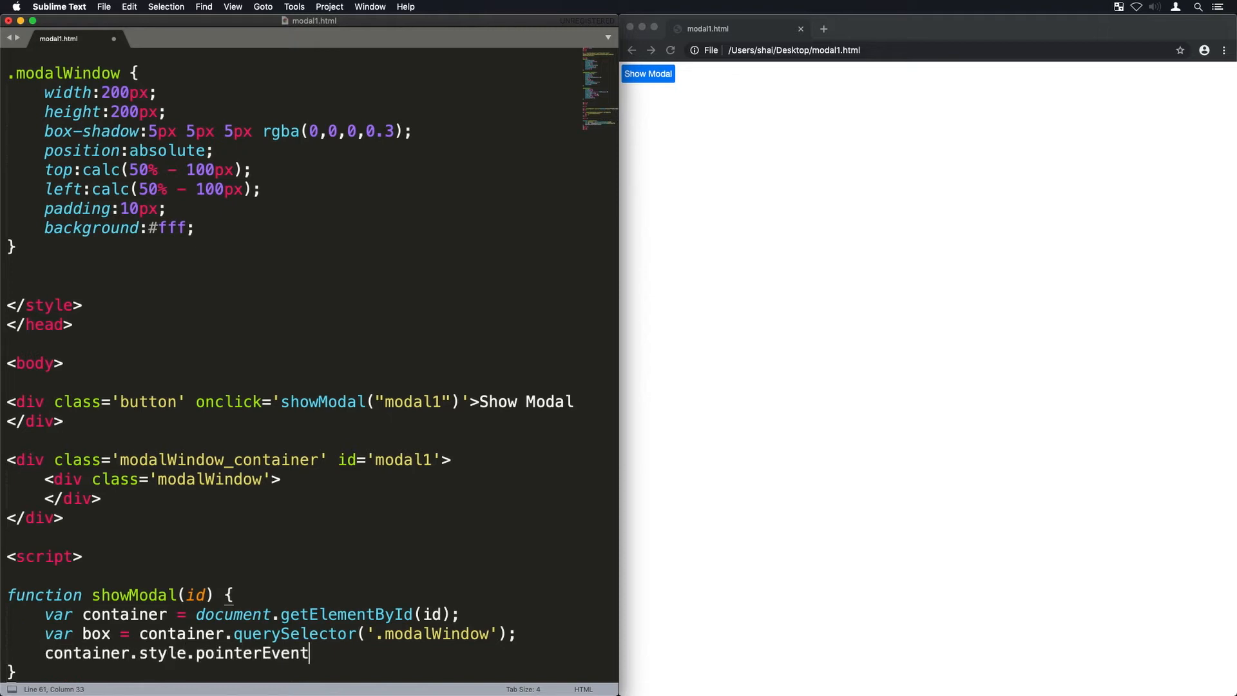
{"action": "type", "text": "s = 'auto';"}
{"action": "type", "text": "container.style.opacity = 1;"}
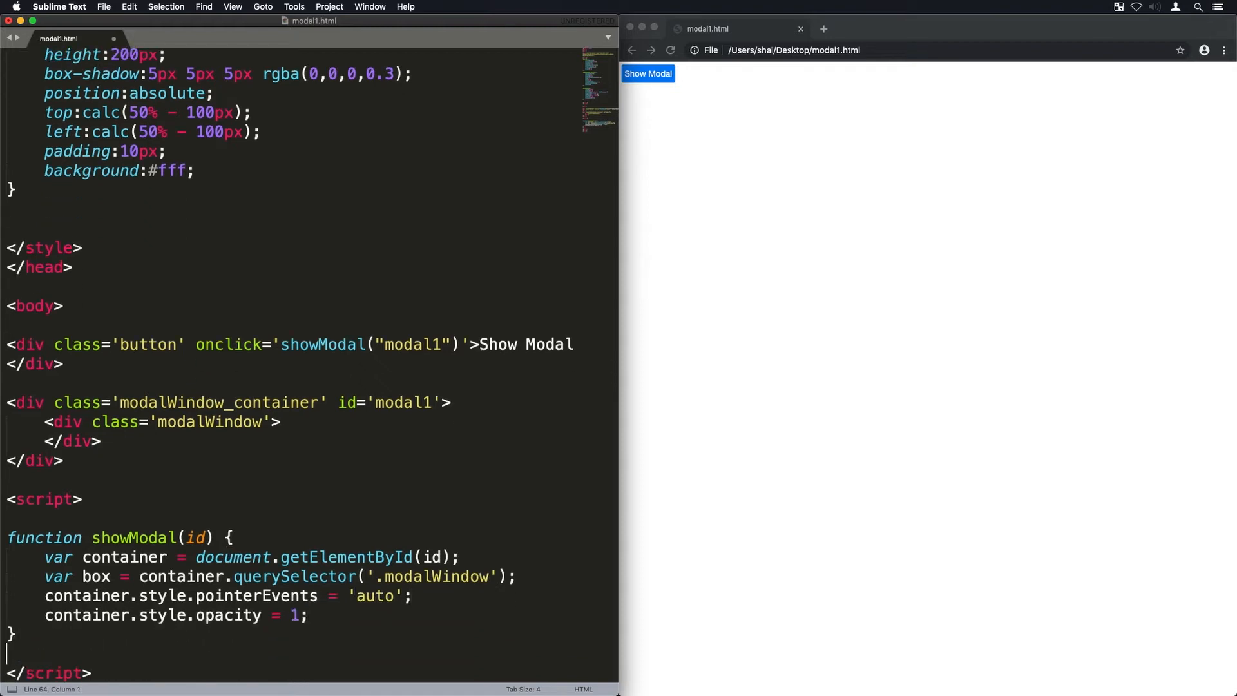
{"action": "left_click", "coordinate": [647, 74]}
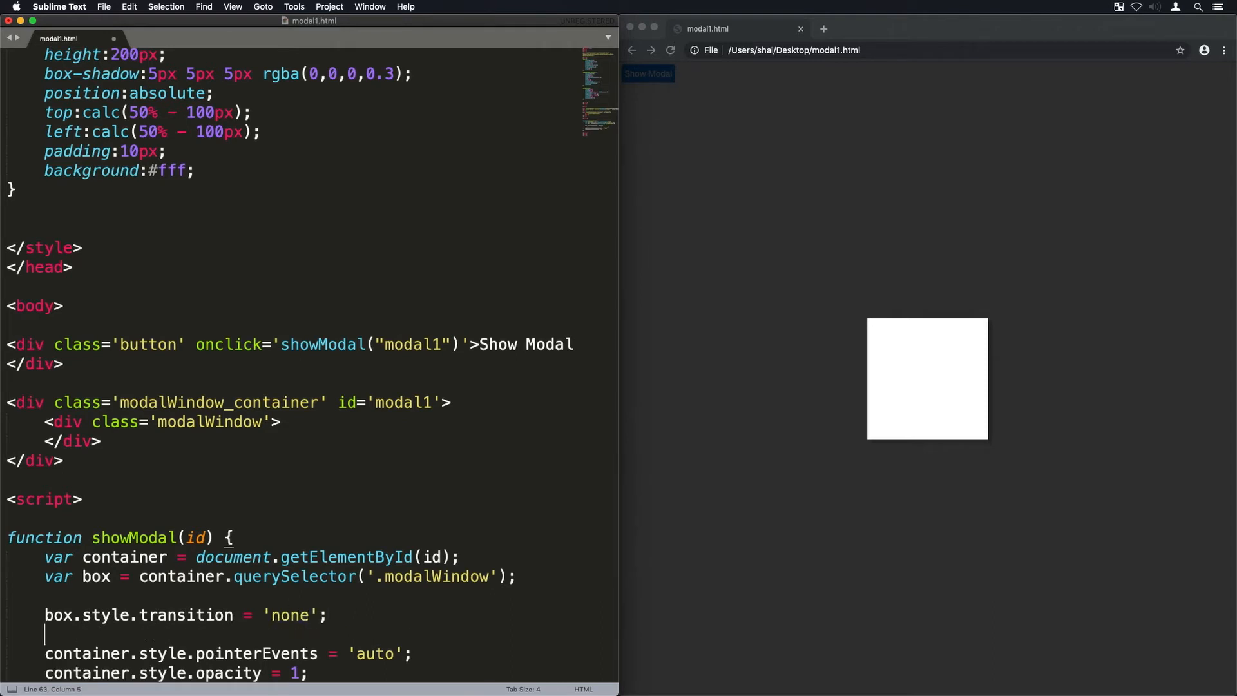
Step: Set the box to scale(0,0), then scale it up in requestAnimationFrame with 'all 0.5s ease'
{"action": "type", "text": "box.style.transform"}
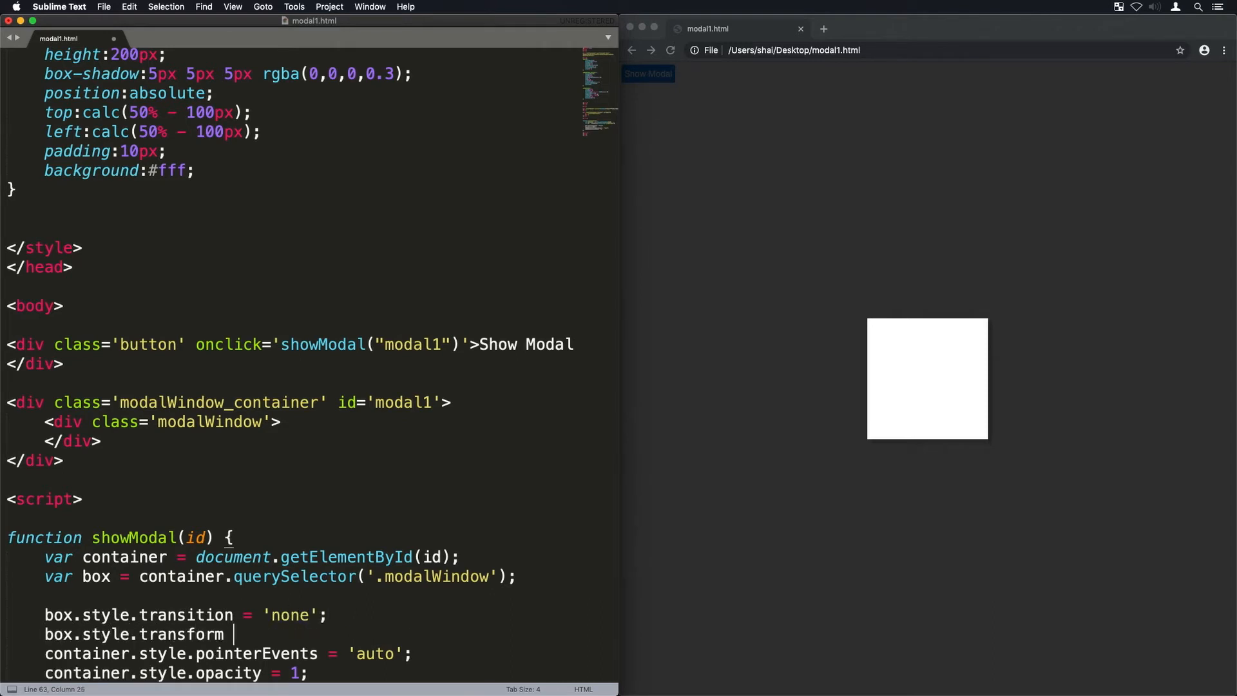
{"action": "type", "text": "= 'scale(0,0)'"}
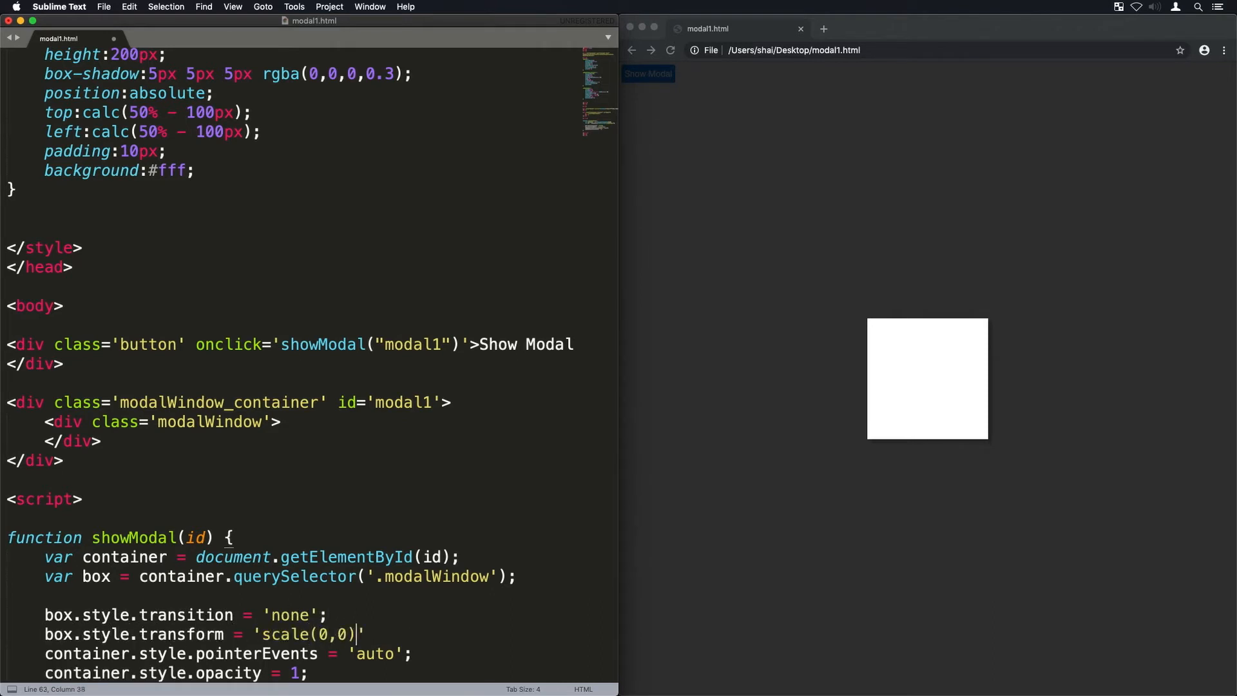
{"action": "type", "text": "requestAnimationFrame(function() {"}
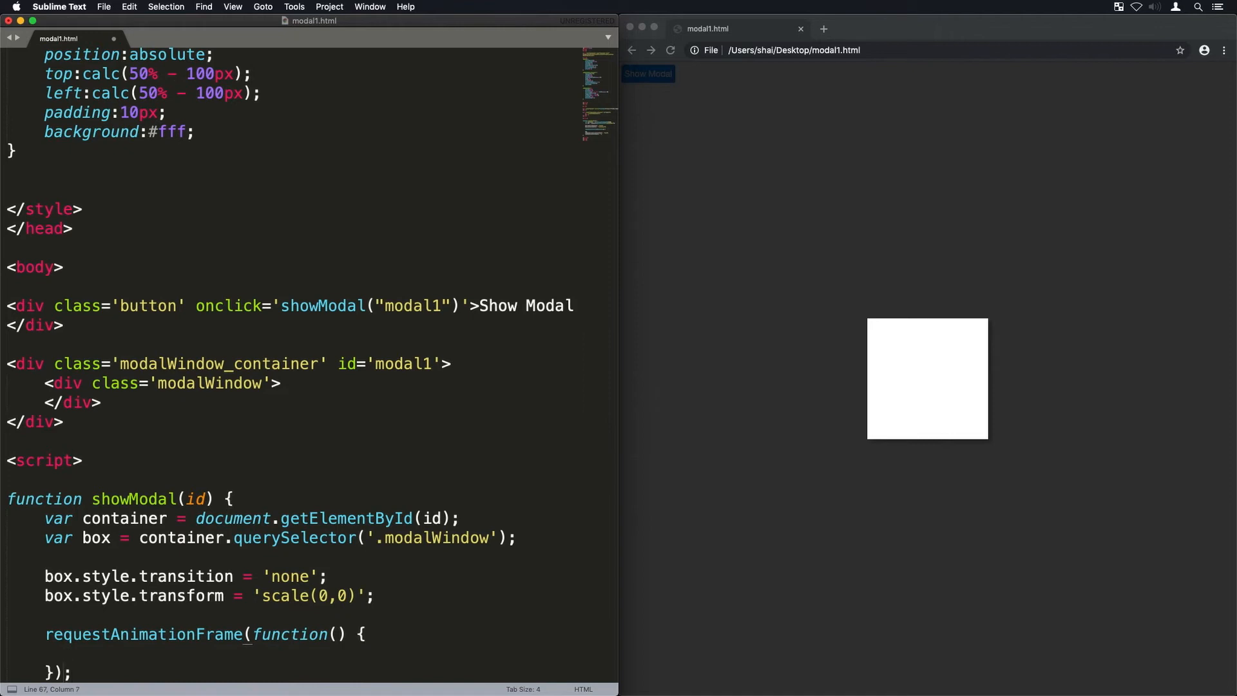
{"action": "type", "text": "box.style"}
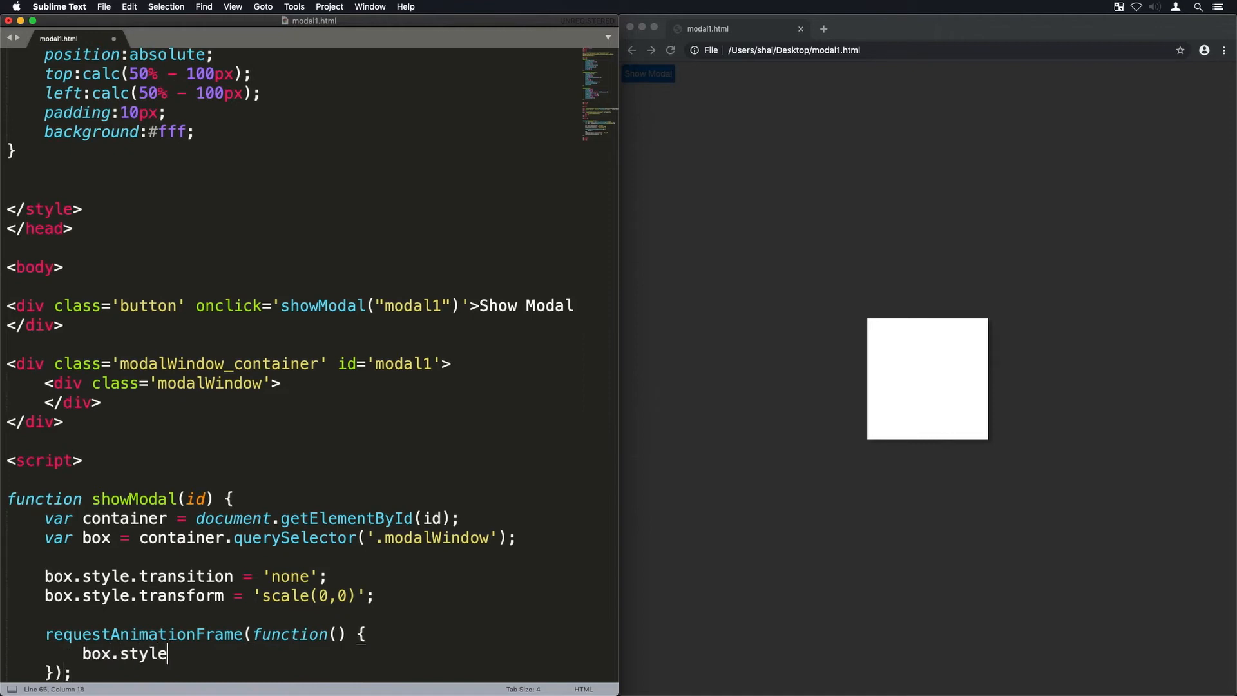
{"action": "type", "text": ".transition = 'all 0"}
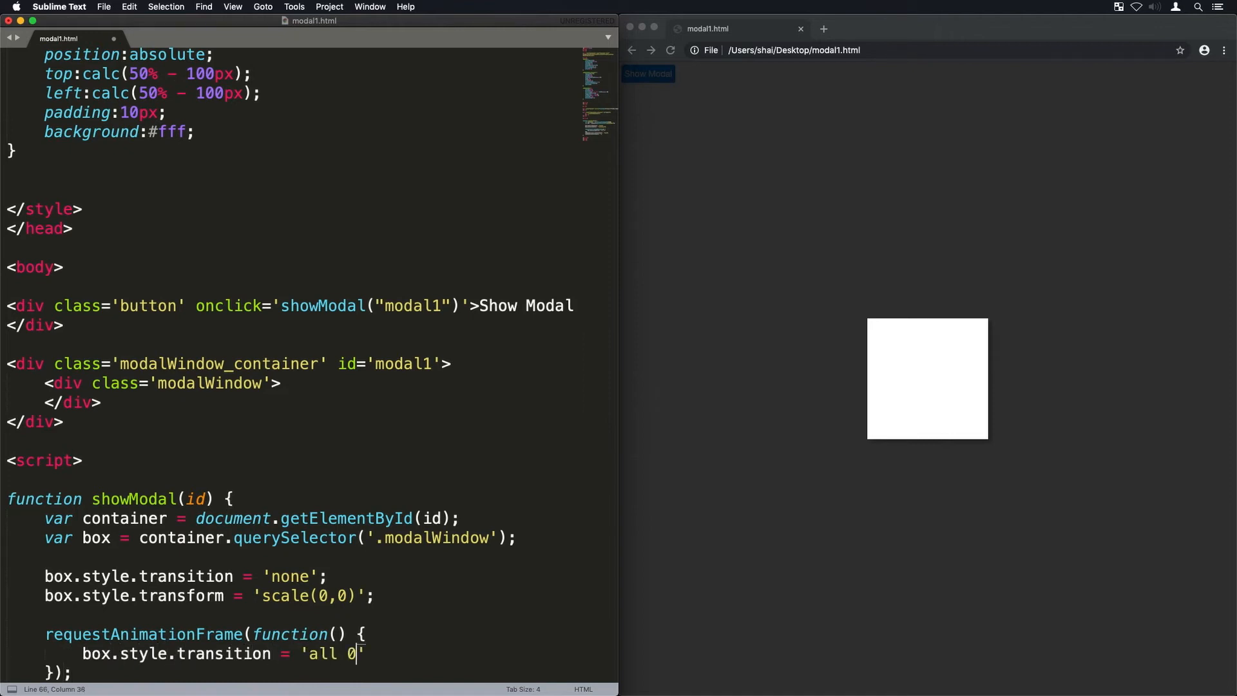
{"action": "type", "text": ".5s ease';"}
{"action": "type", "text": "box.style.transform ="}
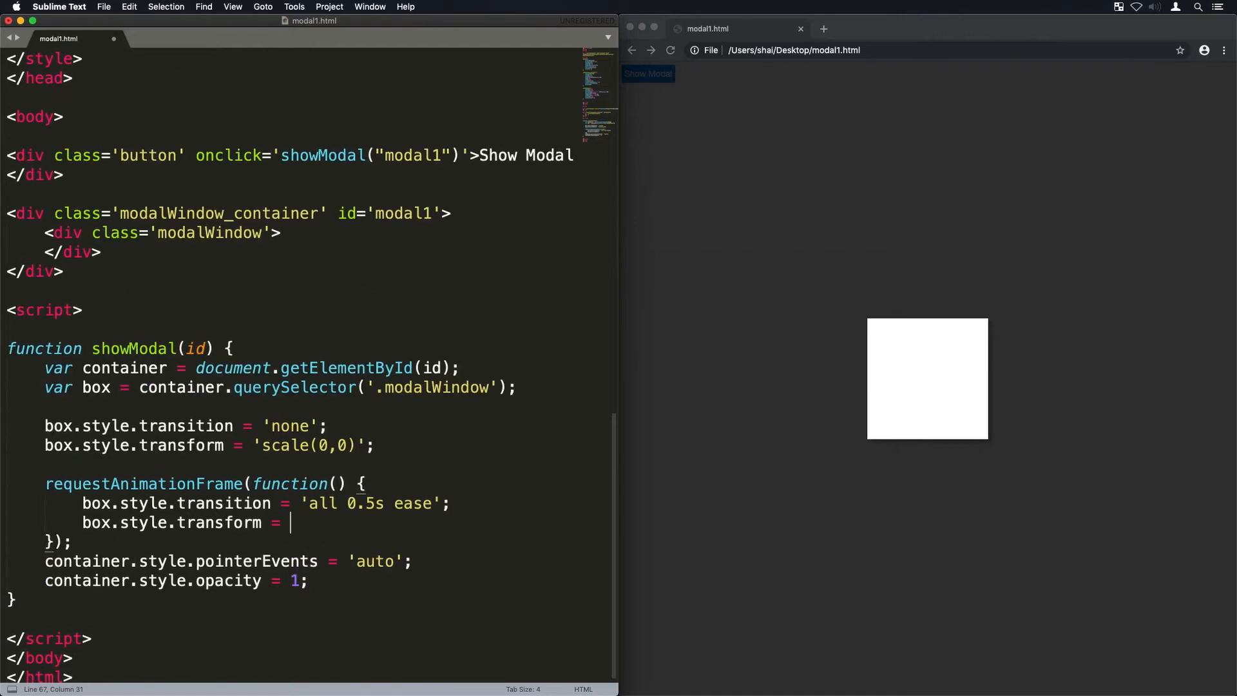
{"action": "type", "text": "'s"}
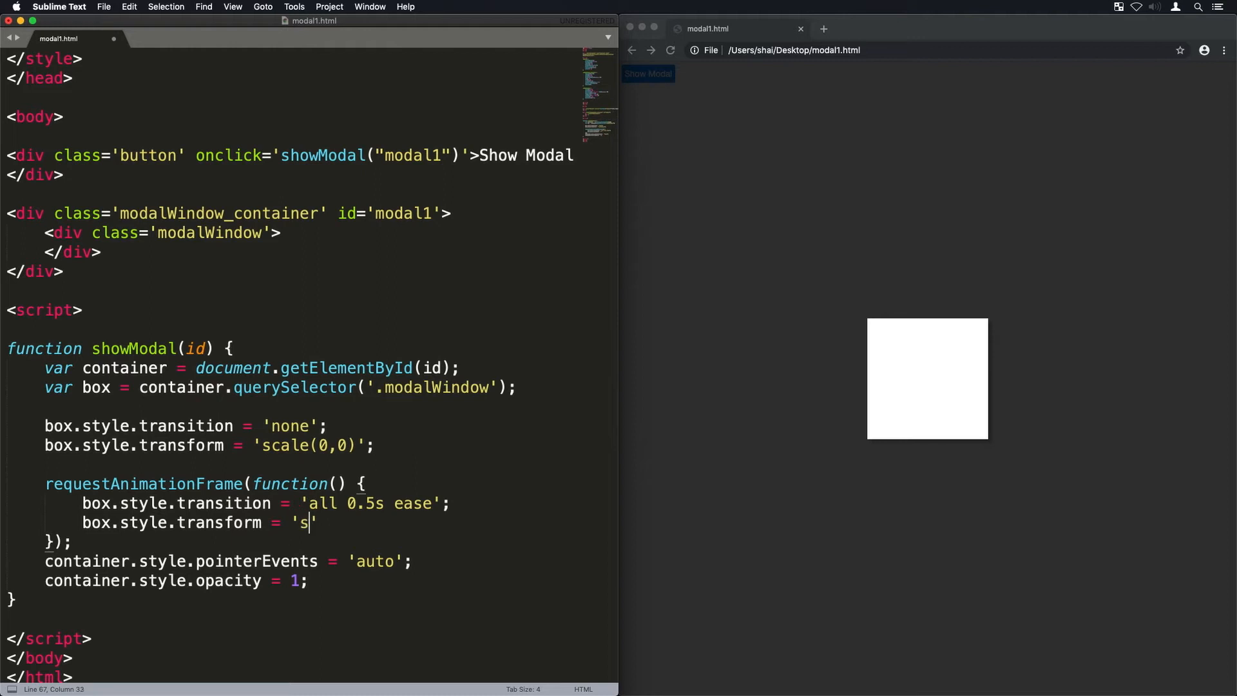
{"action": "type", "text": "cale(0"}
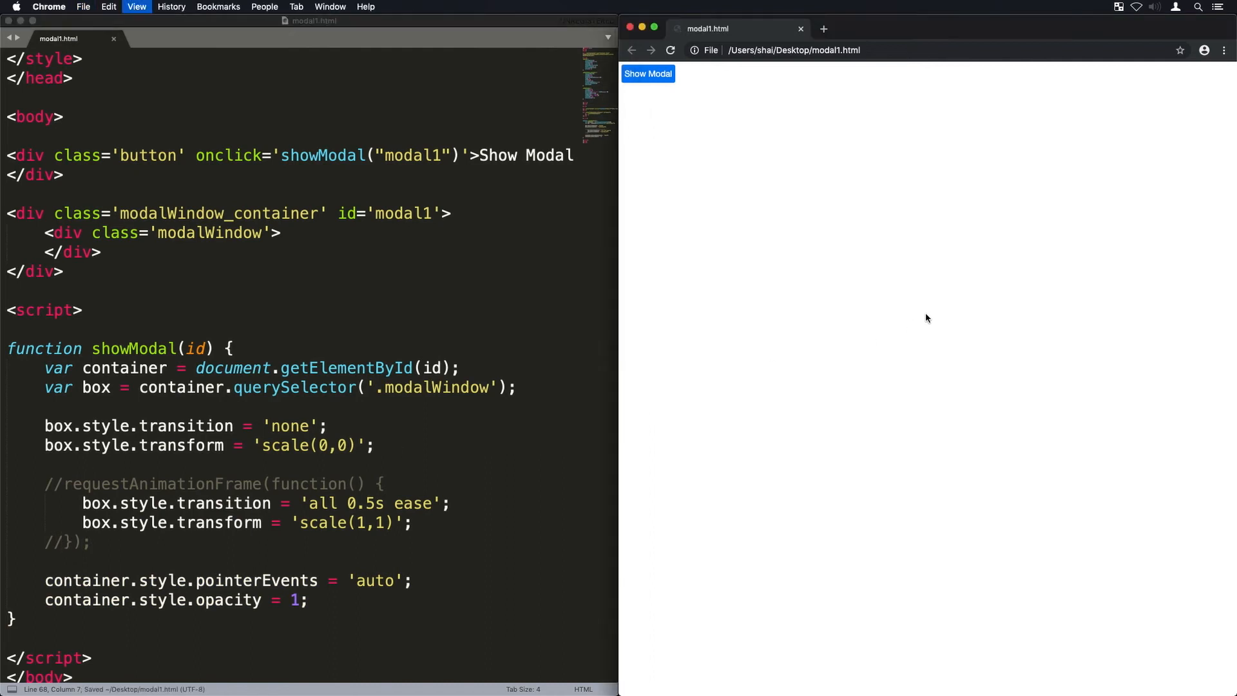
Step: Return to the source to uncomment the requestAnimationFrame scale-up block
{"action": "left_click", "coordinate": [646, 72]}
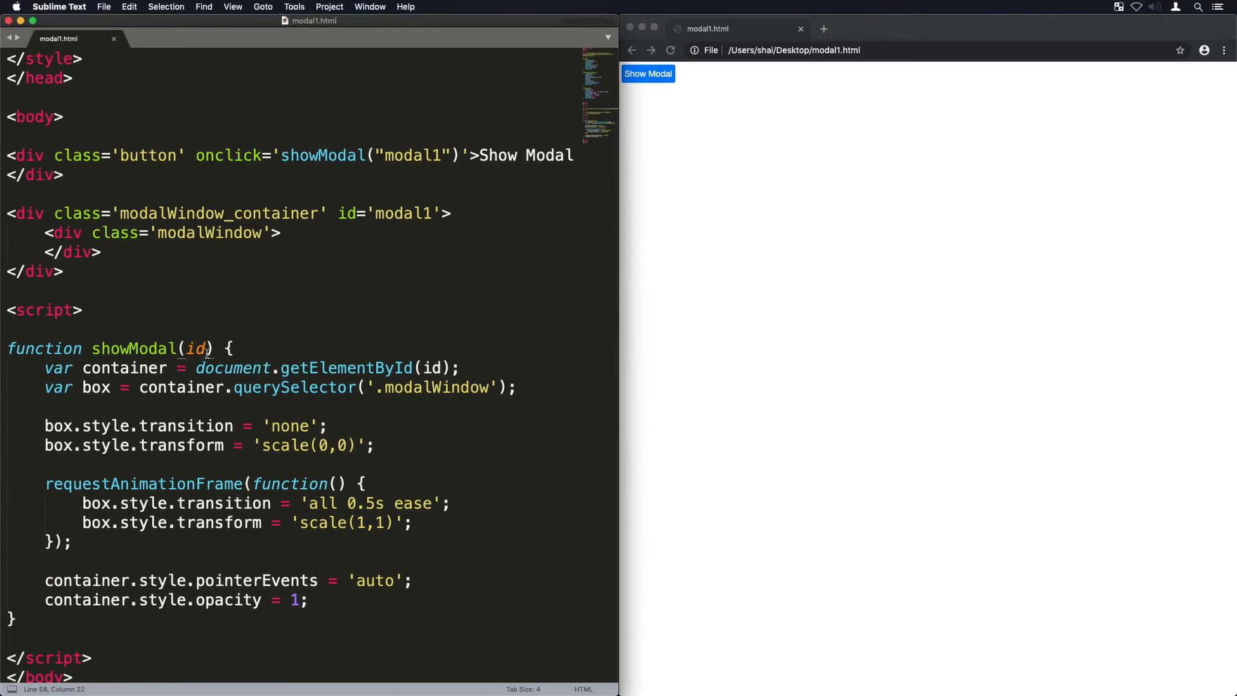
Step: Add an anim parameter and start the 'rotate' branch at rotateY(-70deg)
{"action": "type", "text": ", anim"}
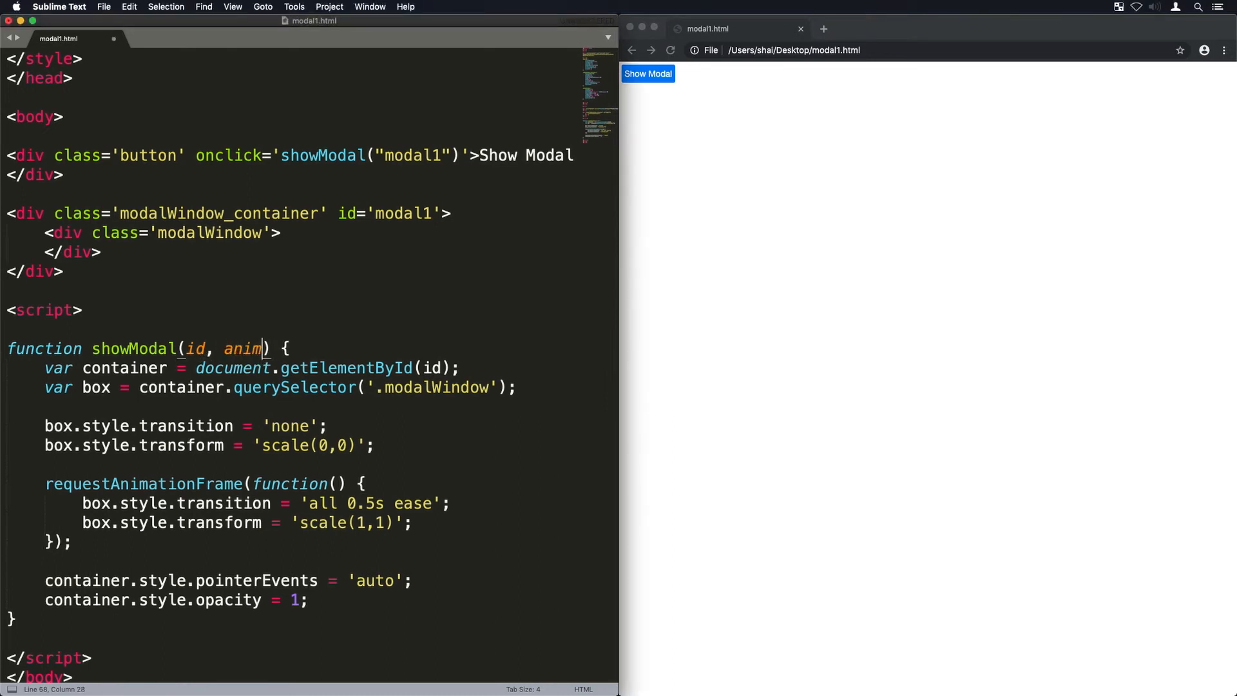
{"action": "left_click", "coordinate": [327, 426]}
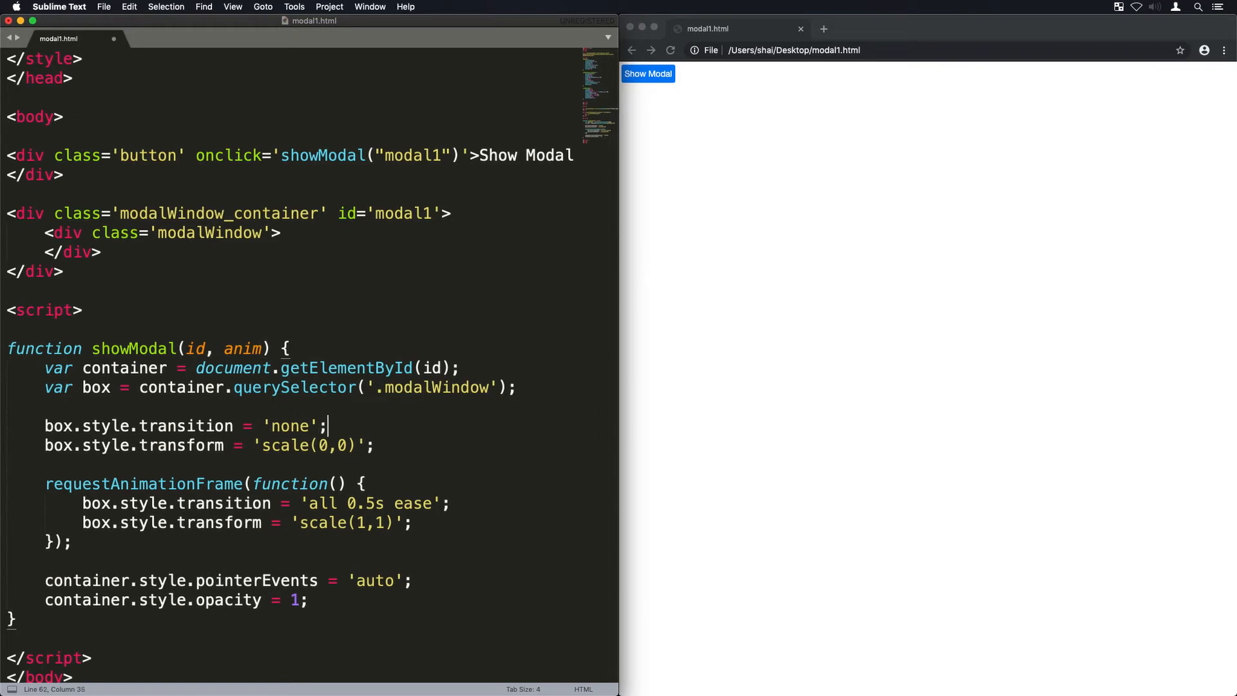
{"action": "type", "text": "if ("}
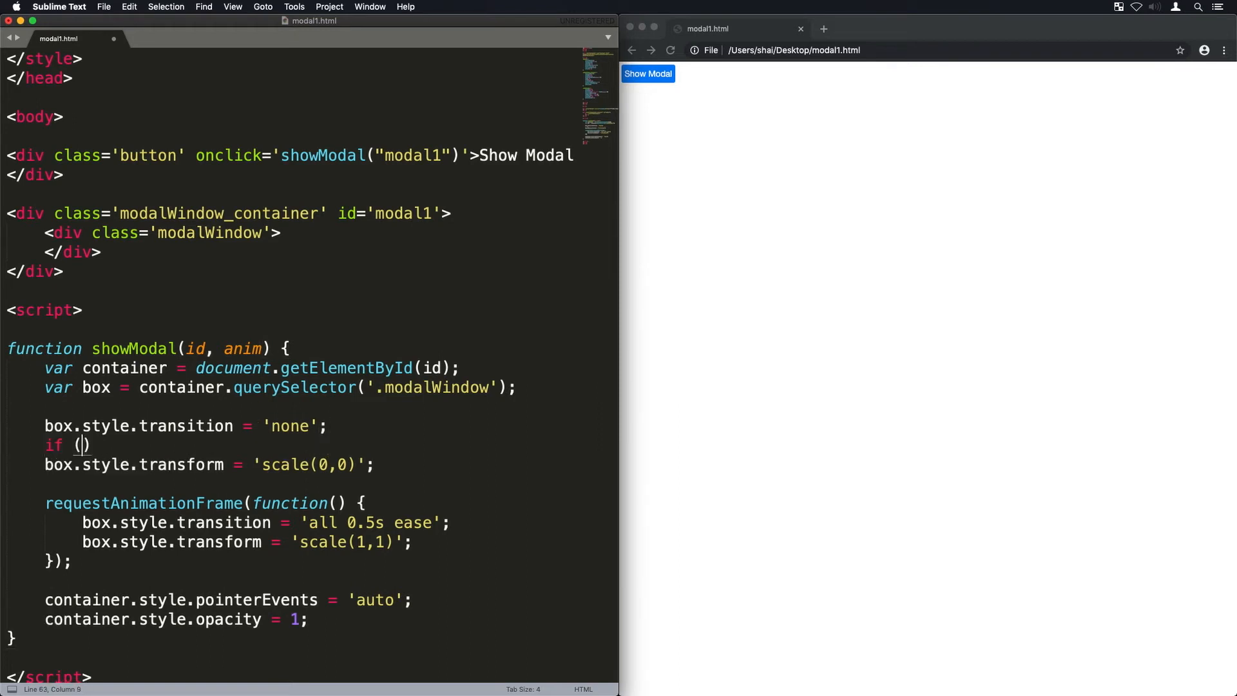
{"action": "type", "text": "anim == 'rotate'"}
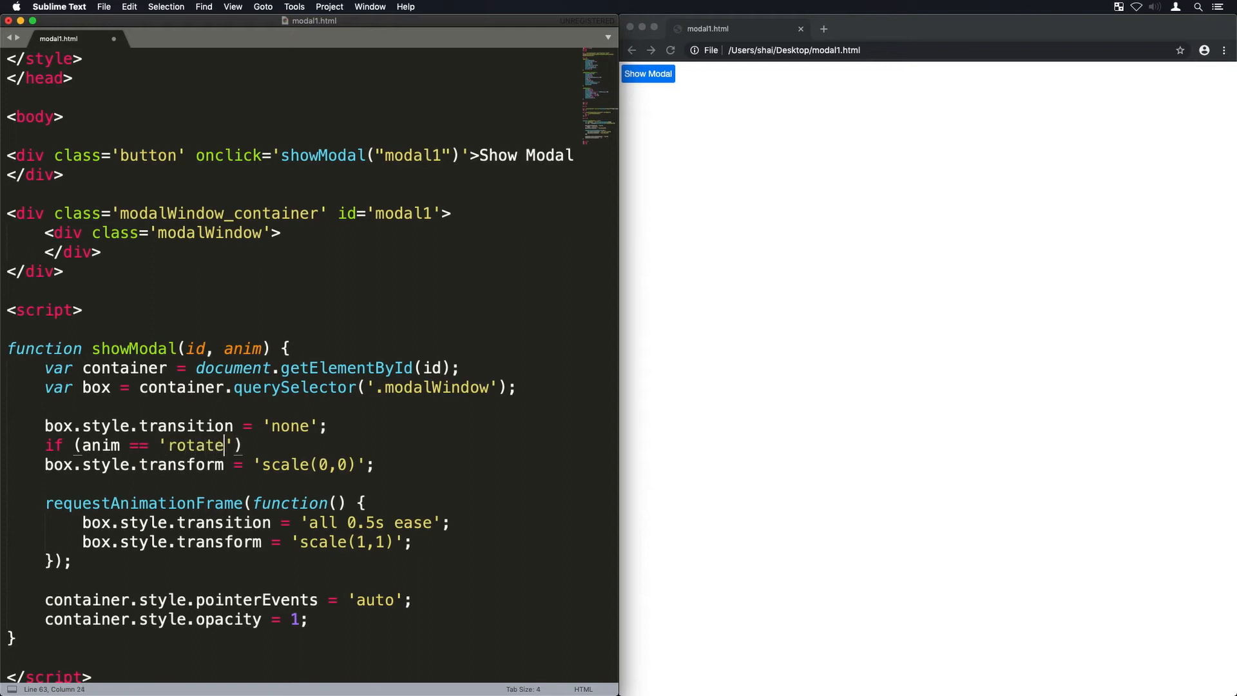
{"action": "key", "text": "enter"}
{"action": "type", "text": "box.style.transform"}
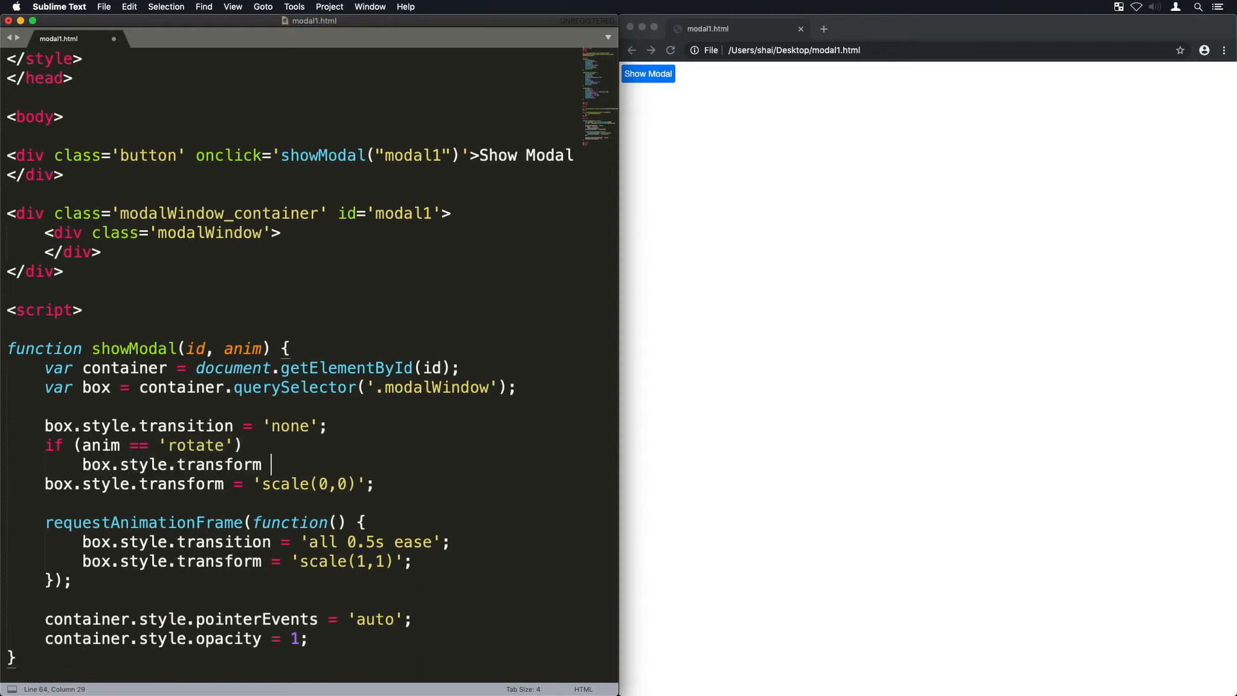
{"action": "type", "text": "= 'rotateY'"}
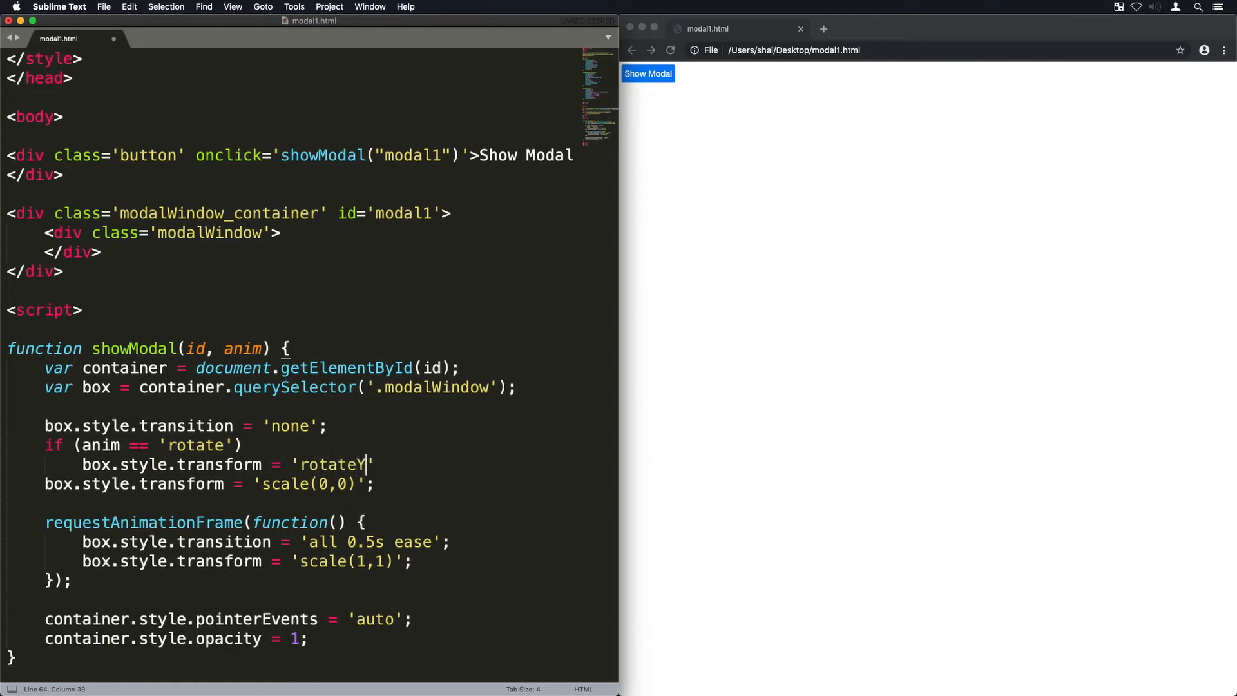
{"action": "type", "text": "(-70deg"}
{"action": "type", "text": "el"}
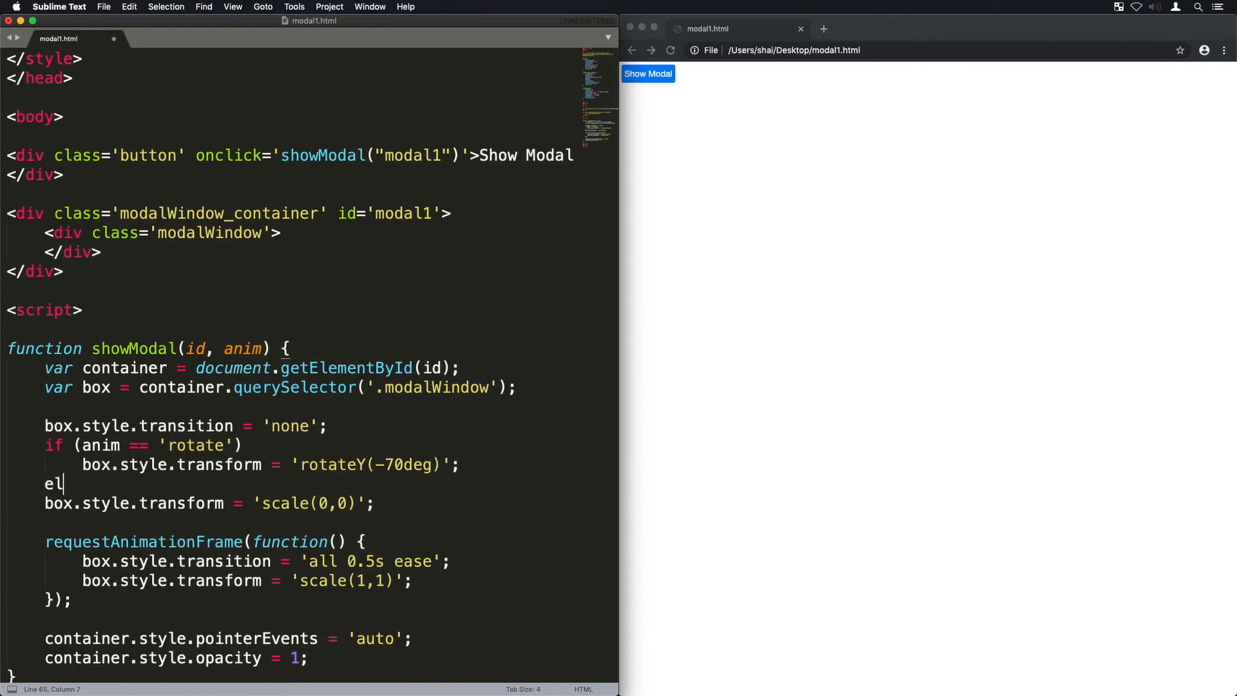
Step: Add the else scale branch and animate 'rotate' to rotateY(0deg)
{"action": "type", "text": "se"}
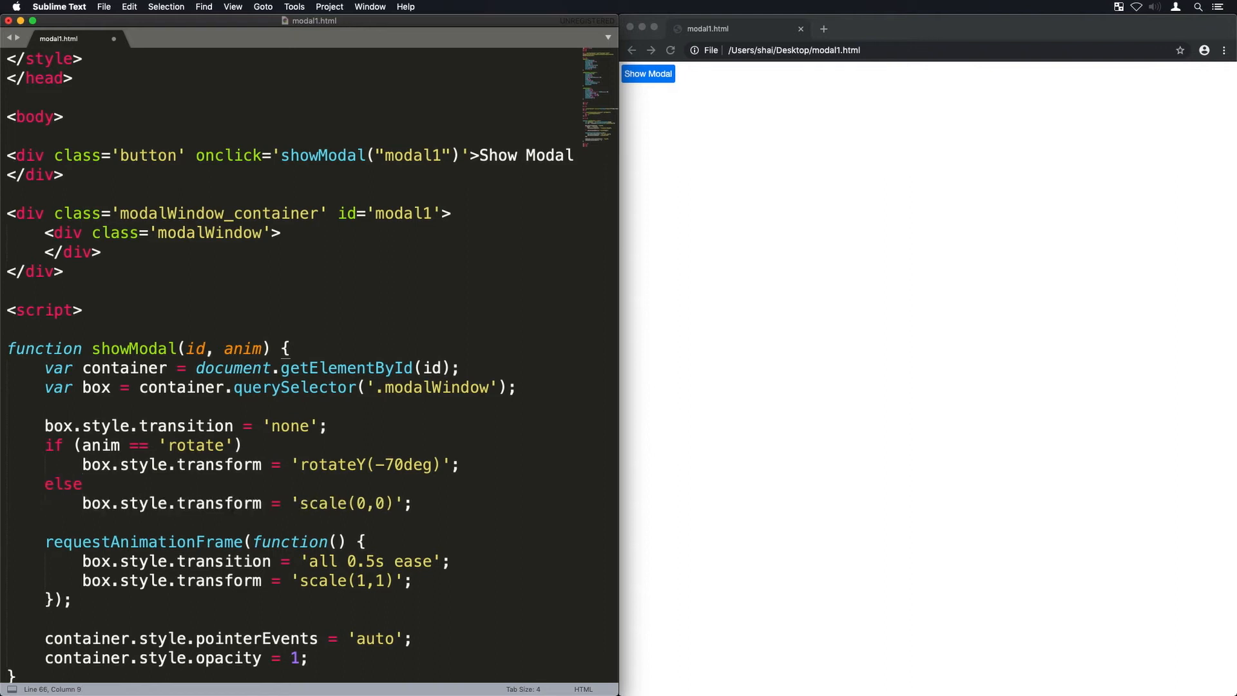
{"action": "type", "text": "if"}
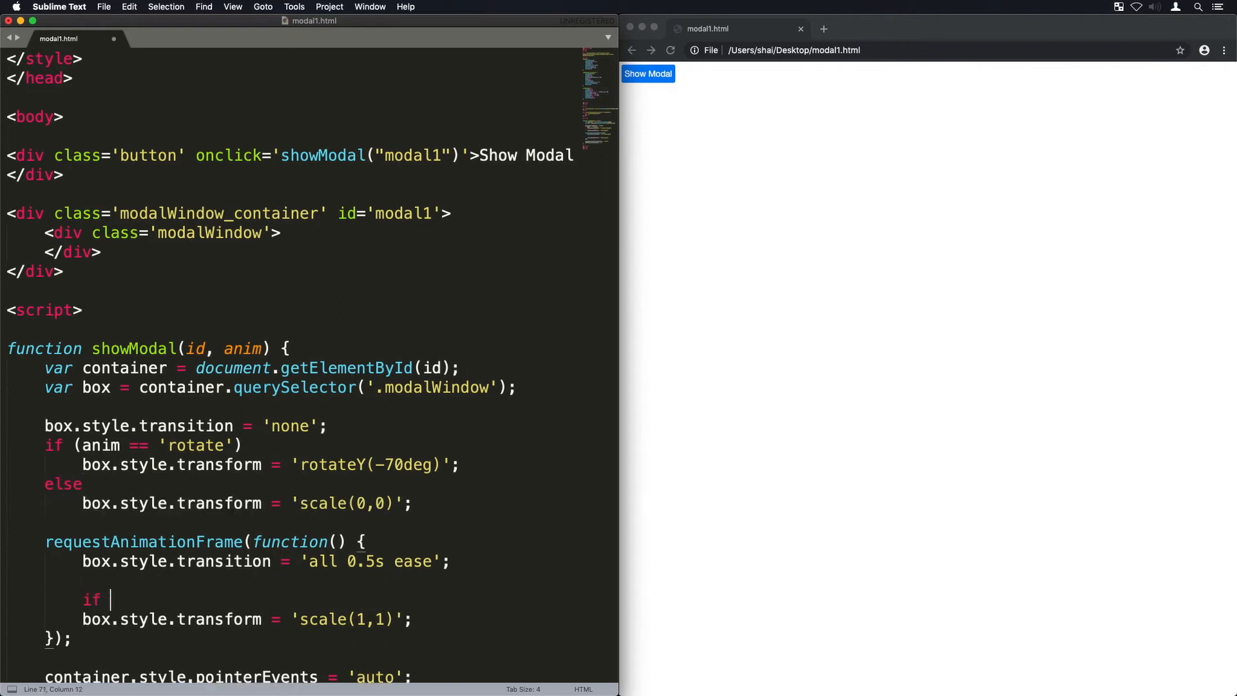
{"action": "type", "text": "(anim == 'rotate')"}
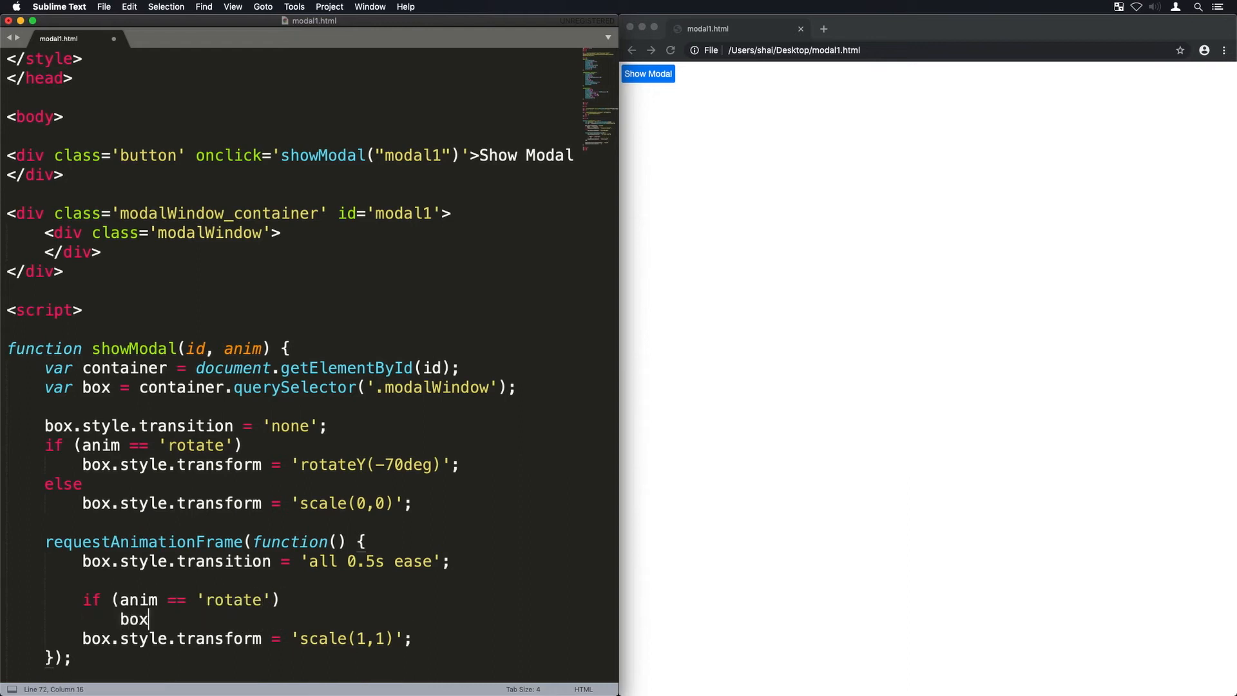
{"action": "type", "text": ".style.transform = 'rotateY(0deg)';"}
{"action": "type", "text": "else"}
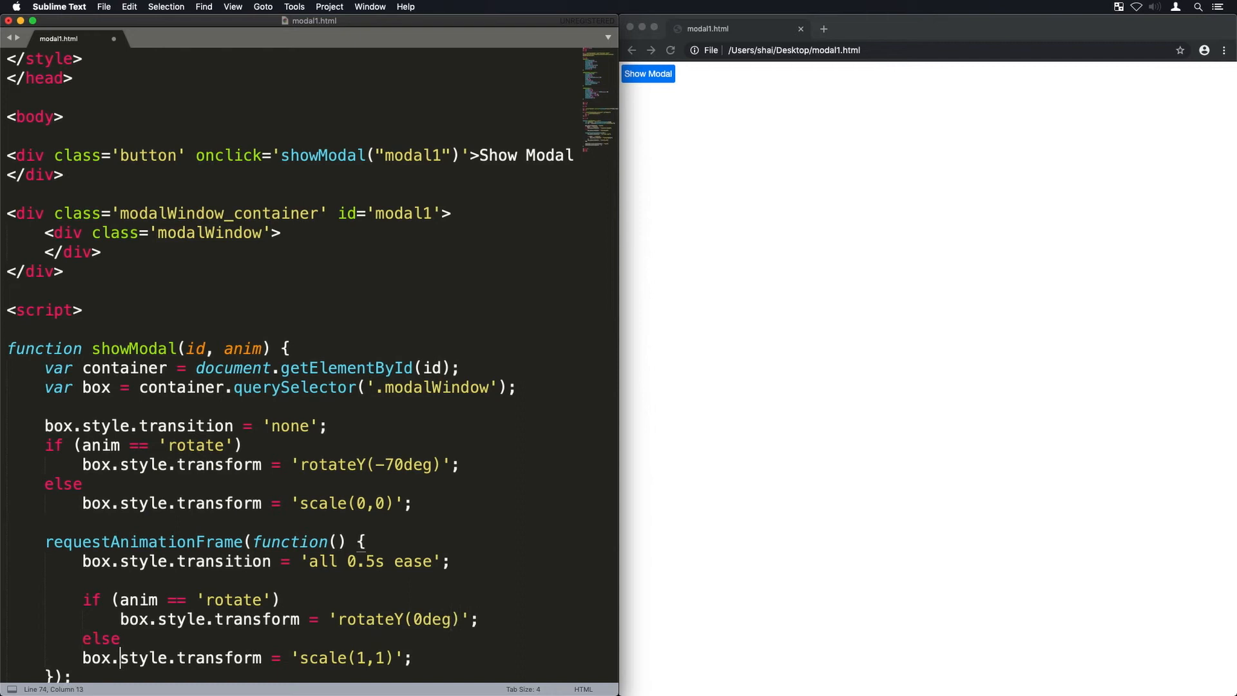
Step: Add perspective:1300px to the container, plus 50% 50% transform-origin and preserve-3d to the box
{"action": "scroll", "scroll_direction": "down", "scroll_amount": 3}
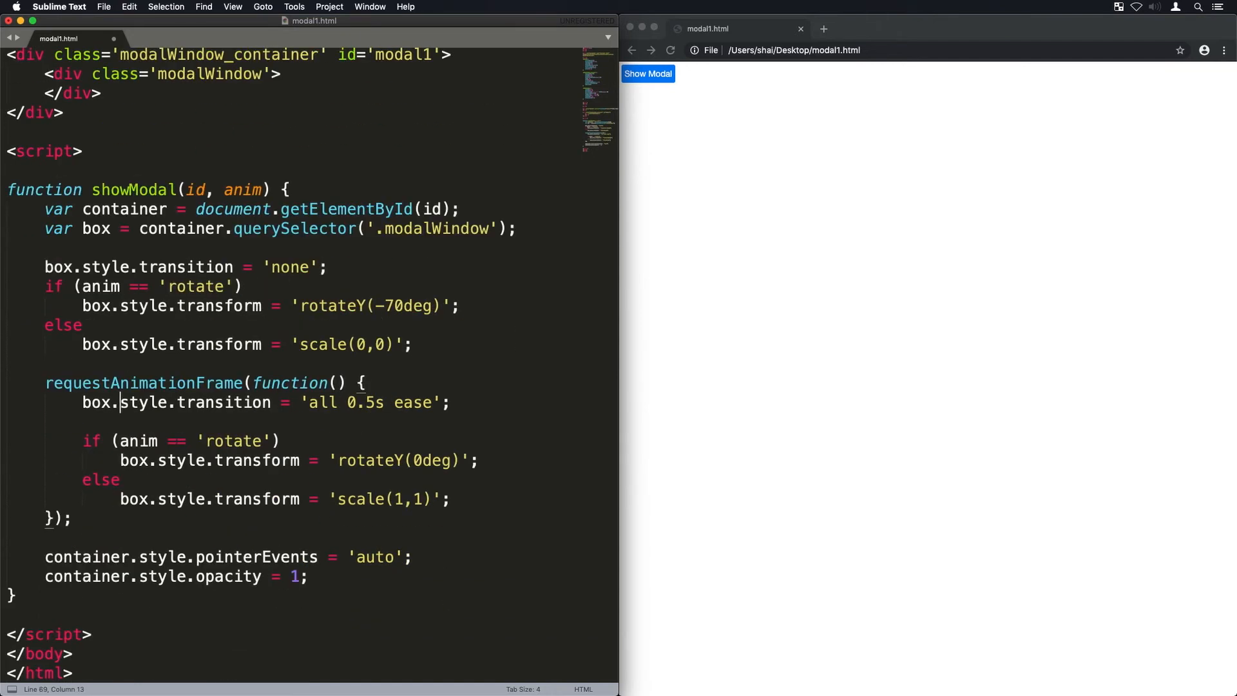
{"action": "scroll", "scroll_direction": "up", "scroll_amount": 3}
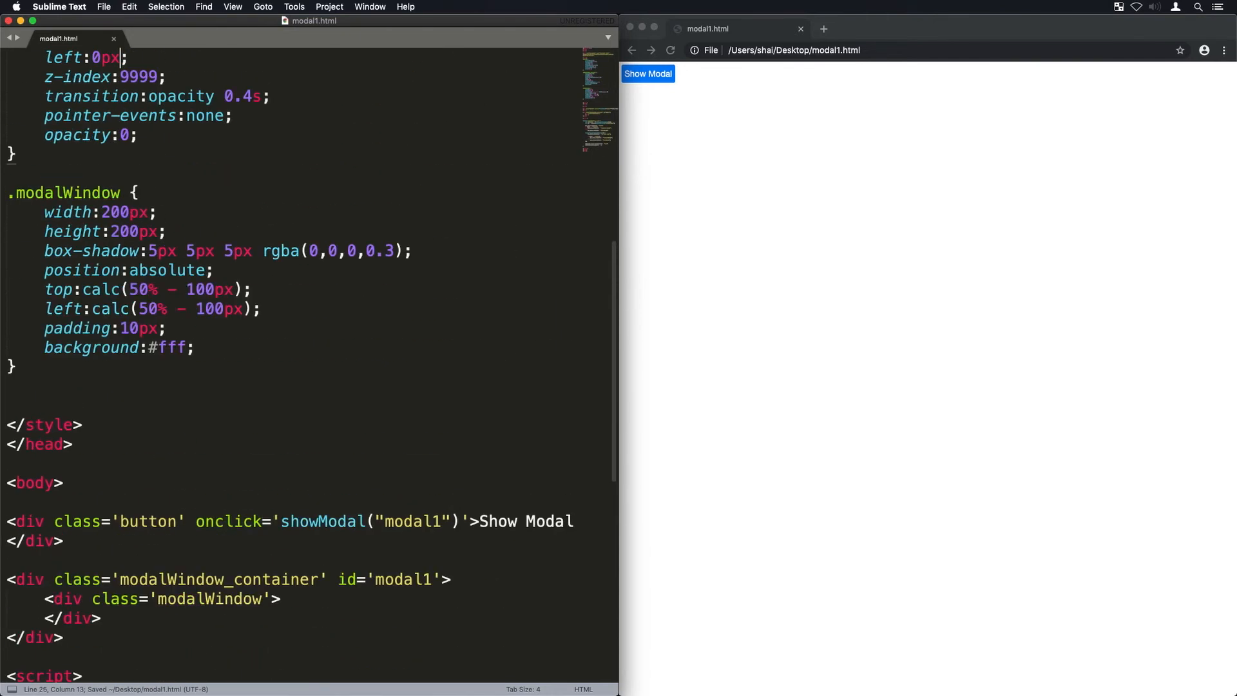
{"action": "scroll", "scroll_direction": "up", "scroll_amount": 3}
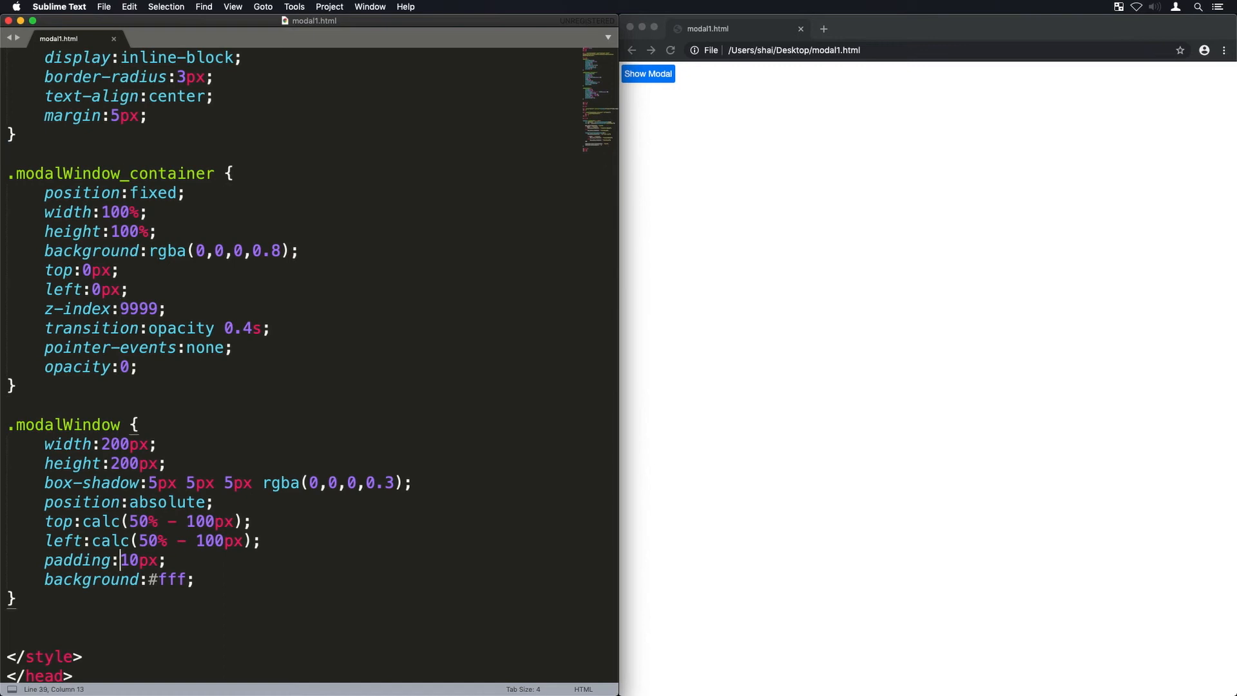
{"action": "type", "text": "perspective: 1300px;"}
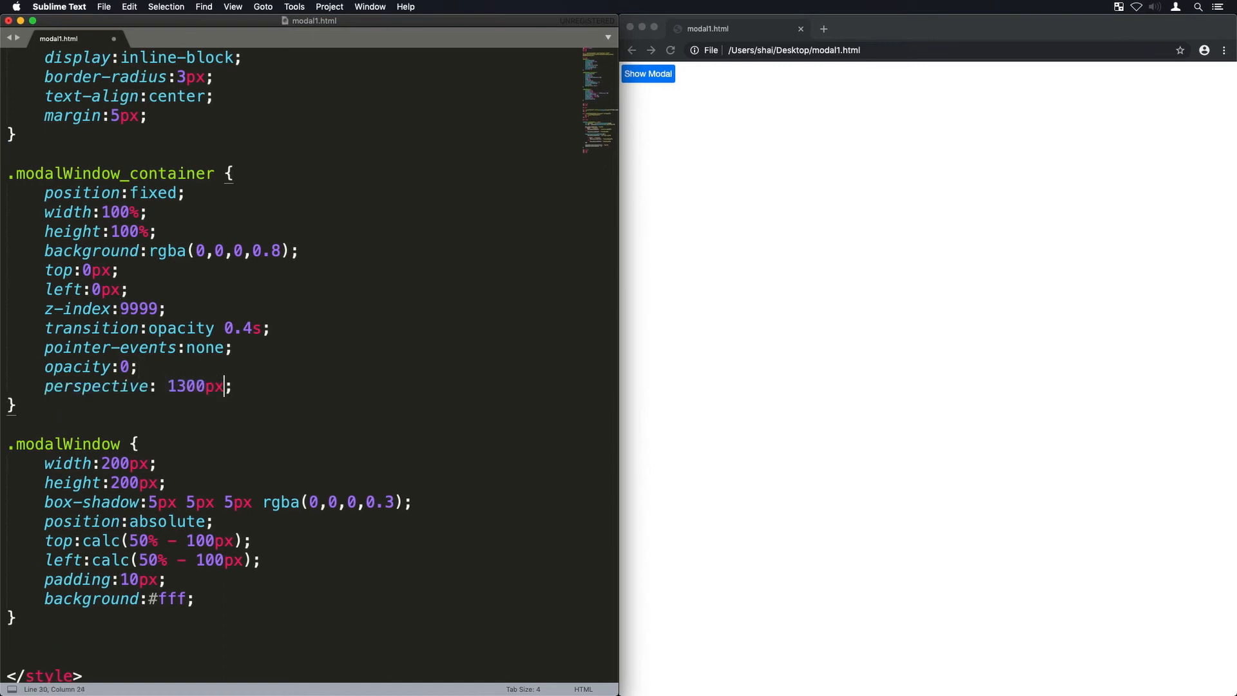
{"action": "type", "text": "transf"}
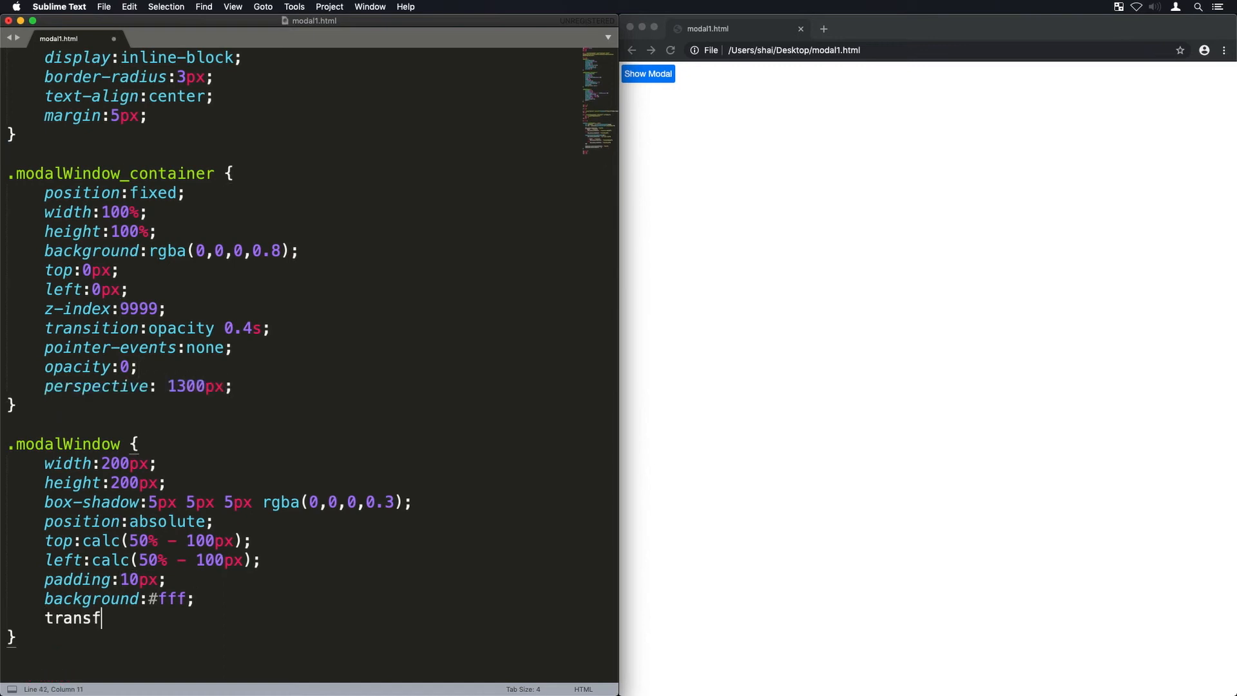
{"action": "type", "text": "orm-origin:50% 50%;"}
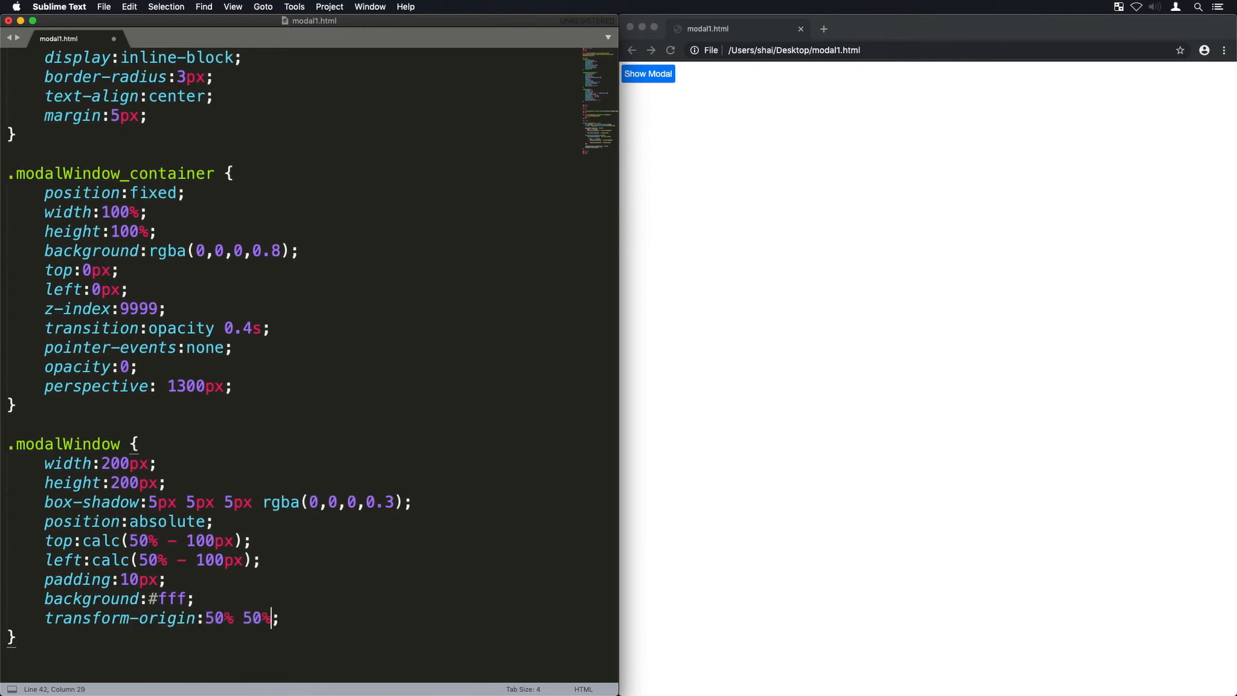
{"action": "type", "text": "transform-style:preserve-3d;"}
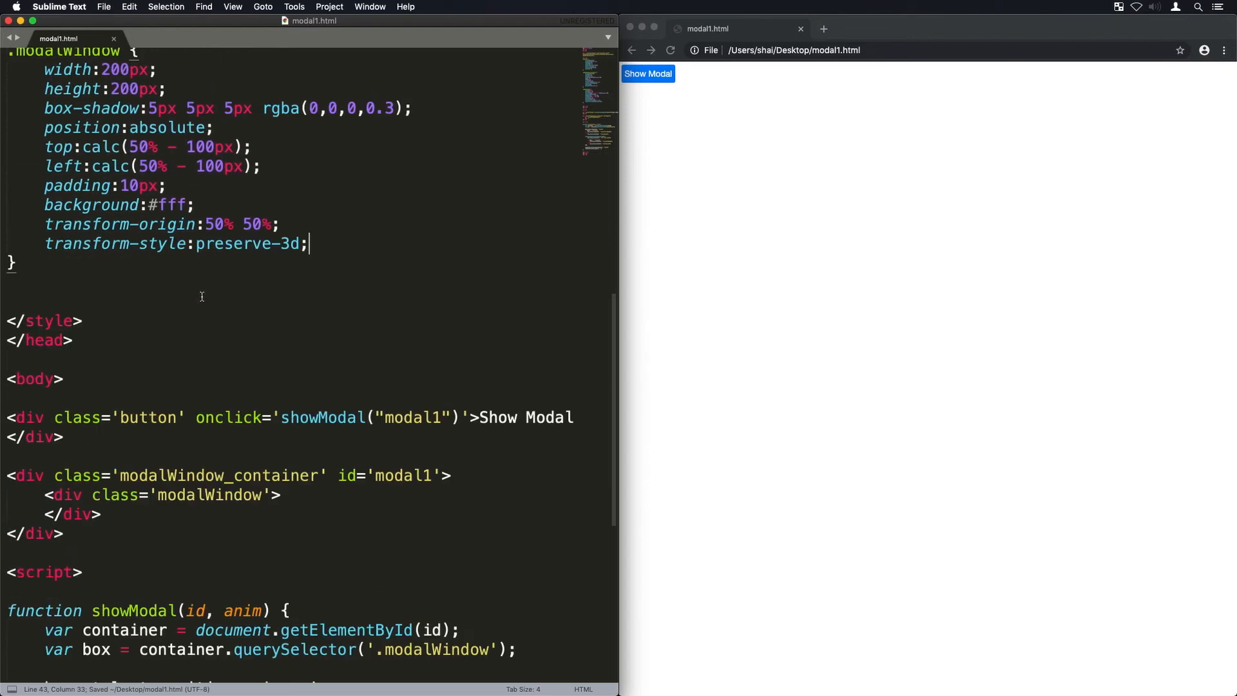
{"action": "scroll", "scroll_direction": "down", "scroll_amount": 3}
{"action": "type", "text": ","}
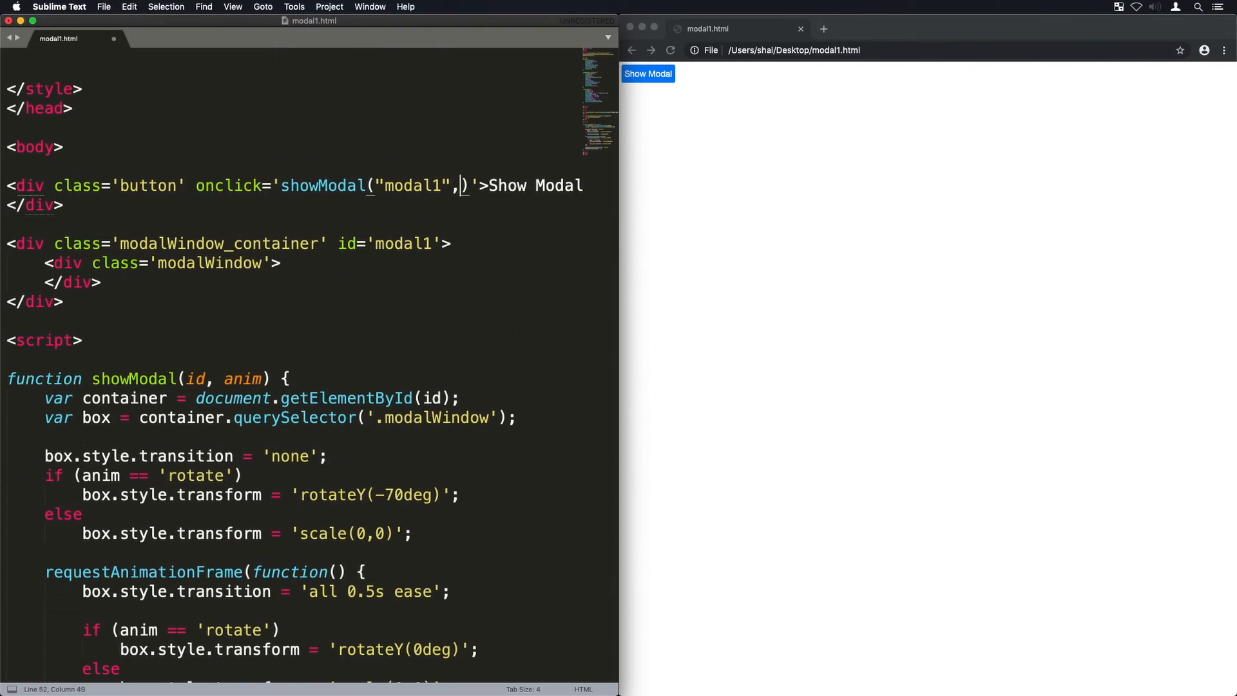
Step: Pass "rotate" to showModal from Show Modal, preview it in Chrome, then preview with "scale"
{"action": "type", "text": "\"rotate\""}
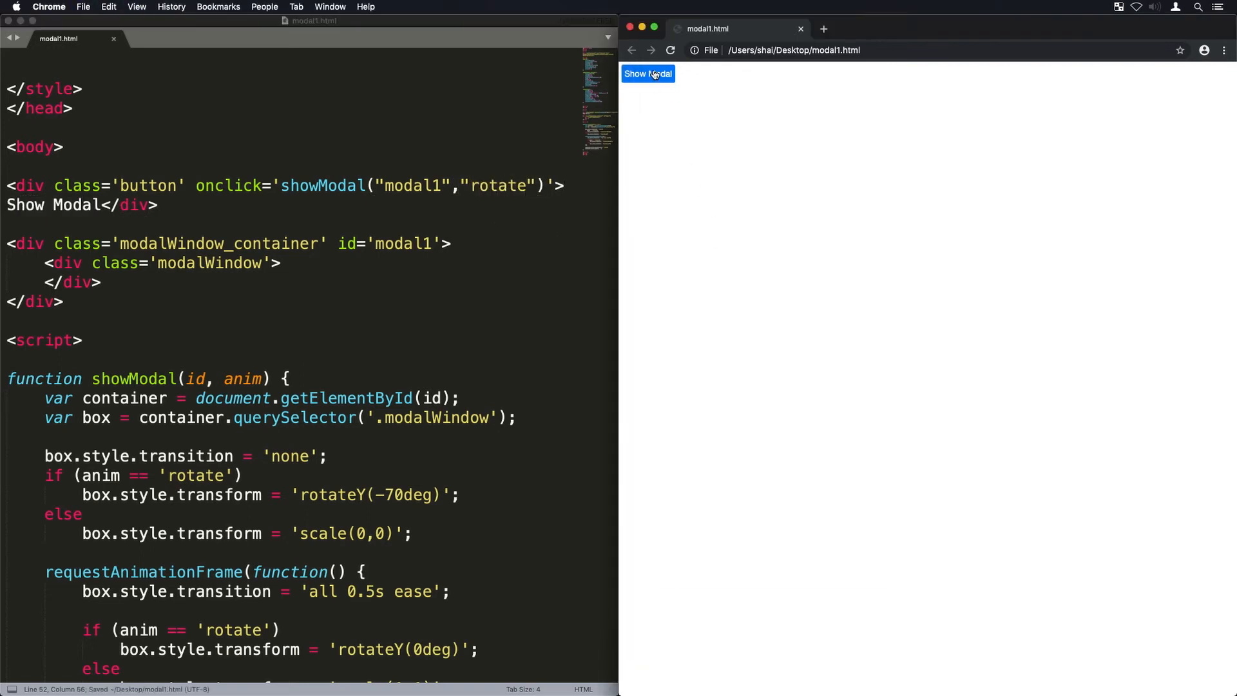
{"action": "left_click", "coordinate": [647, 73]}
{"action": "type", "text": "scal"}
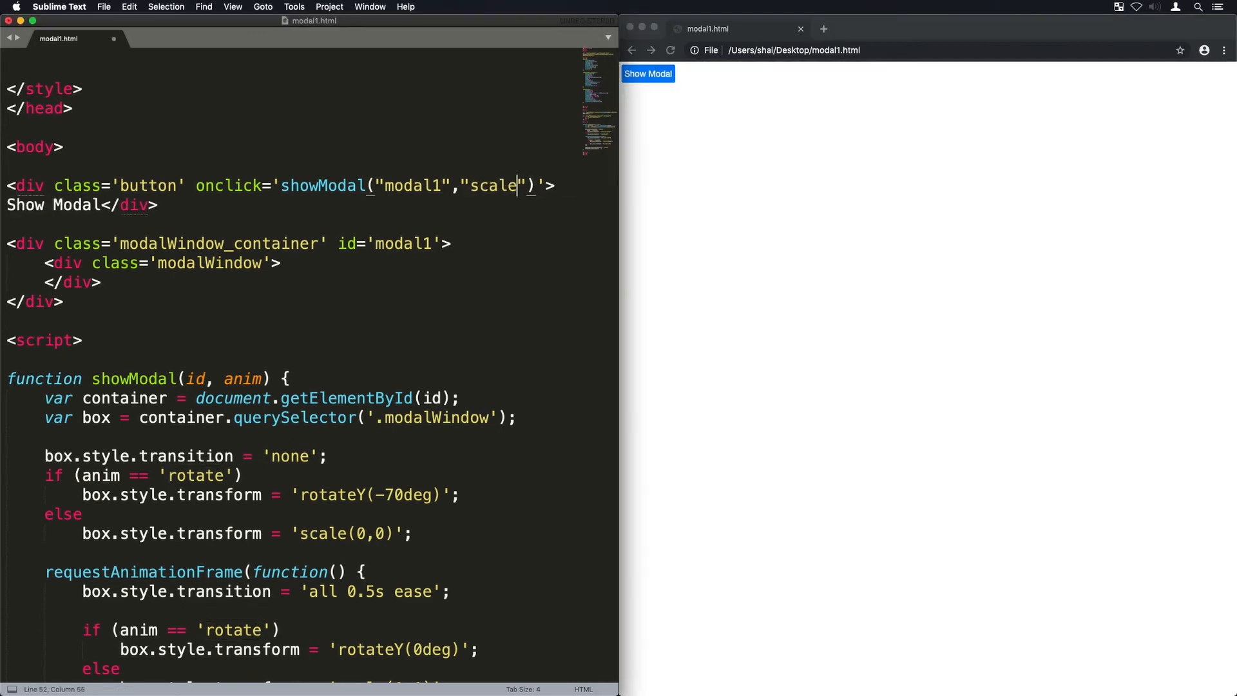
{"action": "left_click", "coordinate": [648, 73]}
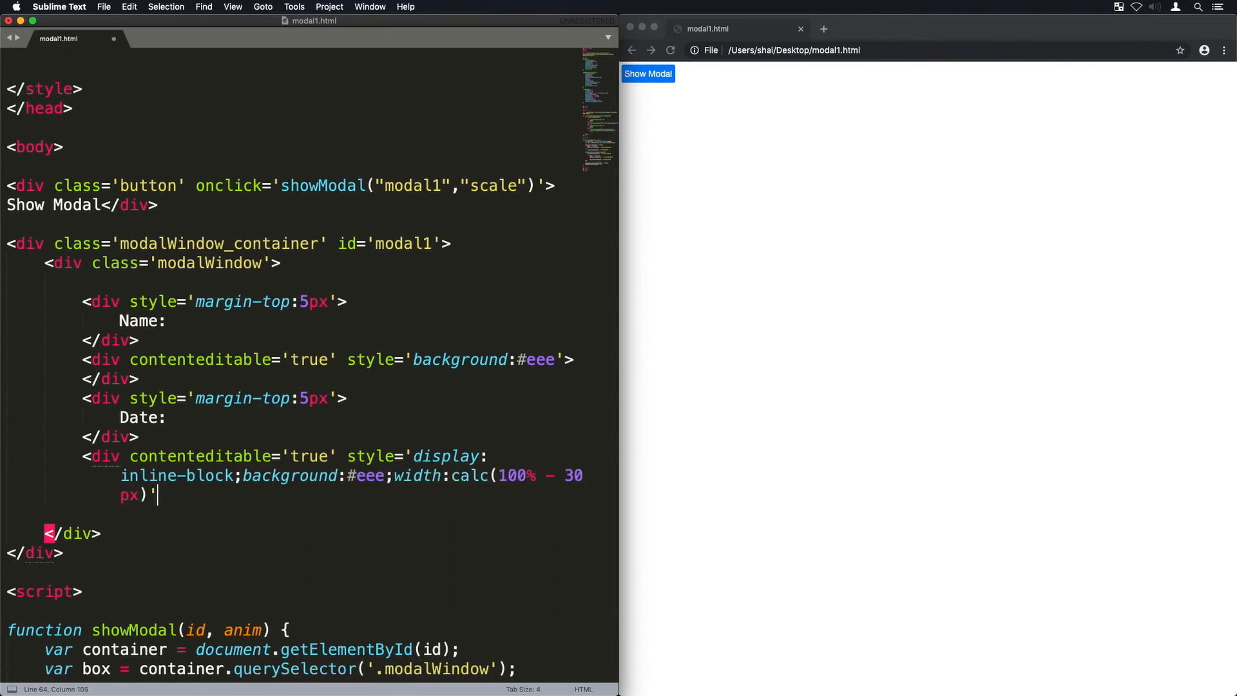
Step: Add Name, Date with calendar icon, Amount fields and an OK button inside .modalWindow
{"action": "type", "text": ">OK</div>"}
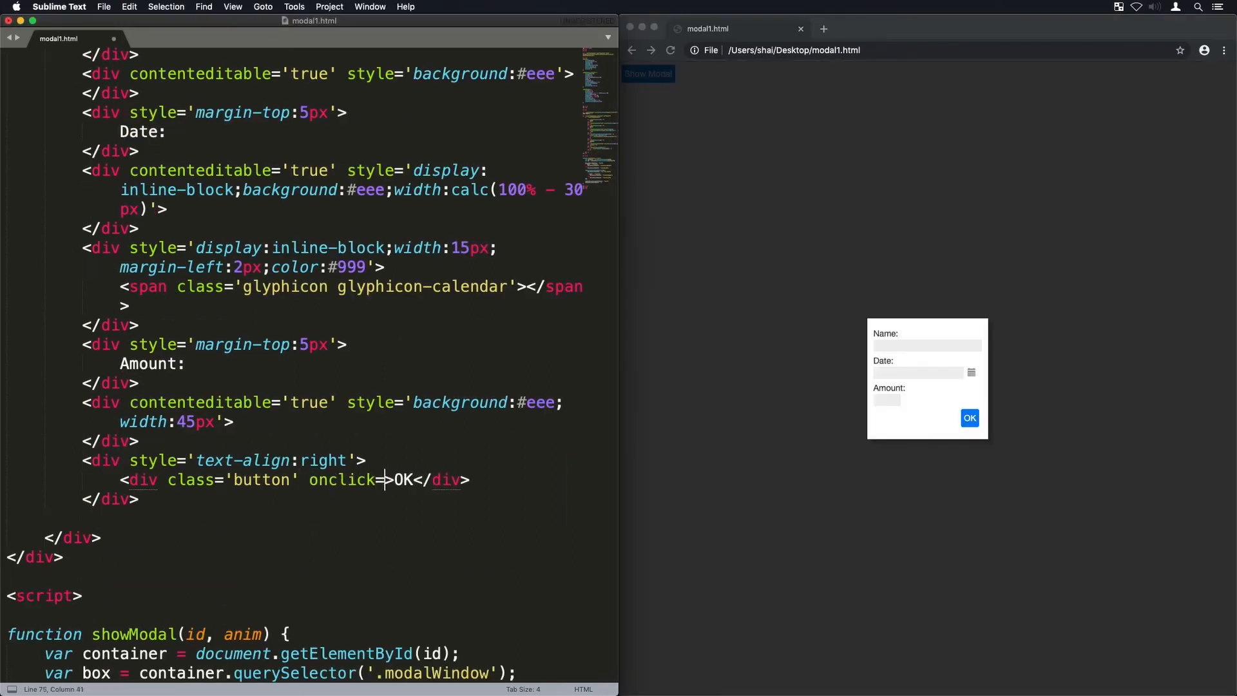
Step: Set OK's onclick to hideModal('modal1') and begin a hideModal function getting the container element
{"action": "type", "text": "hideModal('modal1')\""}
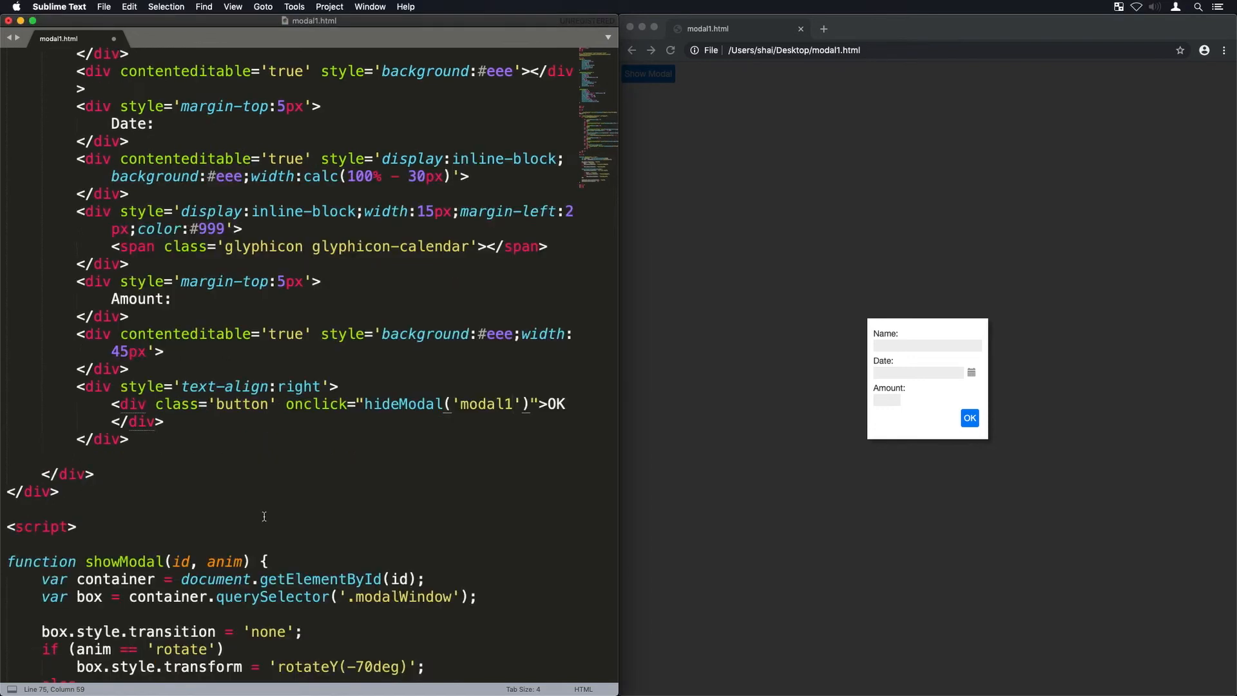
{"action": "scroll", "scroll_direction": "down", "scroll_amount": 3}
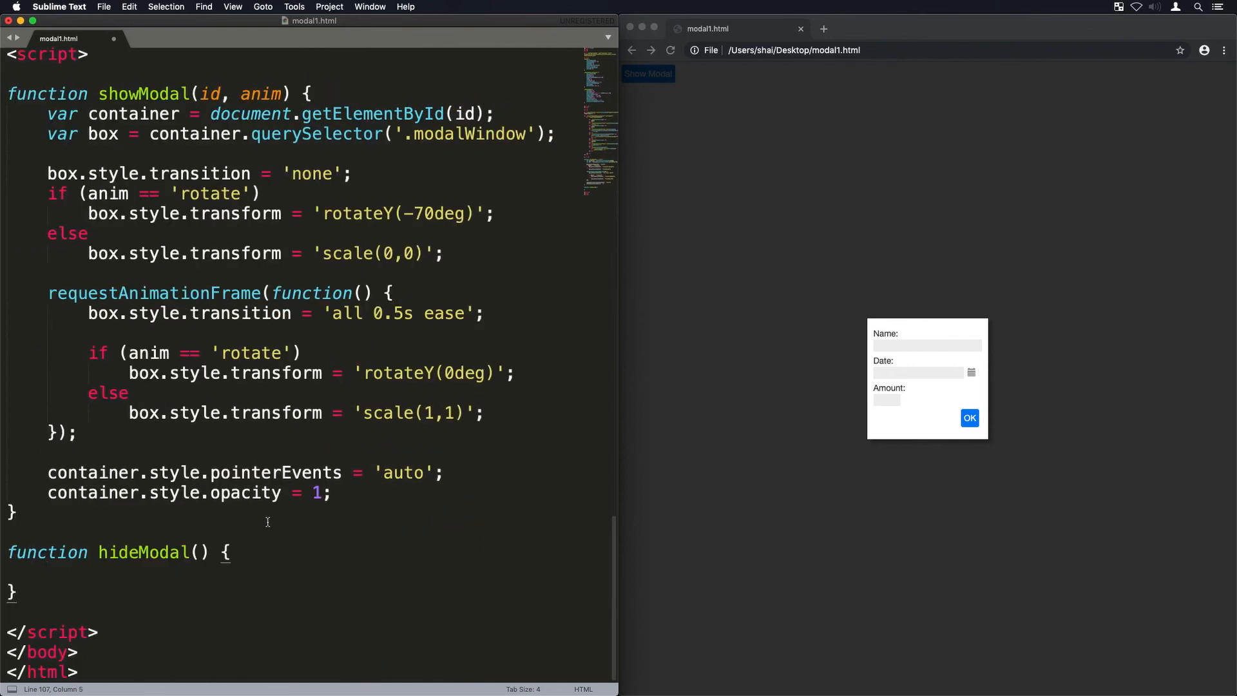
{"action": "type", "text": "var container = document.getElem"}
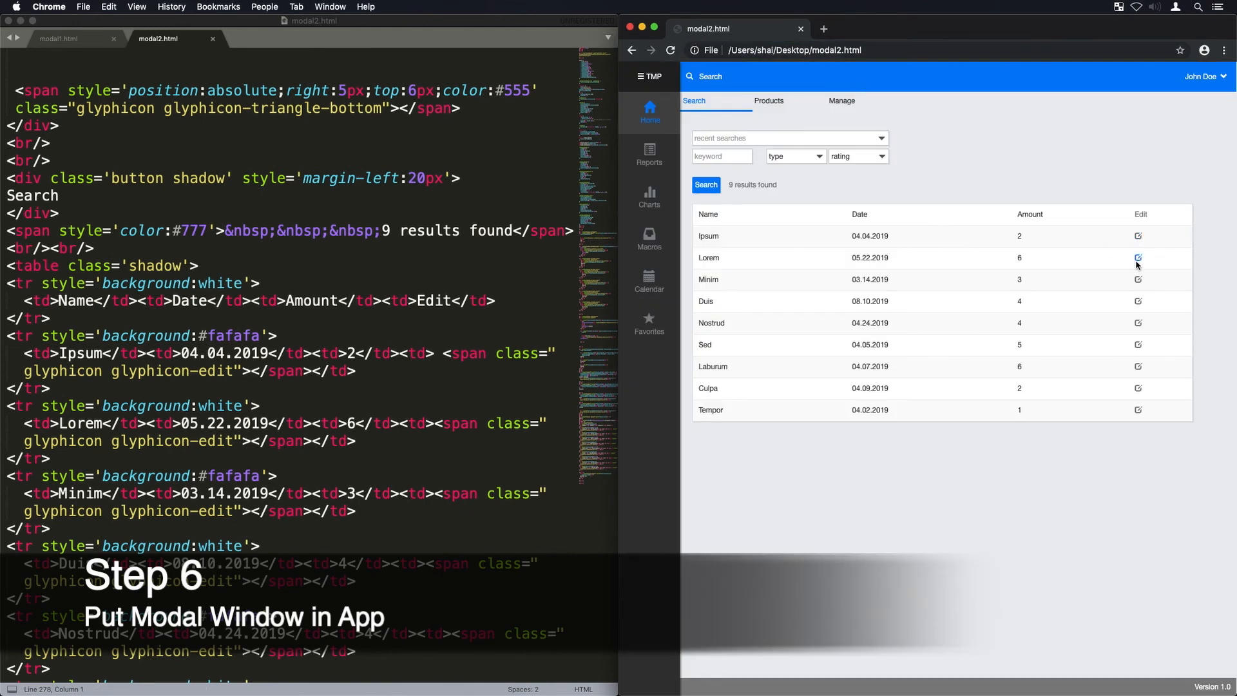
Step: Copy the .modalWindow_container and .modalWindow styles from modal1.html into modal2.html
{"action": "left_click", "coordinate": [57, 38]}
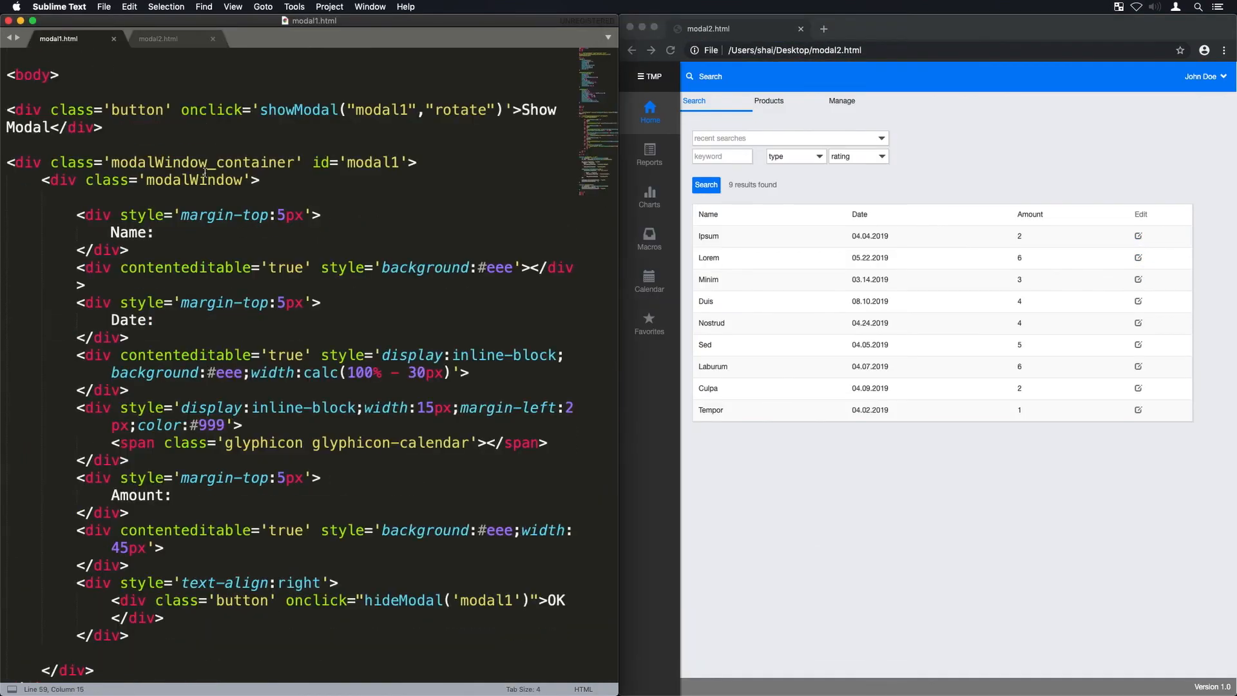
{"action": "scroll", "scroll_direction": "up", "scroll_amount": 3}
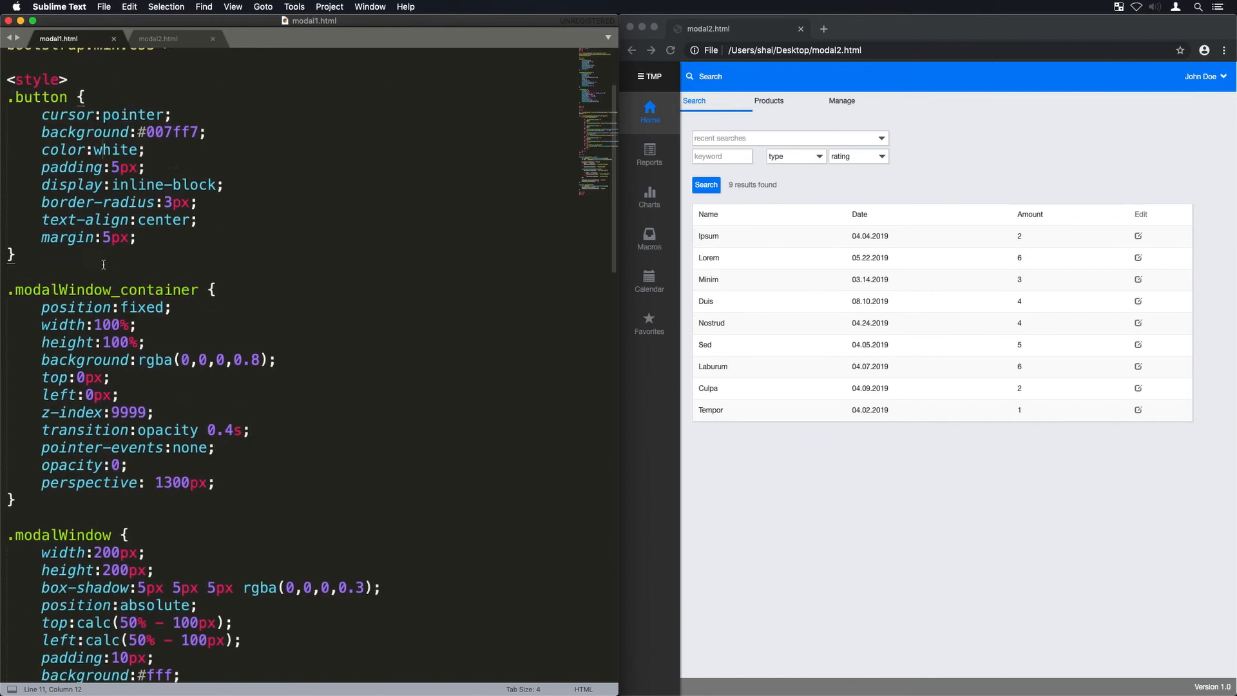
{"action": "left_click", "coordinate": [158, 39]}
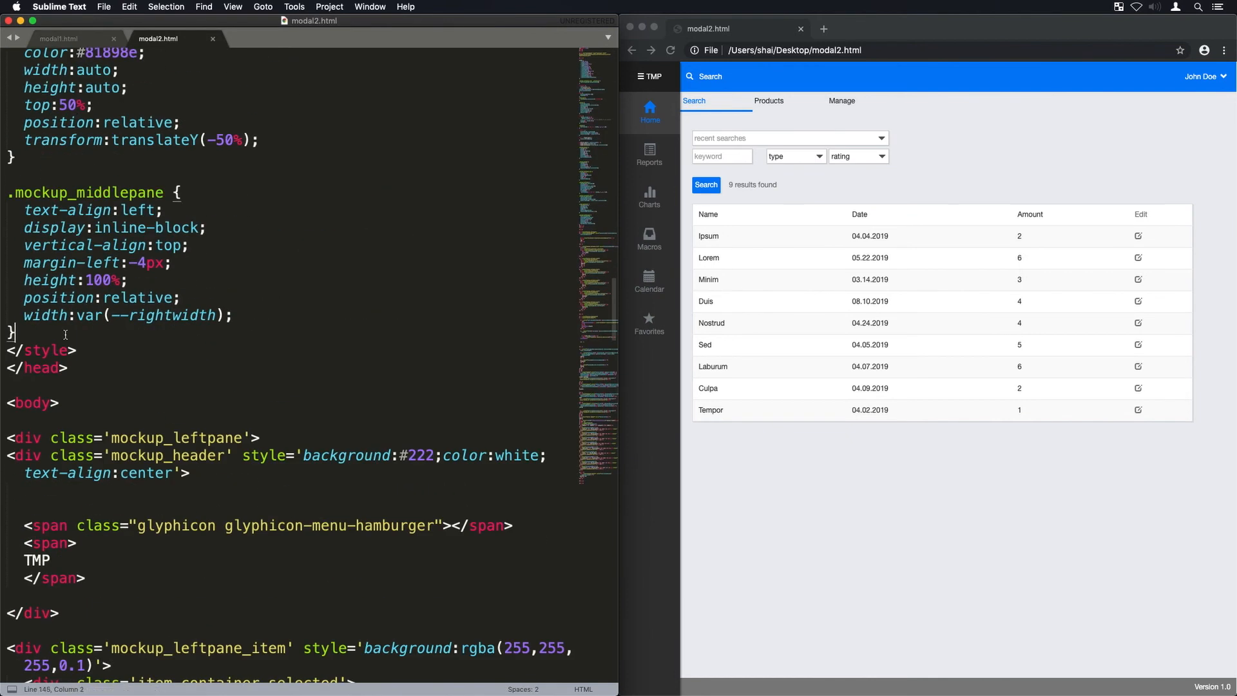
{"action": "left_click", "coordinate": [57, 38]}
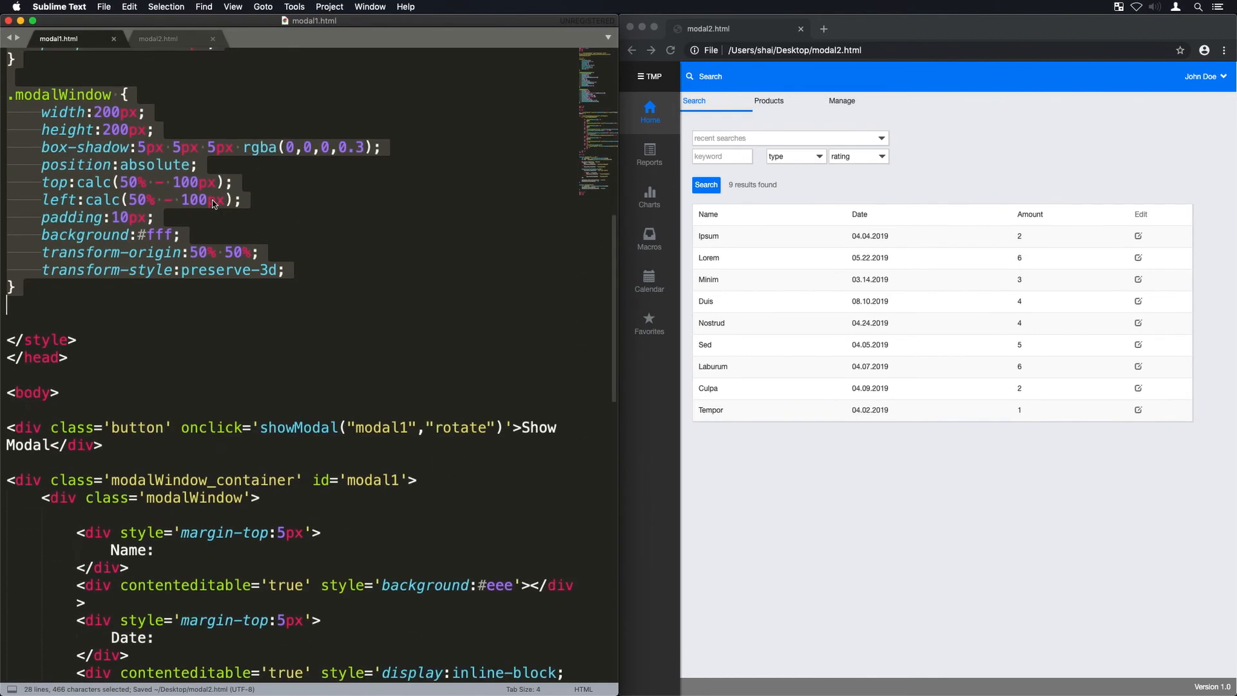
{"action": "scroll", "scroll_direction": "down", "scroll_amount": 3}
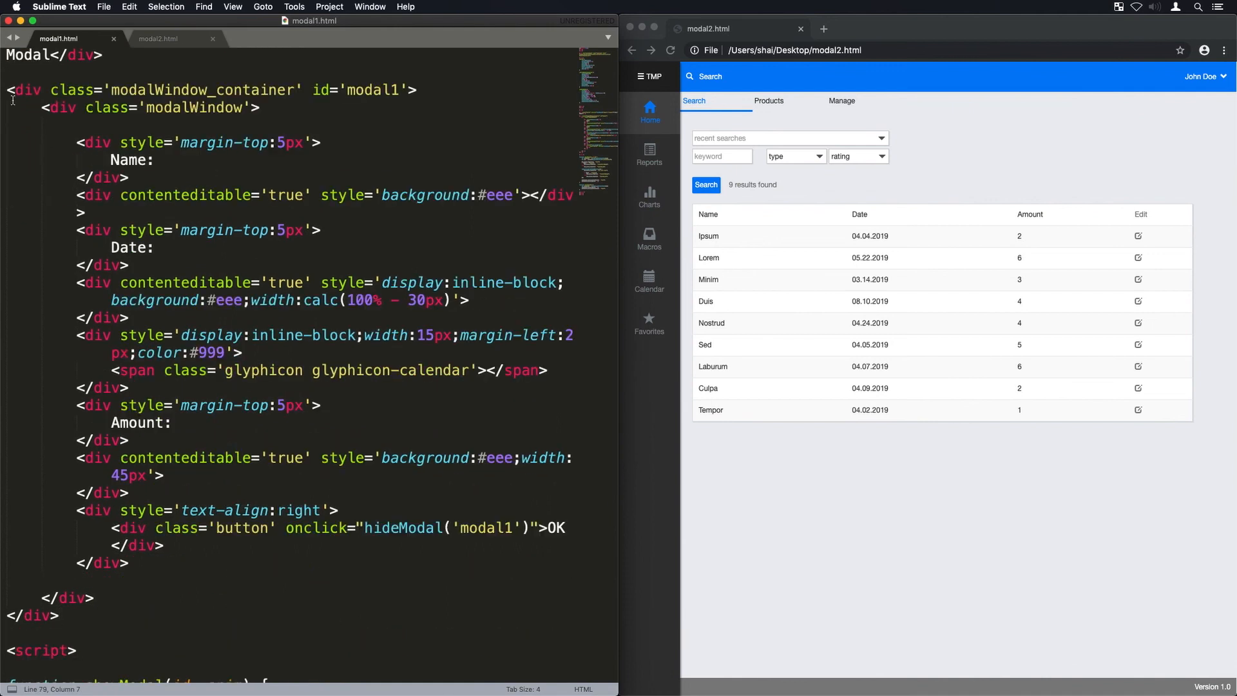
{"action": "left_click", "coordinate": [159, 39]}
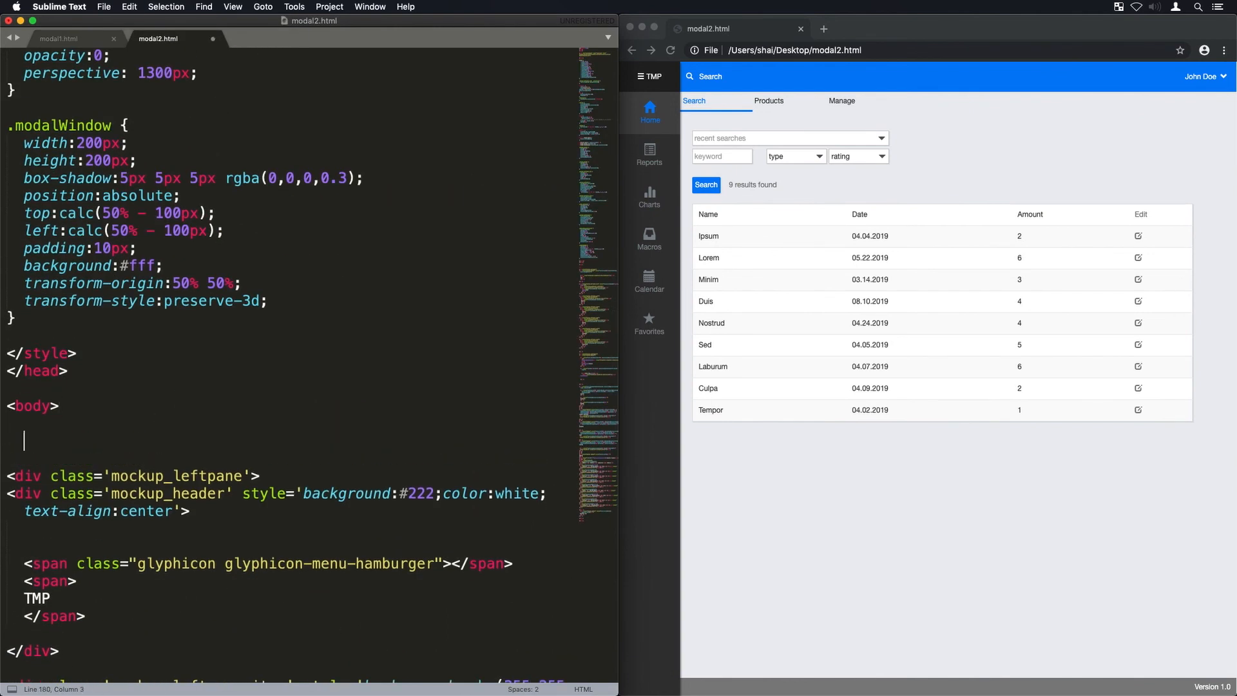
Step: Copy the modal1 form markup from modal1.html into modal2.html
{"action": "left_click", "coordinate": [59, 38]}
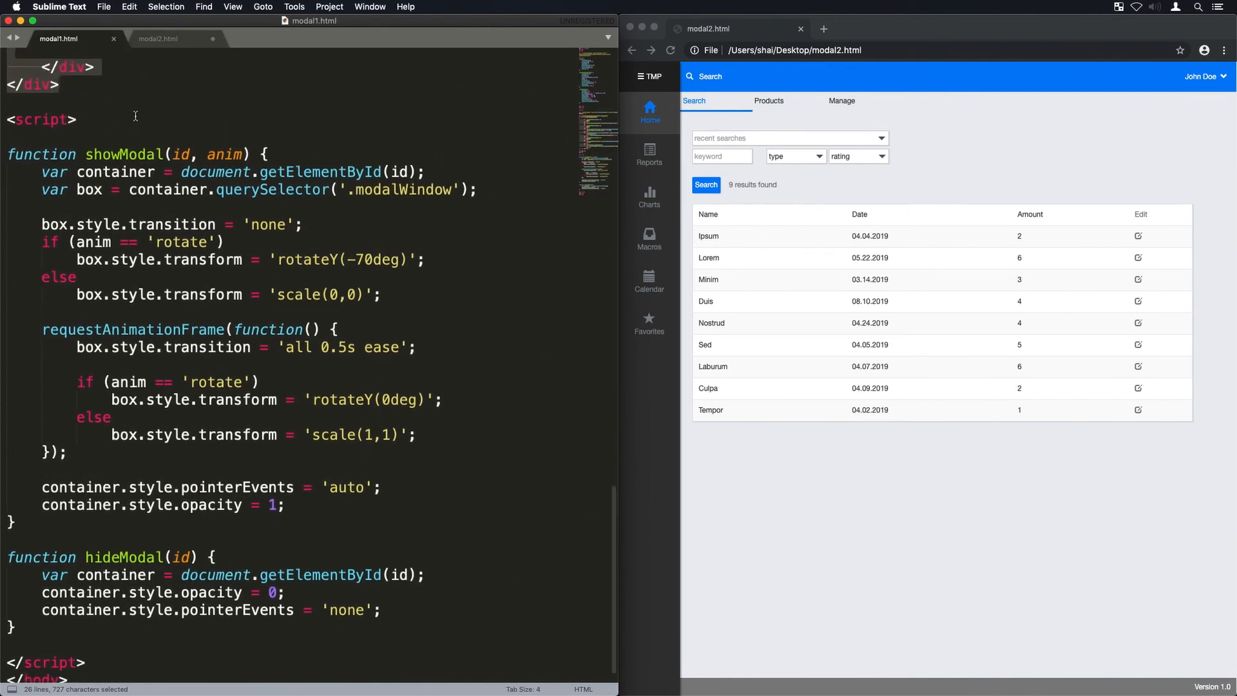
{"action": "left_click", "coordinate": [160, 38]}
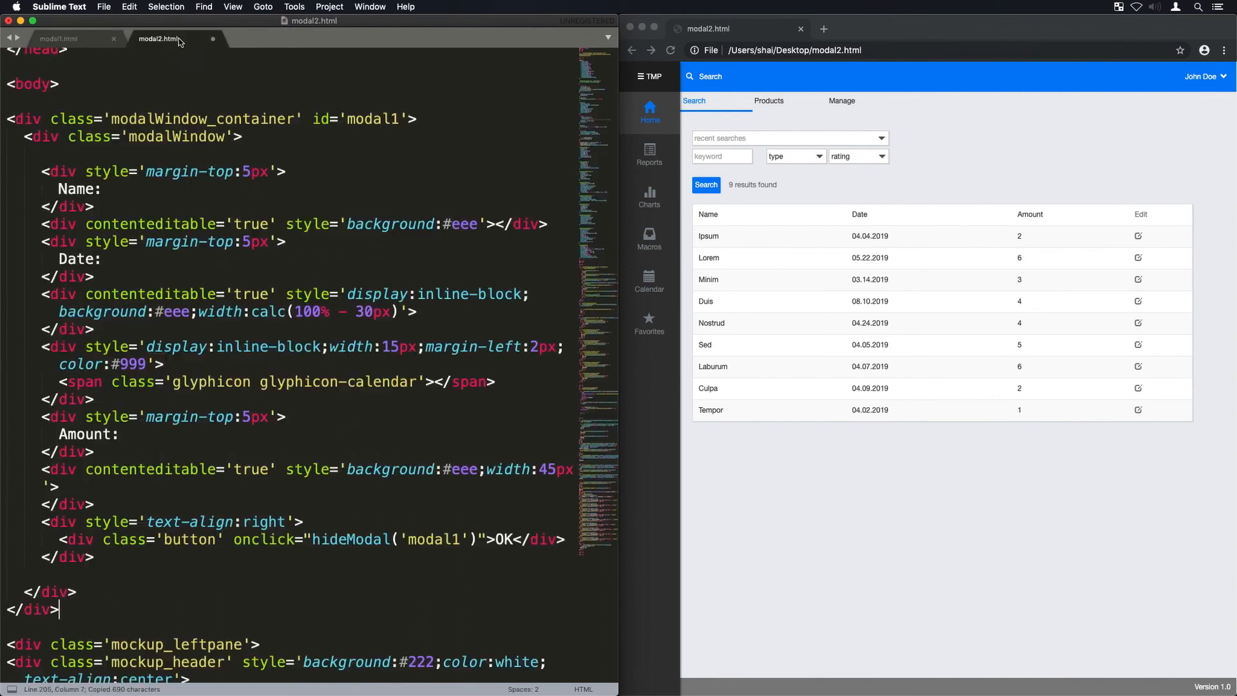
{"action": "scroll", "scroll_direction": "down", "scroll_amount": 3}
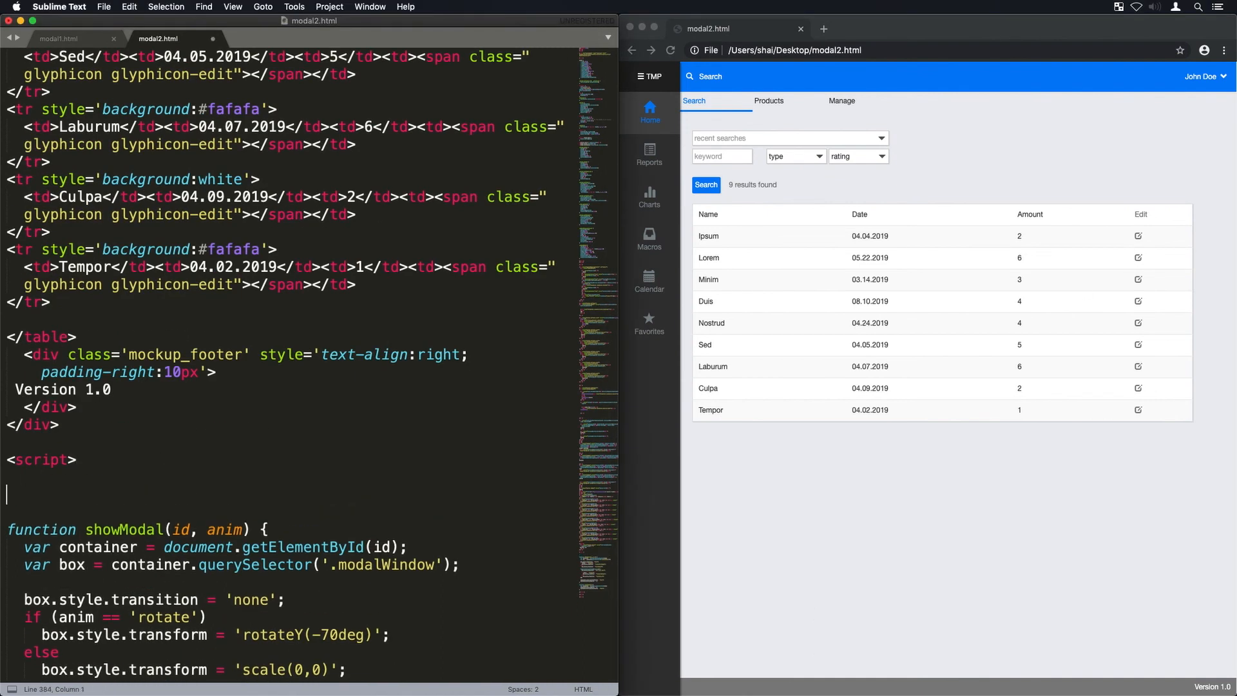
Step: On DOMContentLoaded, attach click listeners to td:last-child cells calling showModal('modal1','rotate')
{"action": "type", "text": "document.addEventListener(\"DOMContentLoa\")"}
{"action": "type", "text": "var item"}
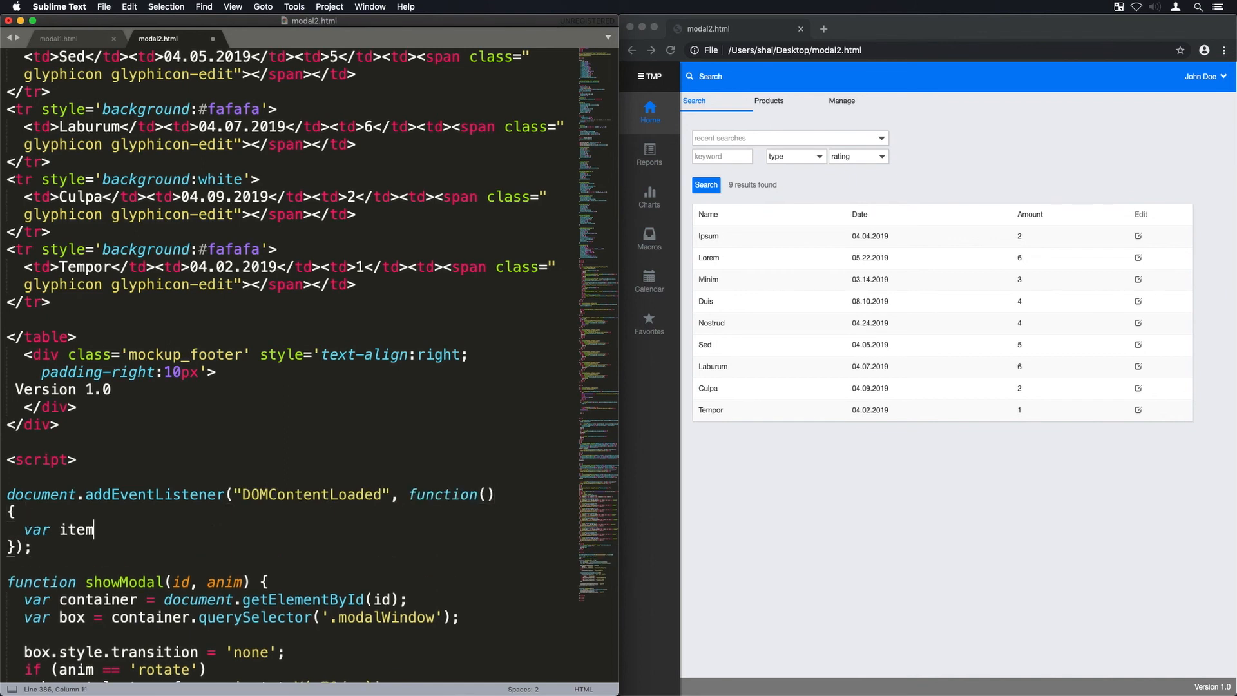
{"action": "type", "text": "s = document.querySelectorAll"}
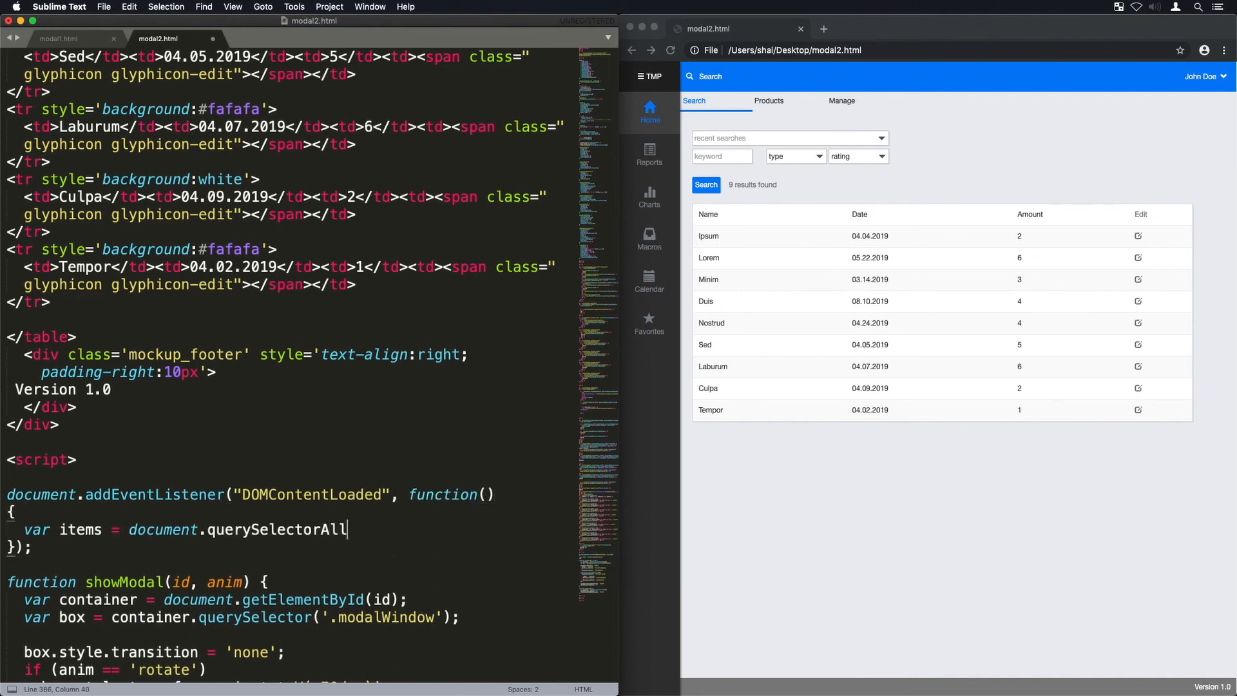
{"action": "type", "text": "(\"td:last-child\");"}
{"action": "type", "text": "items.forEach(function(elem"}
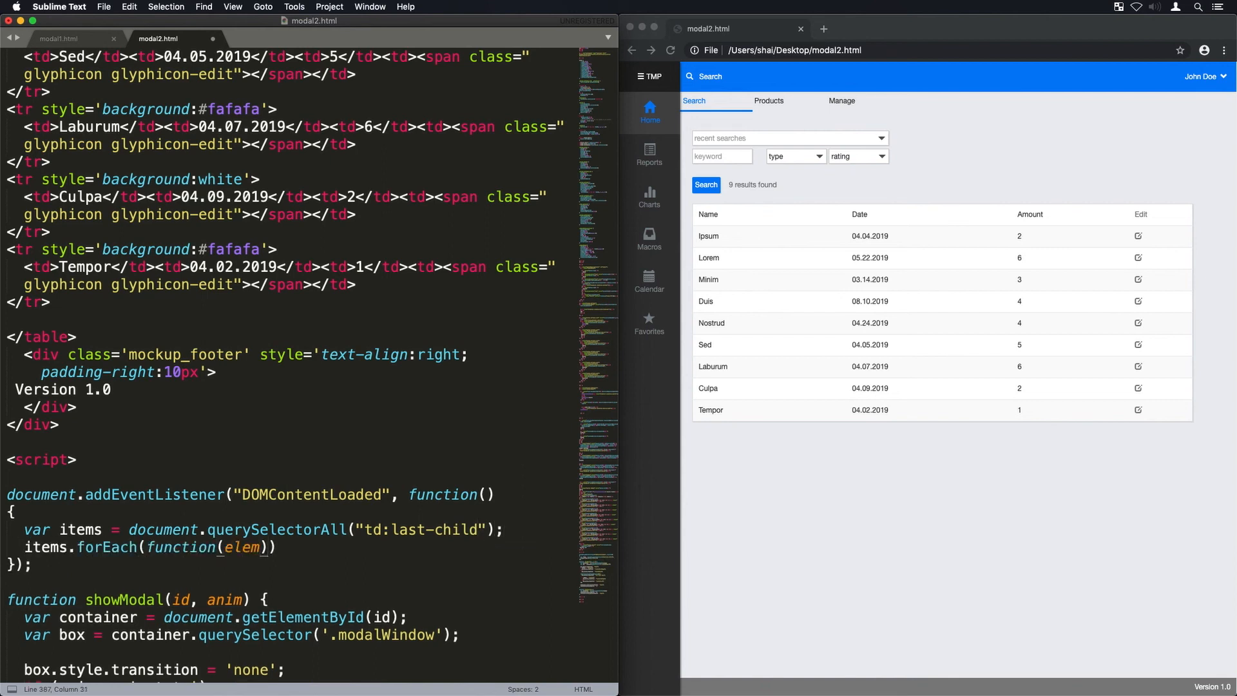
{"action": "type", "text": "{"}
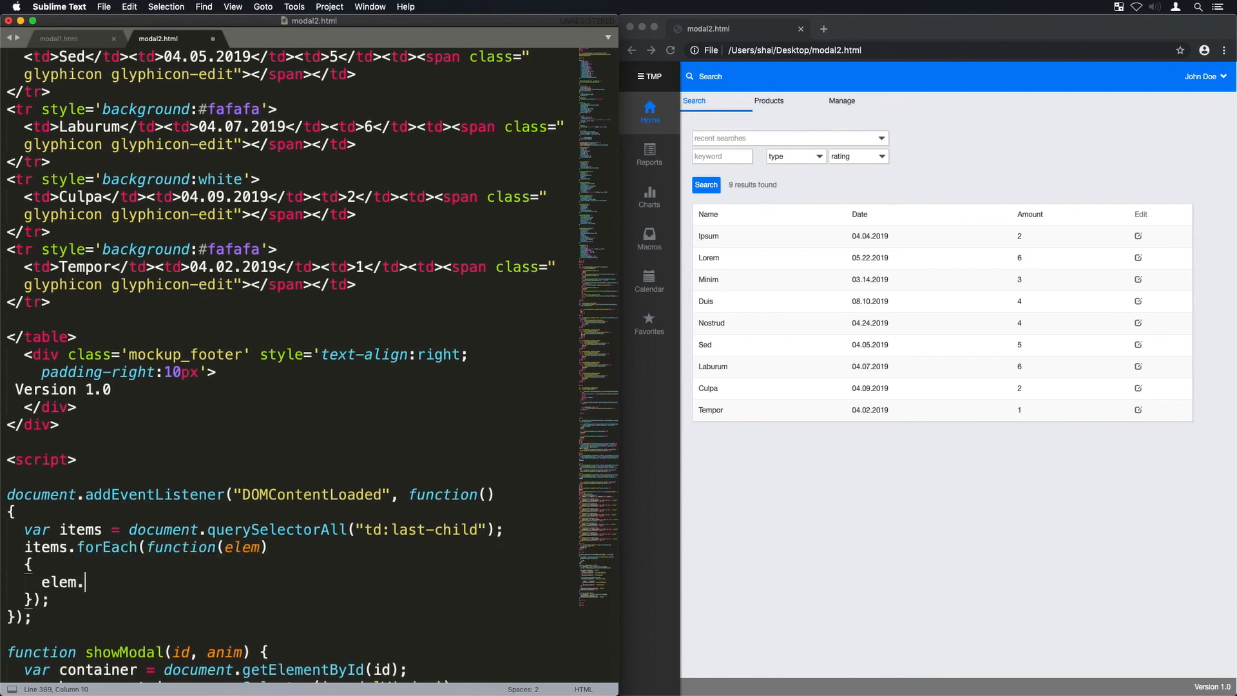
{"action": "type", "text": ".addEventListener(\"click\", function())"}
{"action": "type", "text": "showModal('modal1', 'rotate');"}
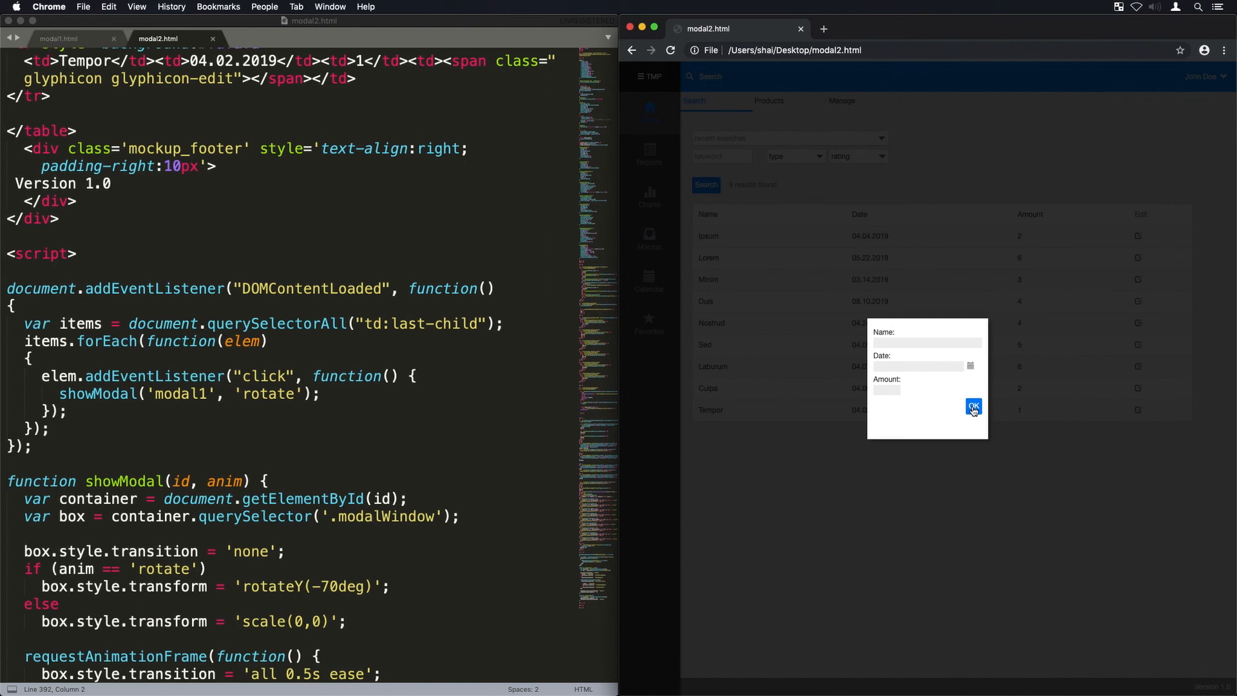
{"action": "mouse_move", "coordinate": [1012, 387]}
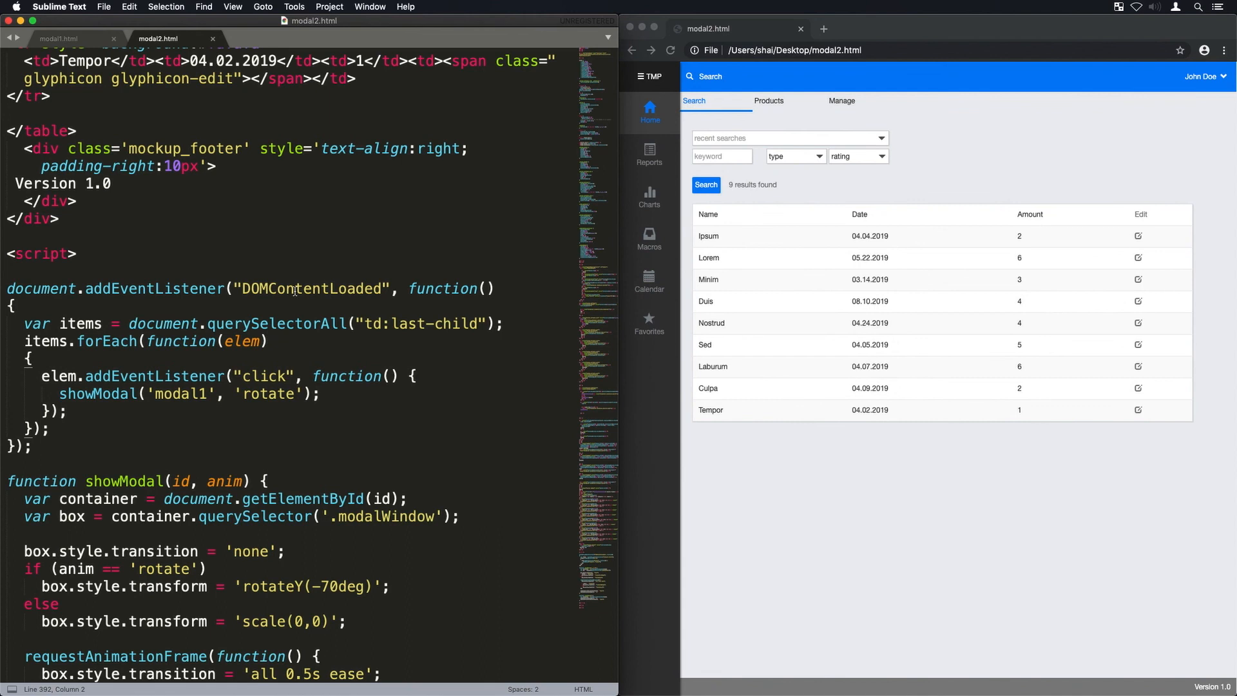
Step: Change .modalWindow height from 200px to auto and close the test modal in Chrome
{"action": "scroll", "scroll_direction": "up", "scroll_amount": 3}
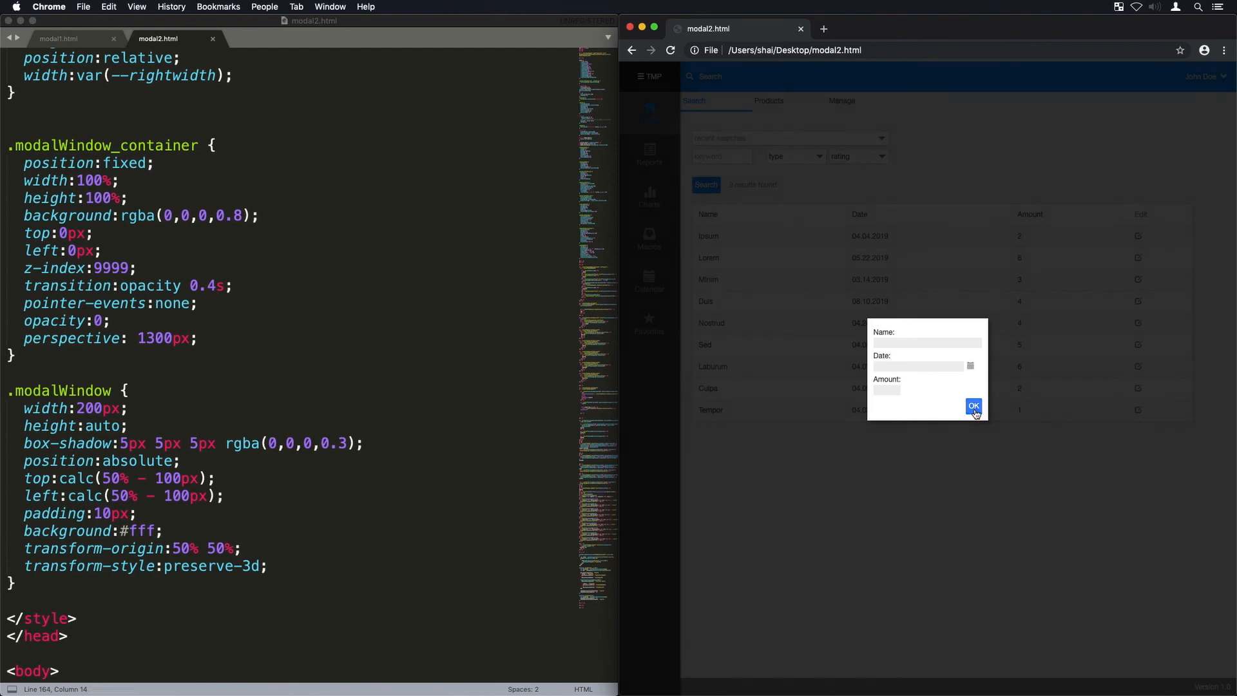
{"action": "left_click", "coordinate": [972, 405]}
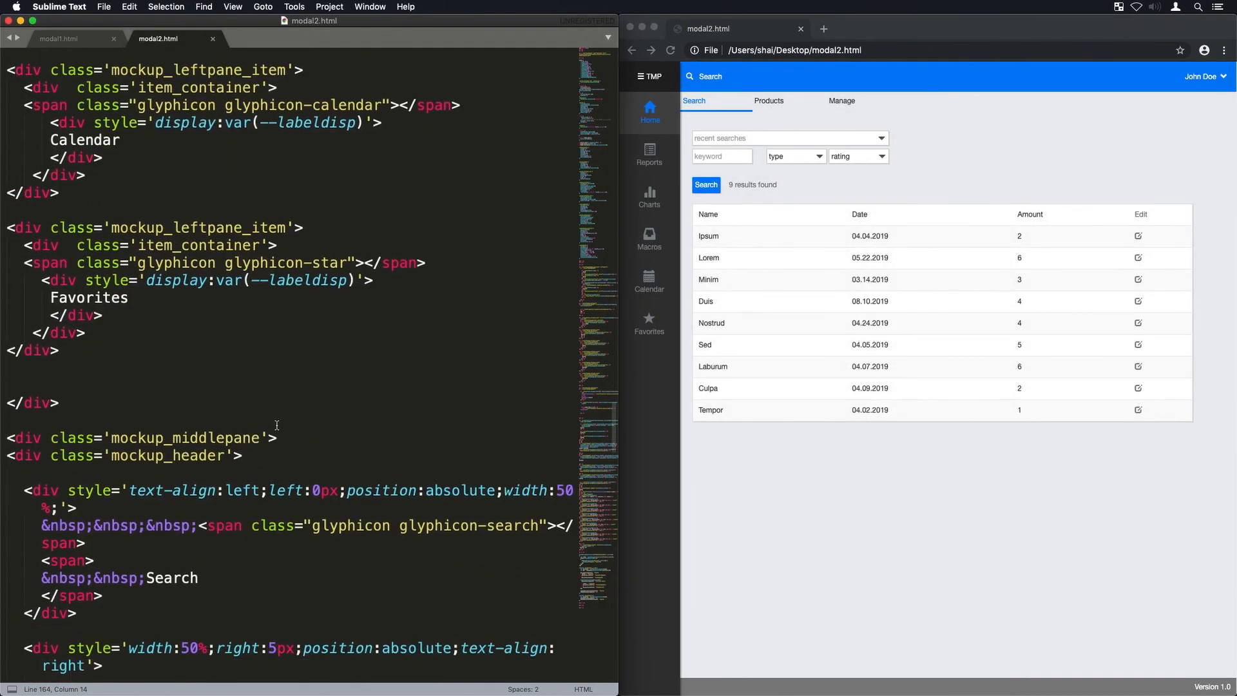
{"action": "scroll", "scroll_direction": "down", "scroll_amount": 3}
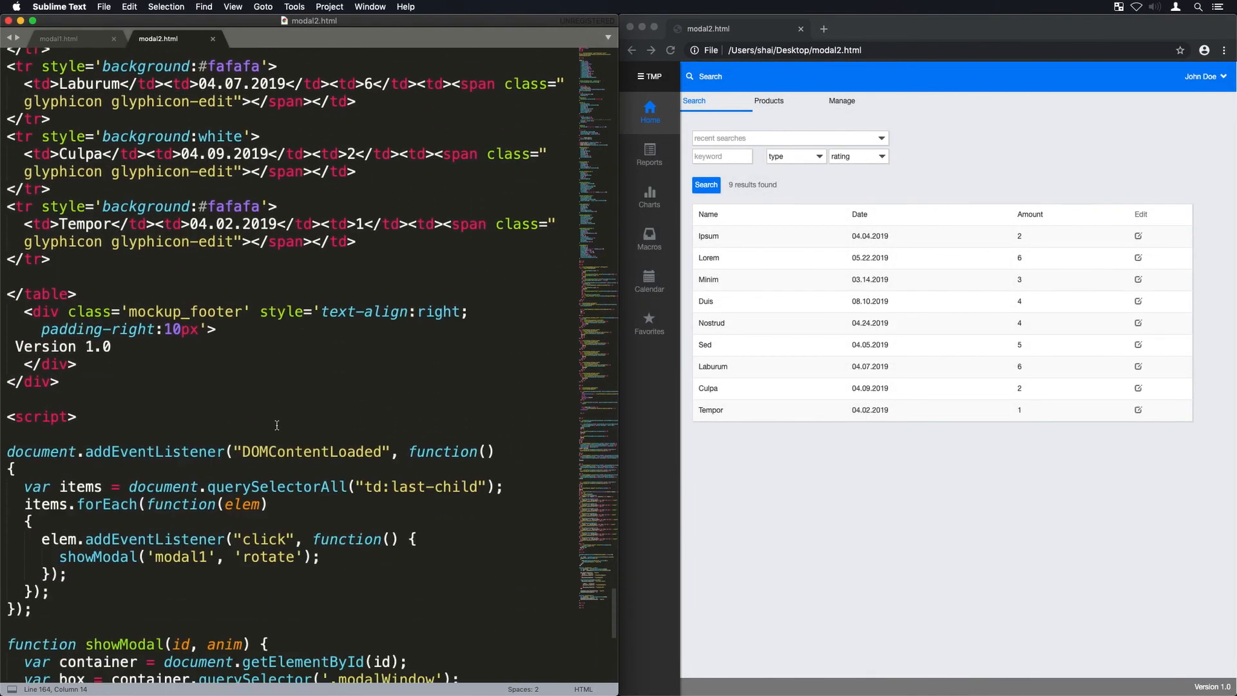
{"action": "scroll", "scroll_direction": "down", "scroll_amount": 3}
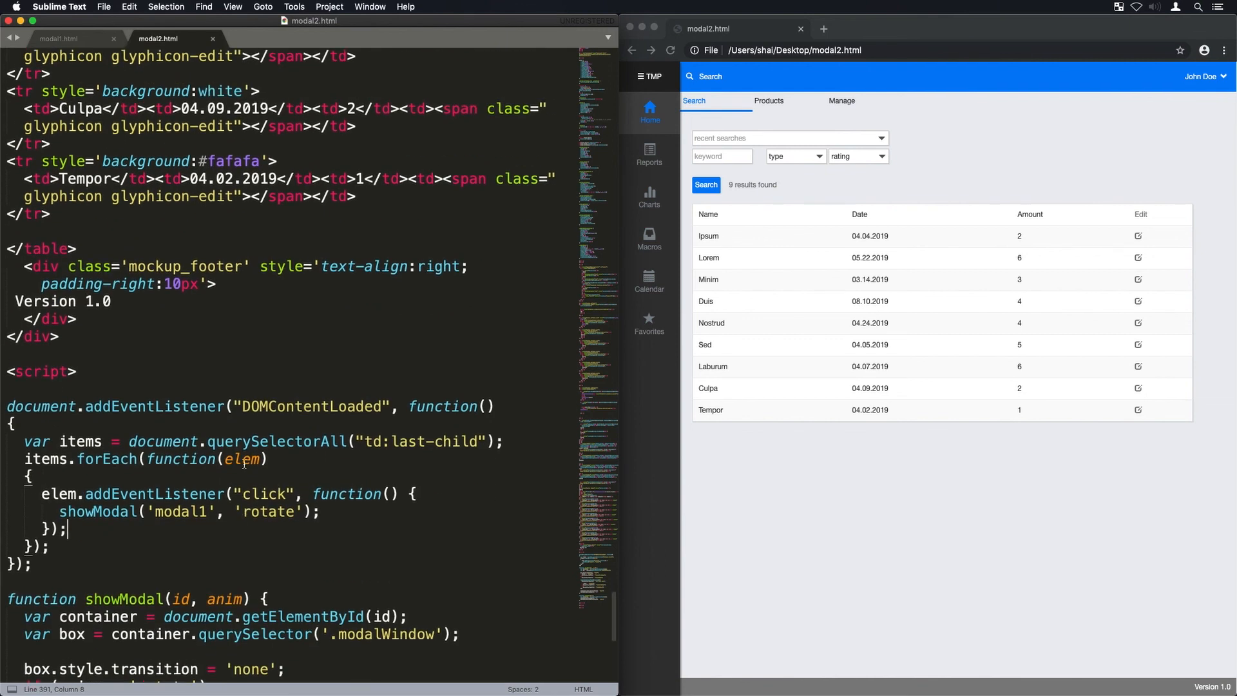
{"action": "scroll", "scroll_direction": "up", "scroll_amount": 3}
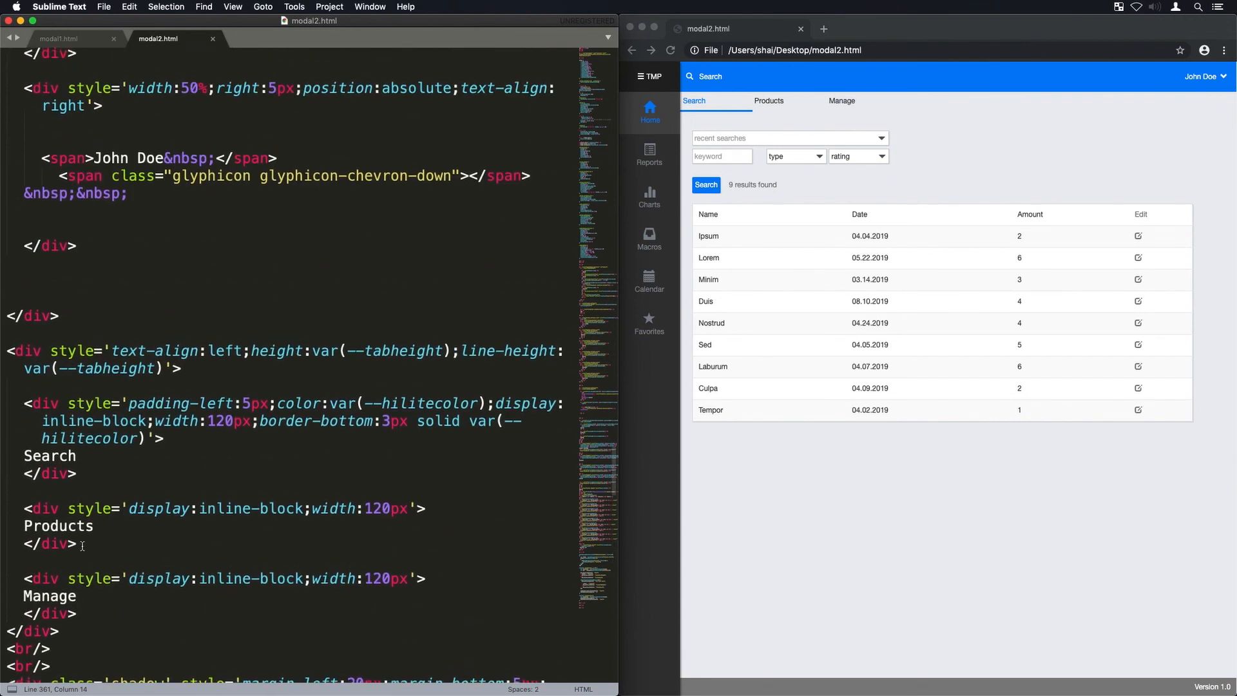
{"action": "scroll", "scroll_direction": "up", "scroll_amount": 3}
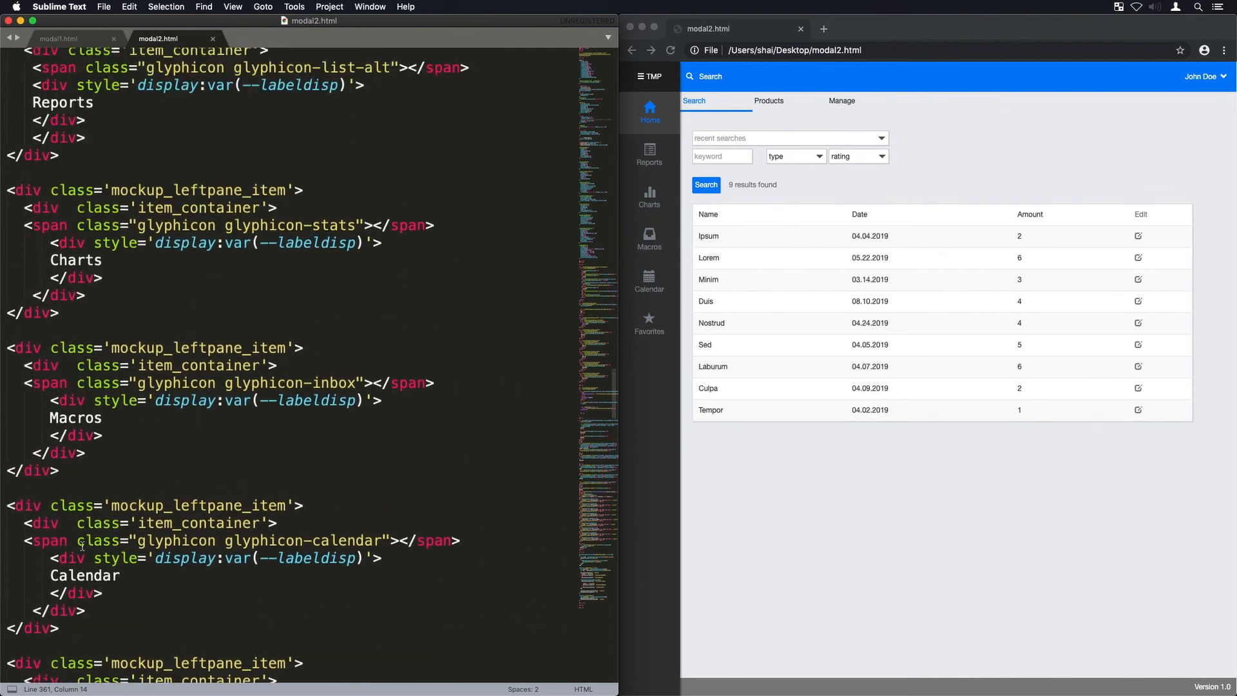
{"action": "scroll", "scroll_direction": "up", "scroll_amount": 3}
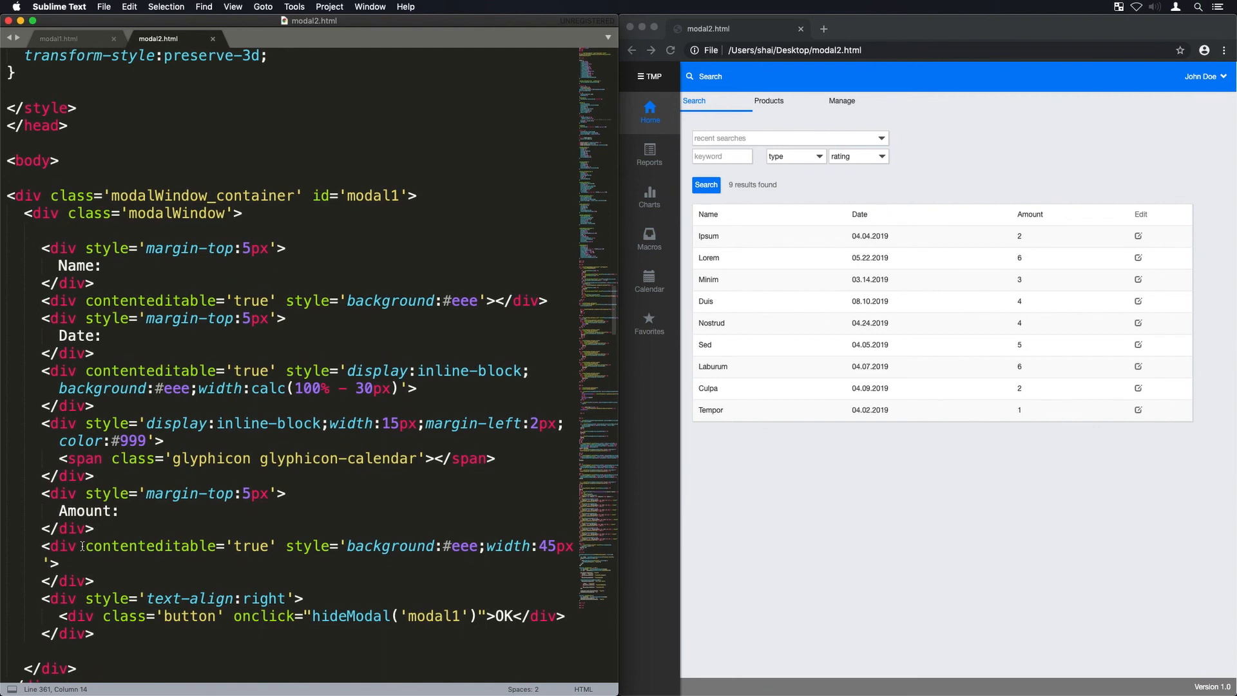
{"action": "scroll", "scroll_direction": "up", "scroll_amount": 3}
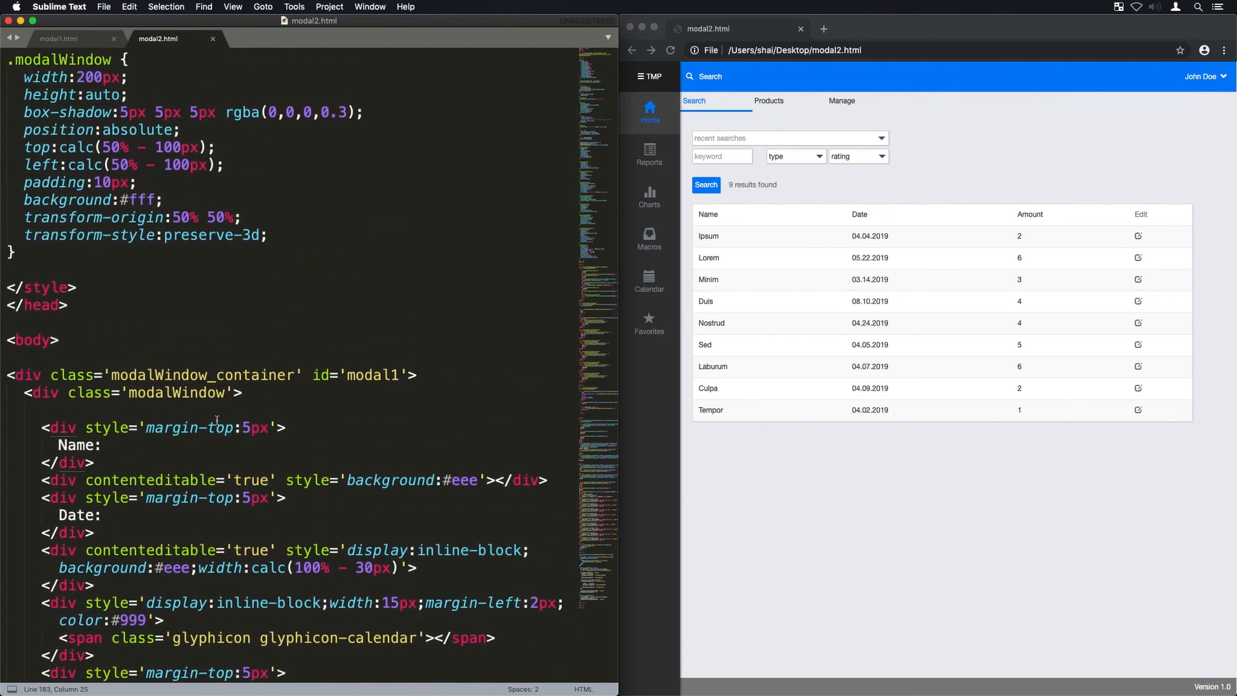
{"action": "left_click", "coordinate": [786, 455]}
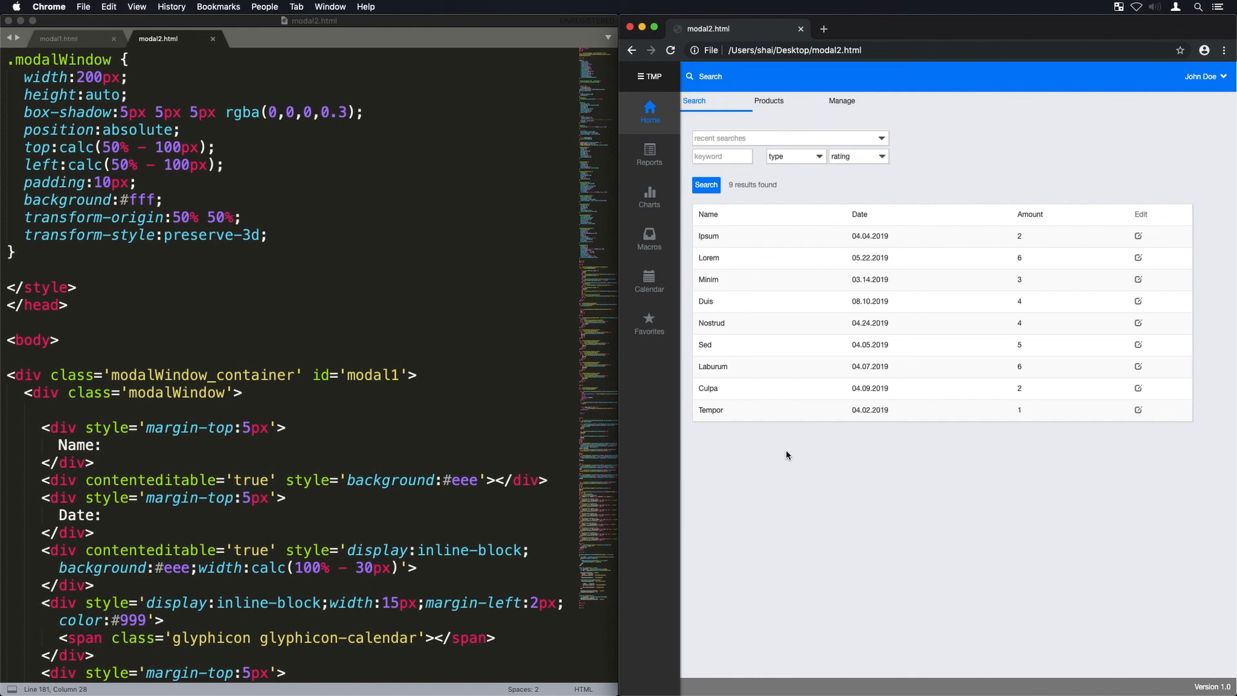
{"action": "mouse_move", "coordinate": [930, 323]}
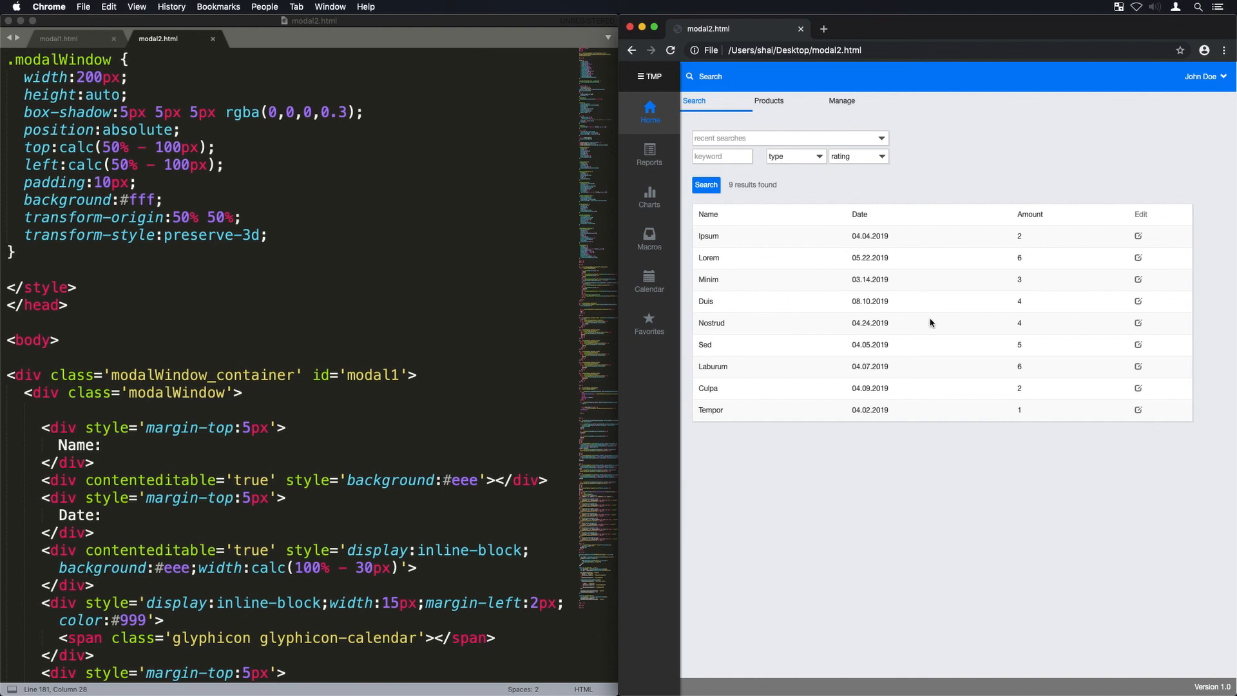